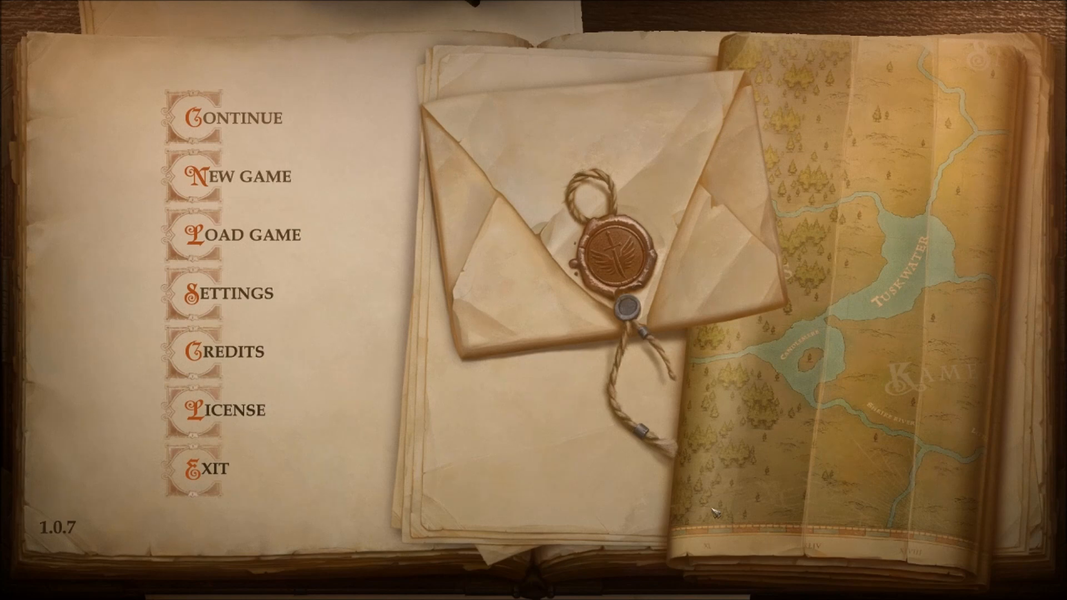
pyautogui.moveTo(720, 242)
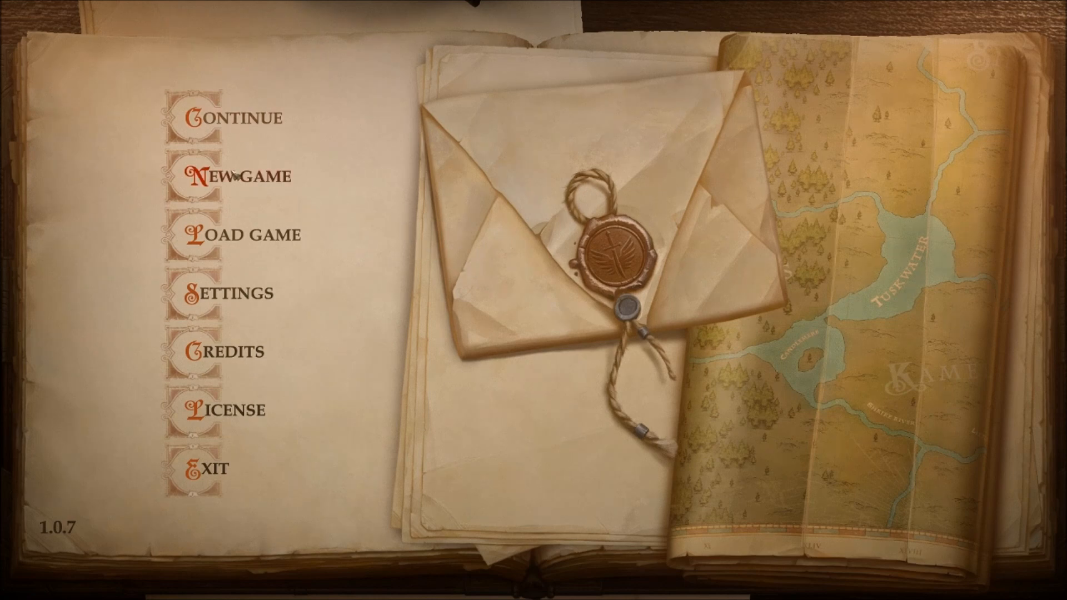
pyautogui.moveTo(327, 198)
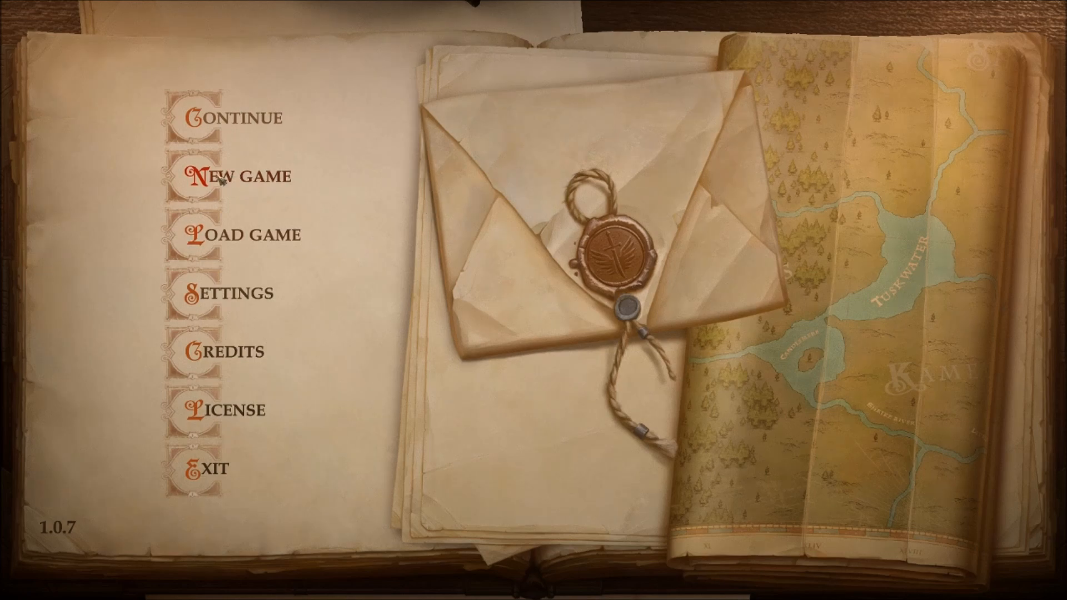
# Step: Start a new game from the Pathfinder: Kingmaker main menu
pyautogui.click(238, 176)
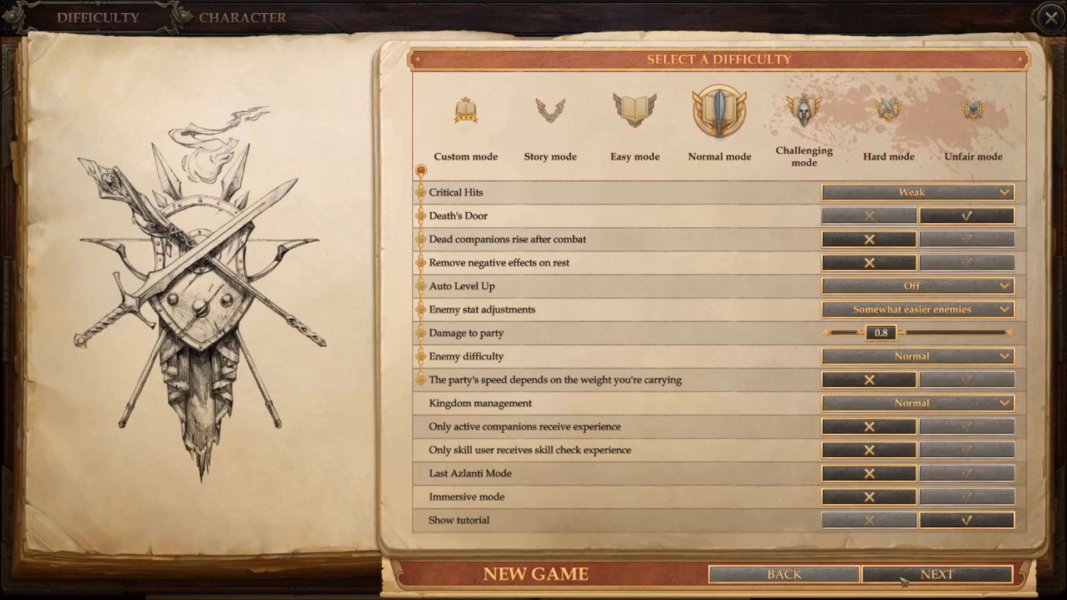
# Step: Keep Normal difficulty and continue to the character selection page
pyautogui.click(938, 574)
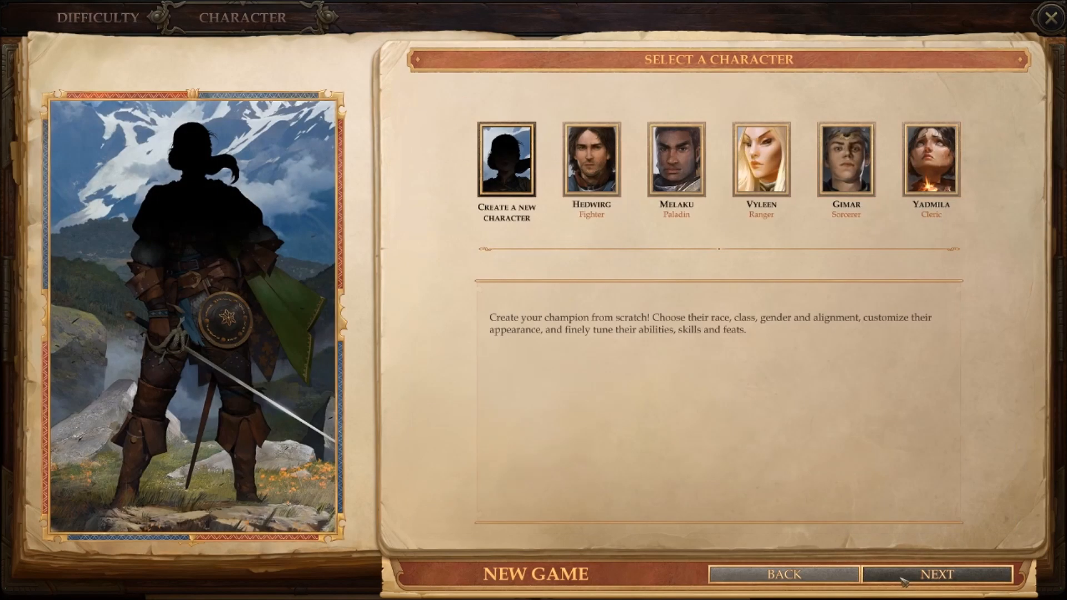
pyautogui.moveTo(831, 484)
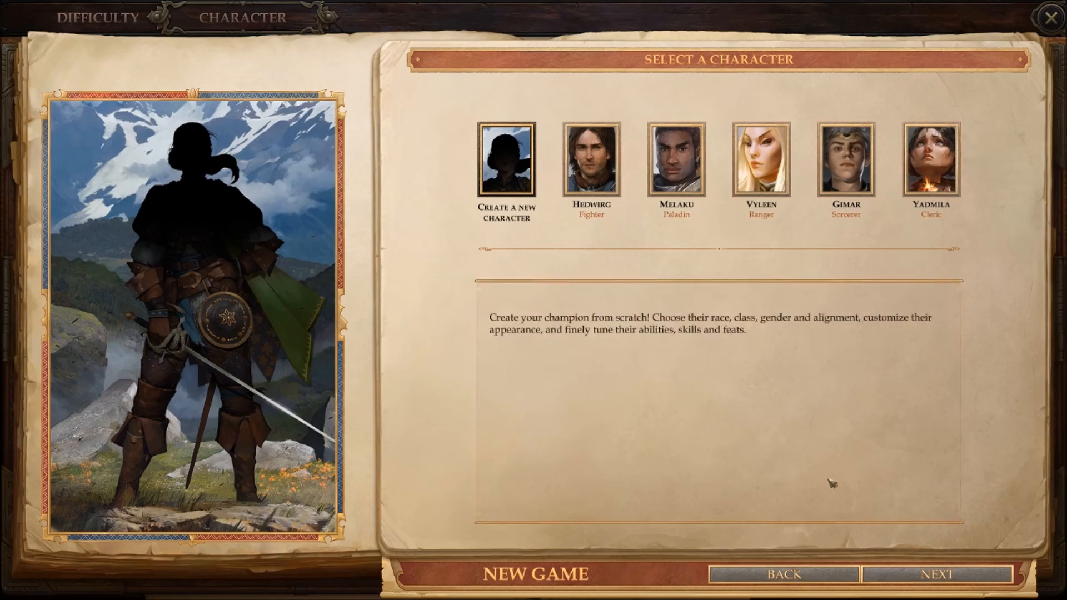
pyautogui.moveTo(938, 574)
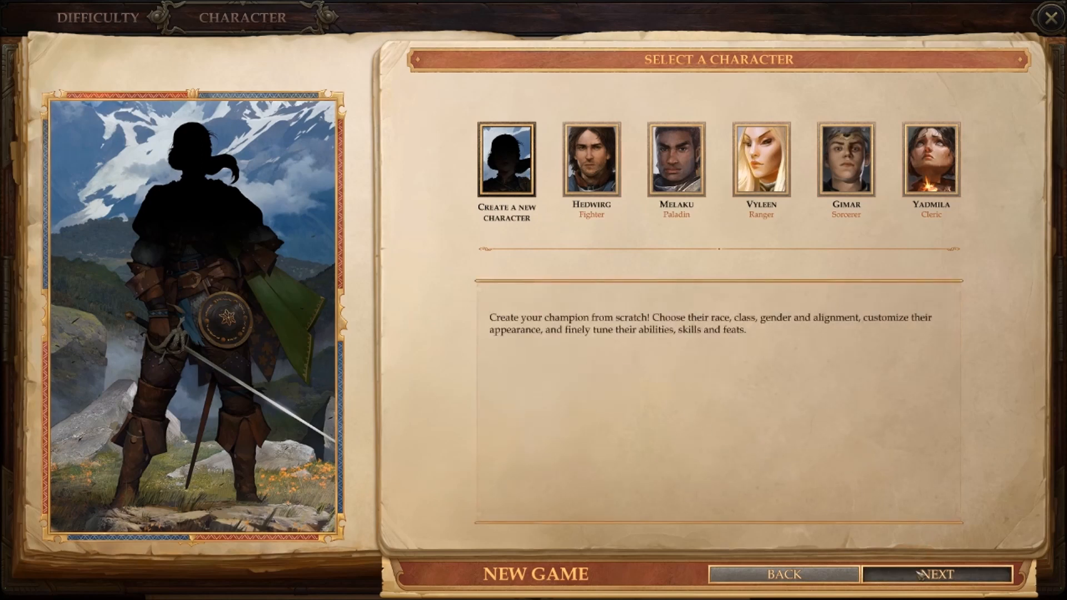
pyautogui.moveTo(589, 410)
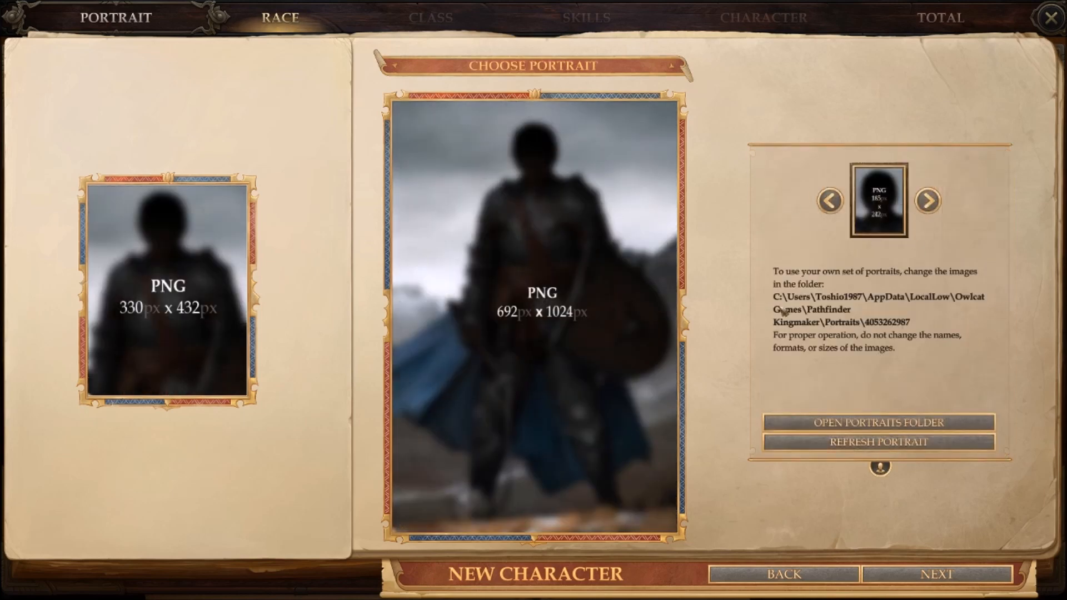
pyautogui.moveTo(757, 374)
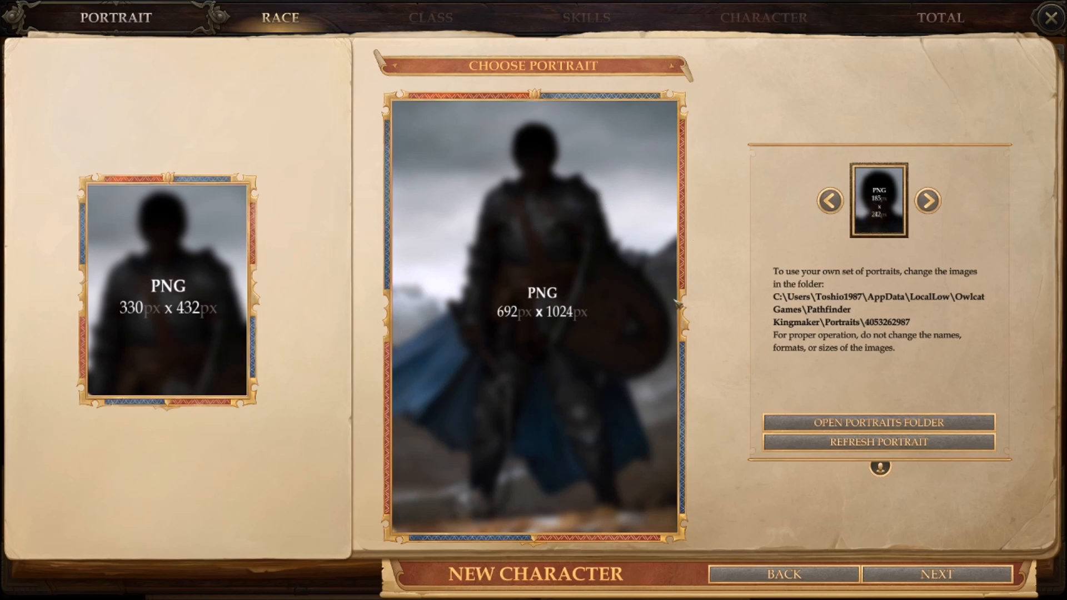
pyautogui.moveTo(631, 313)
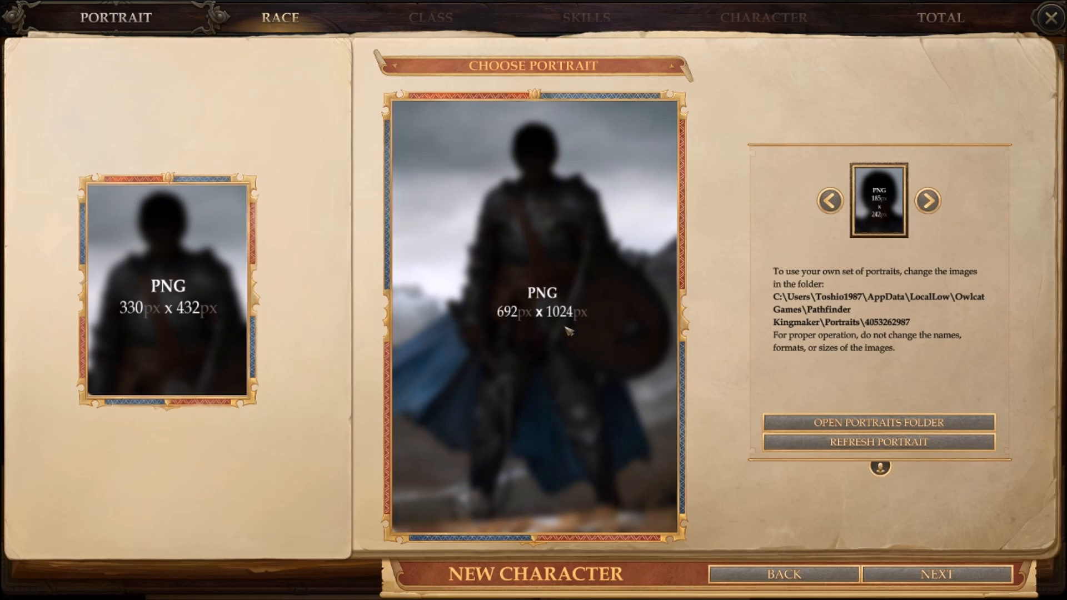
pyautogui.moveTo(523, 304)
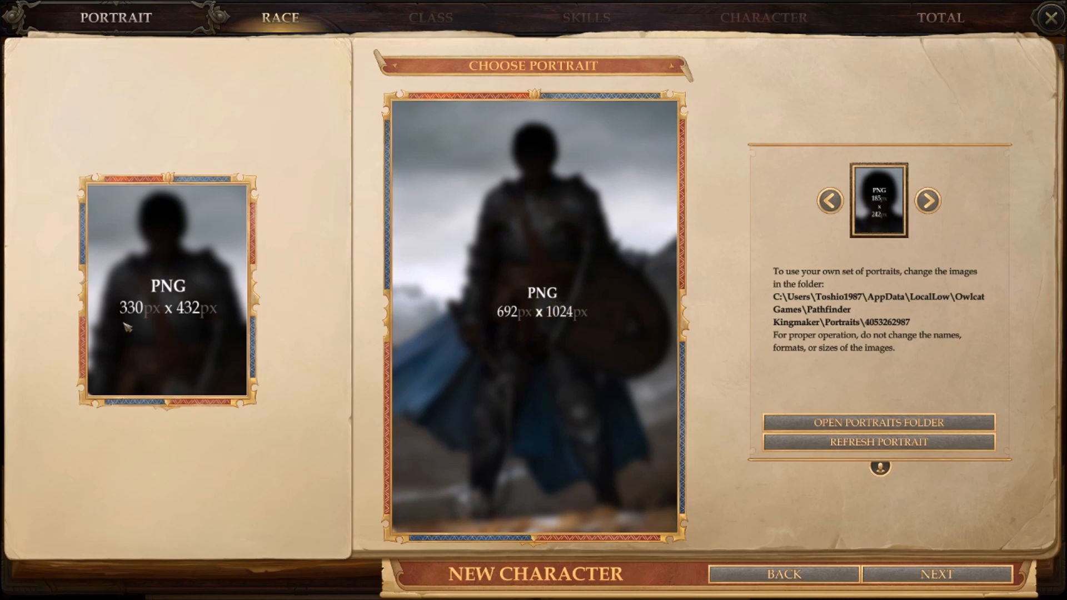
pyautogui.moveTo(874, 227)
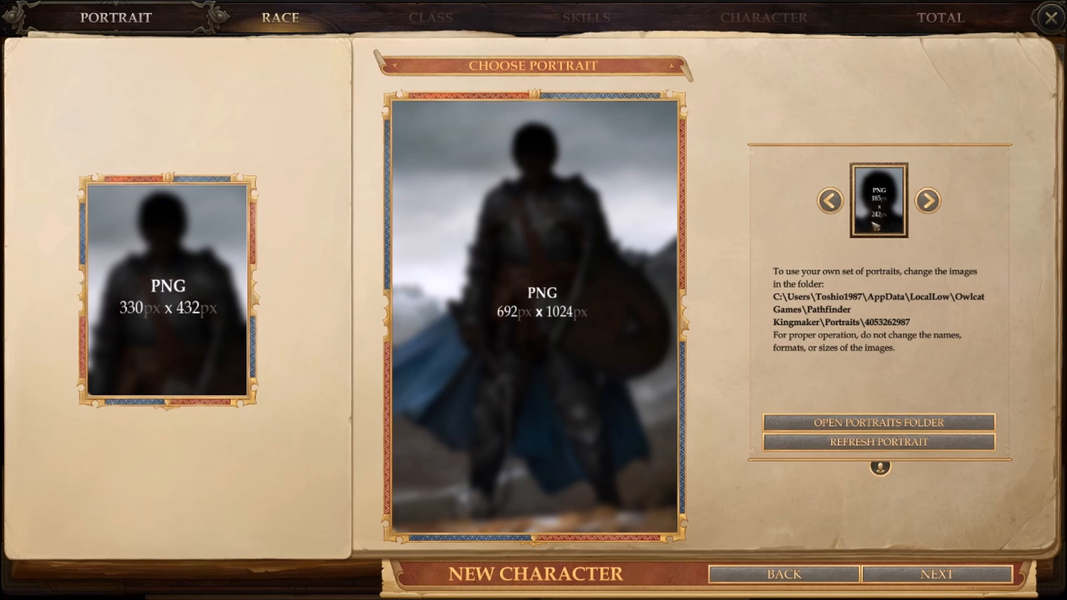
pyautogui.moveTo(884, 226)
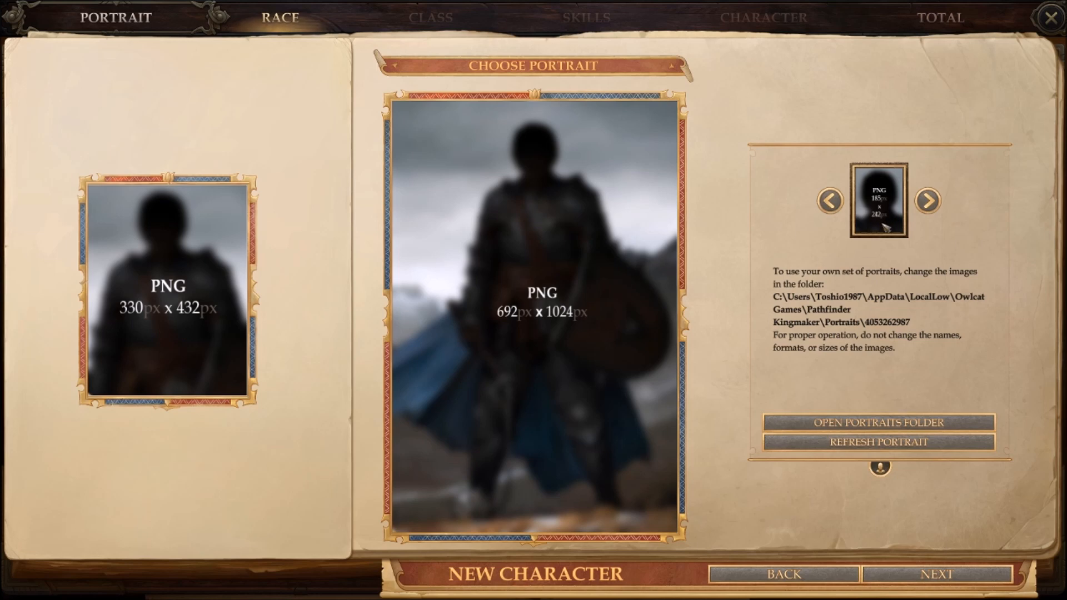
pyautogui.moveTo(785, 343)
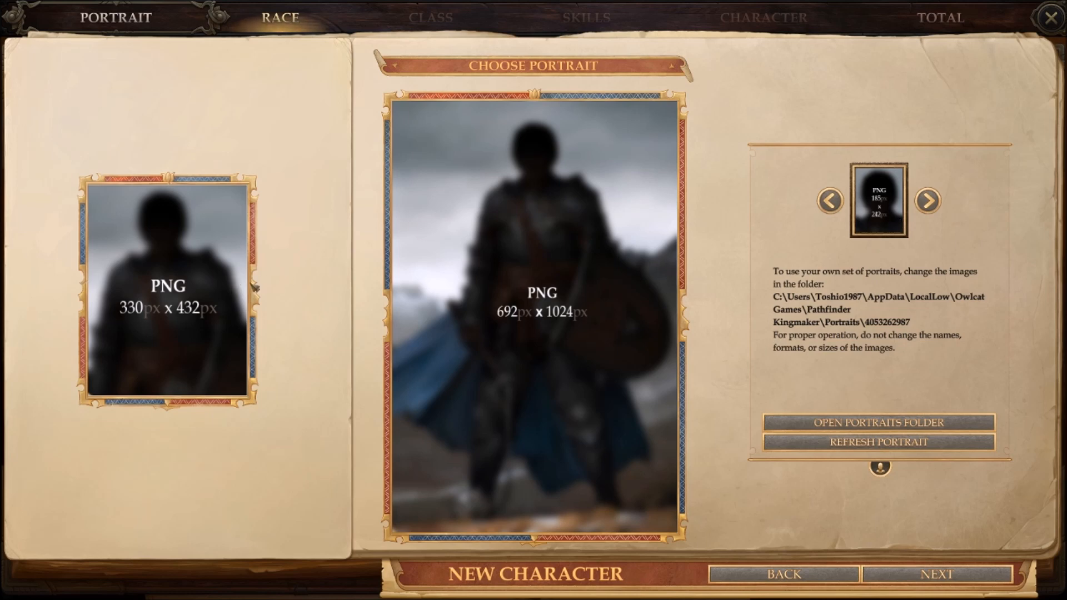
pyautogui.moveTo(780, 378)
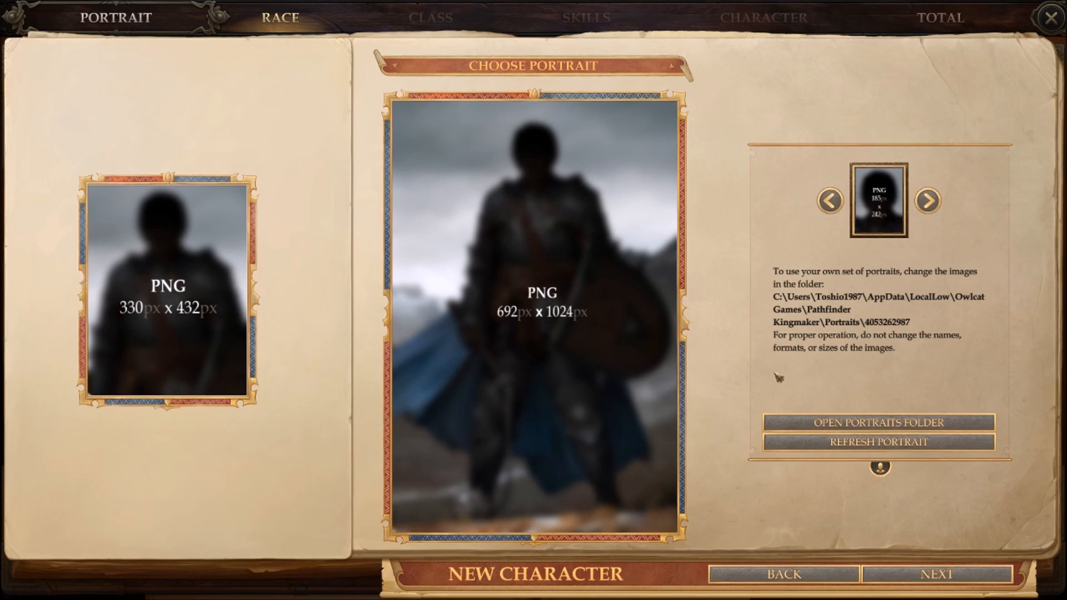
pyautogui.moveTo(801, 378)
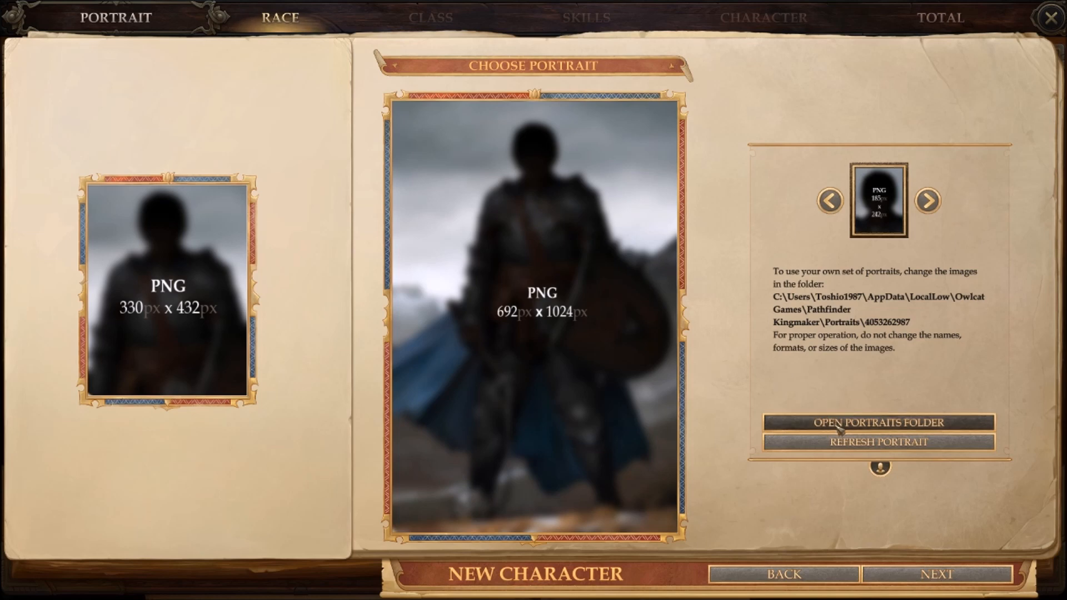
pyautogui.moveTo(469, 302)
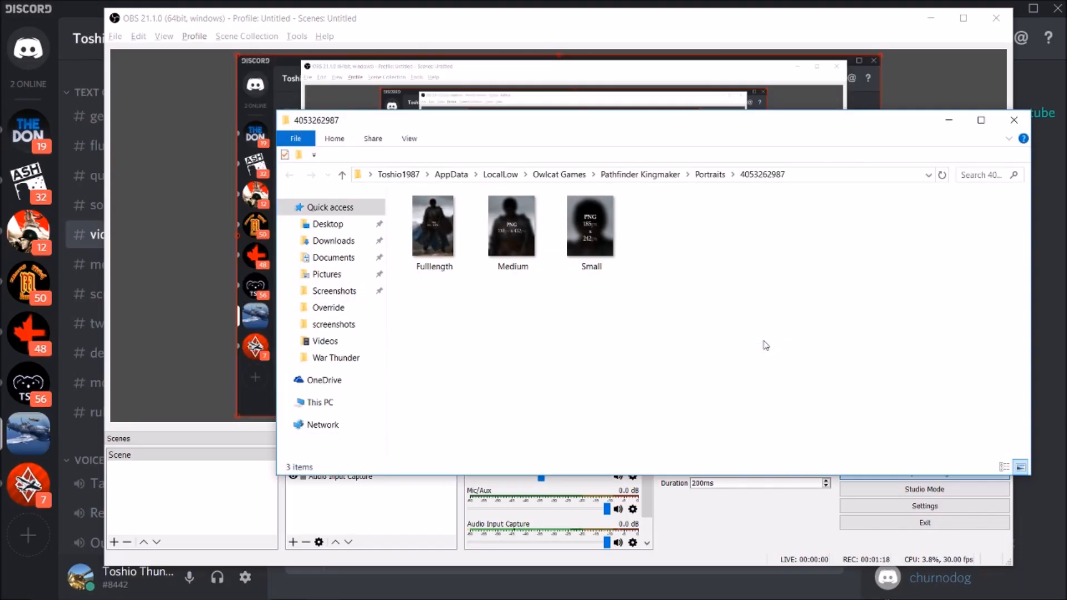
pyautogui.moveTo(494, 319)
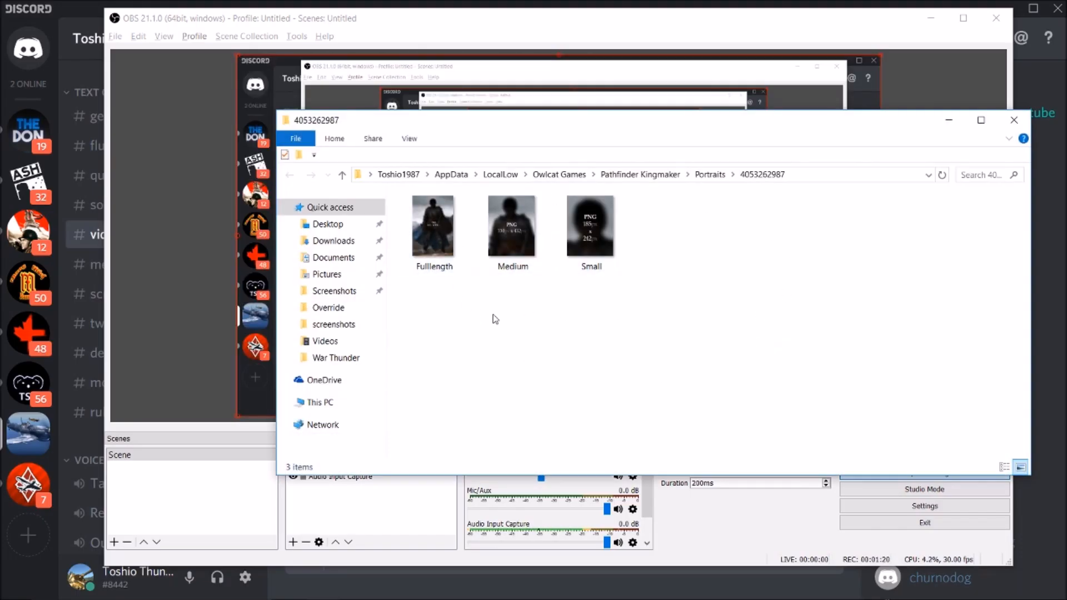
pyautogui.moveTo(762, 174)
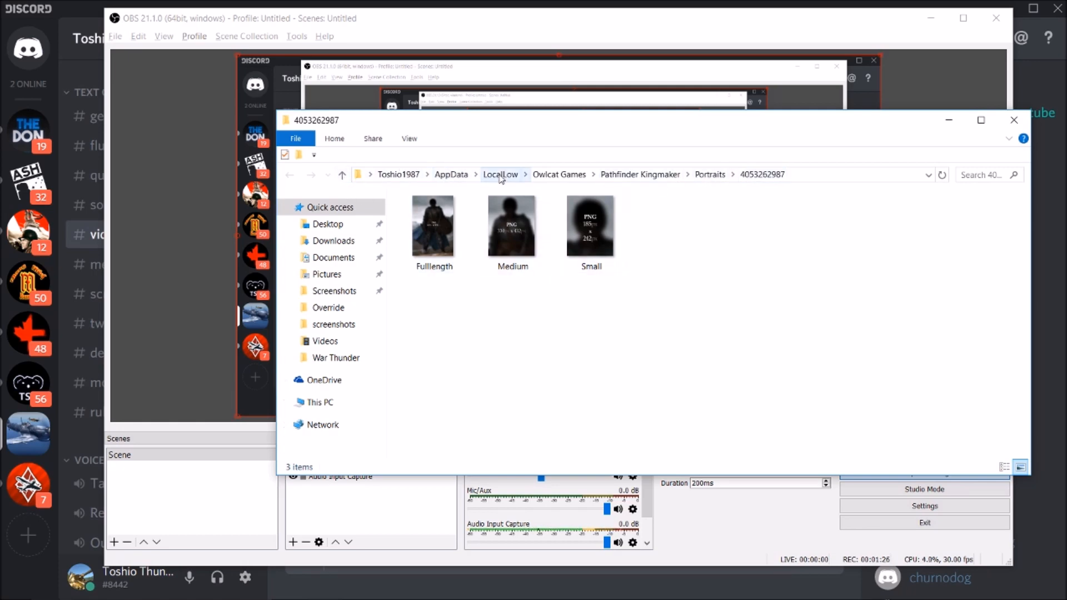
pyautogui.moveTo(640, 175)
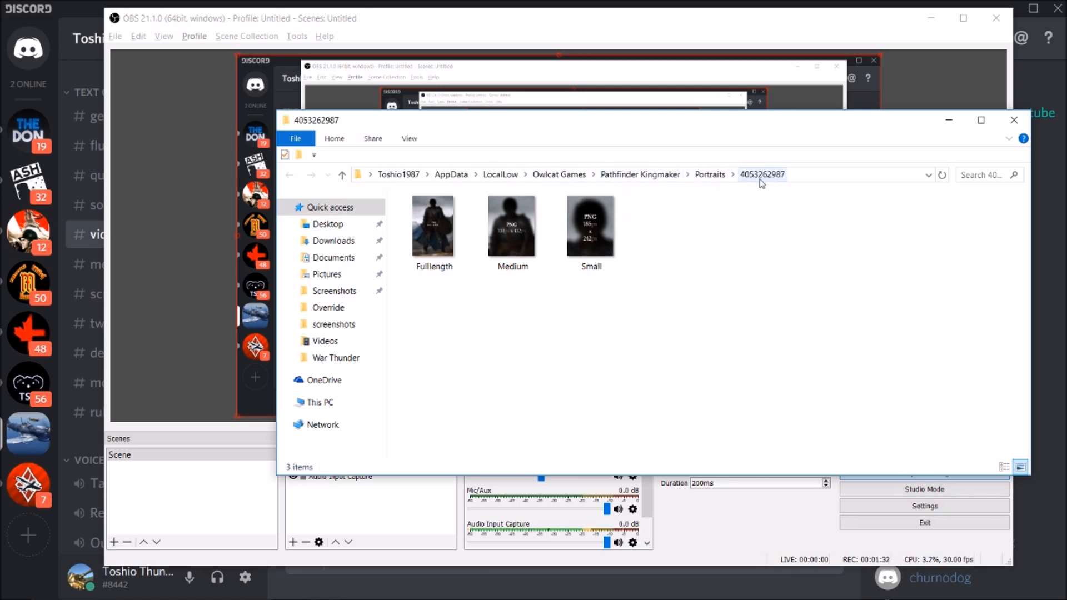
pyautogui.moveTo(710, 178)
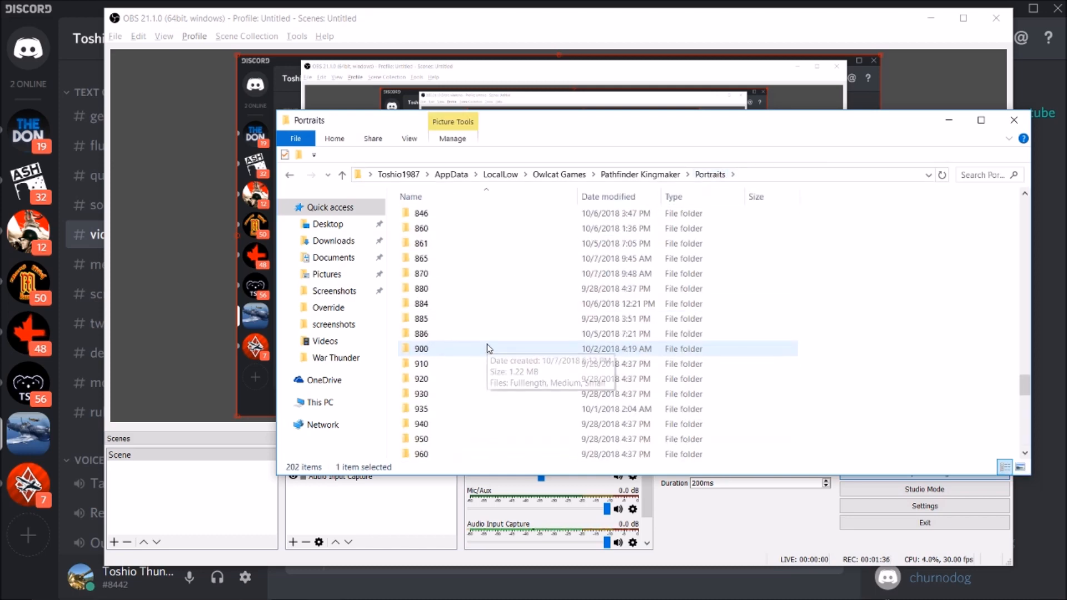
pyautogui.scroll(3)
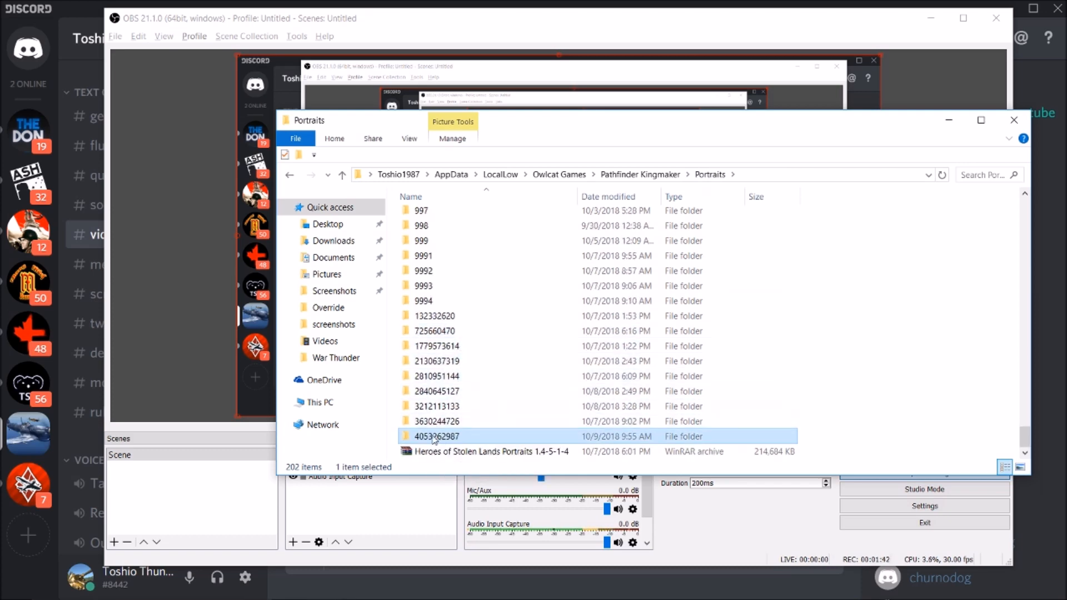
pyautogui.doubleClick(436, 436)
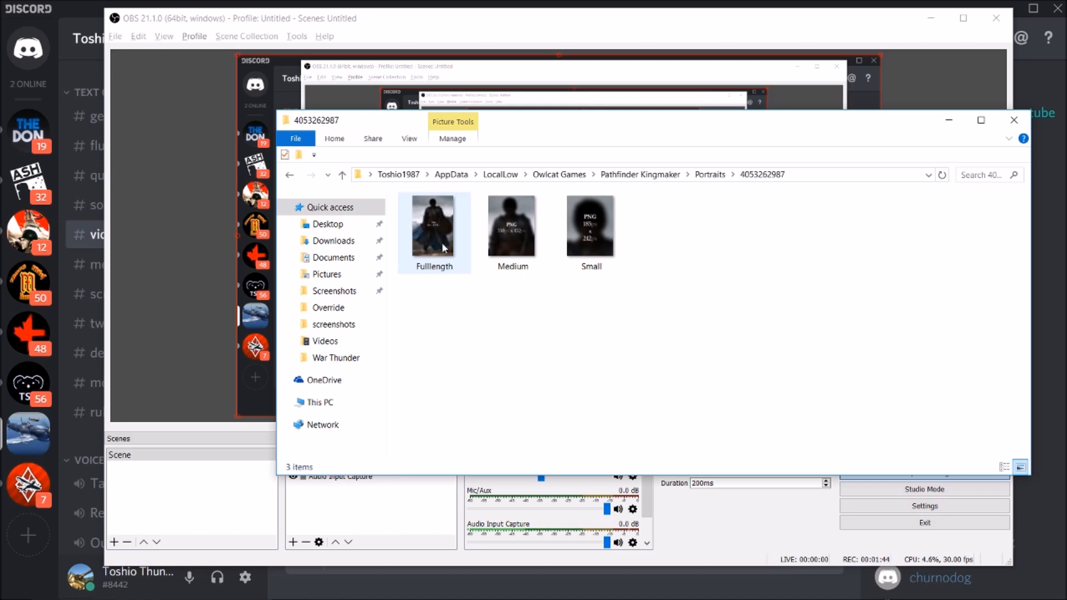
pyautogui.click(596, 353)
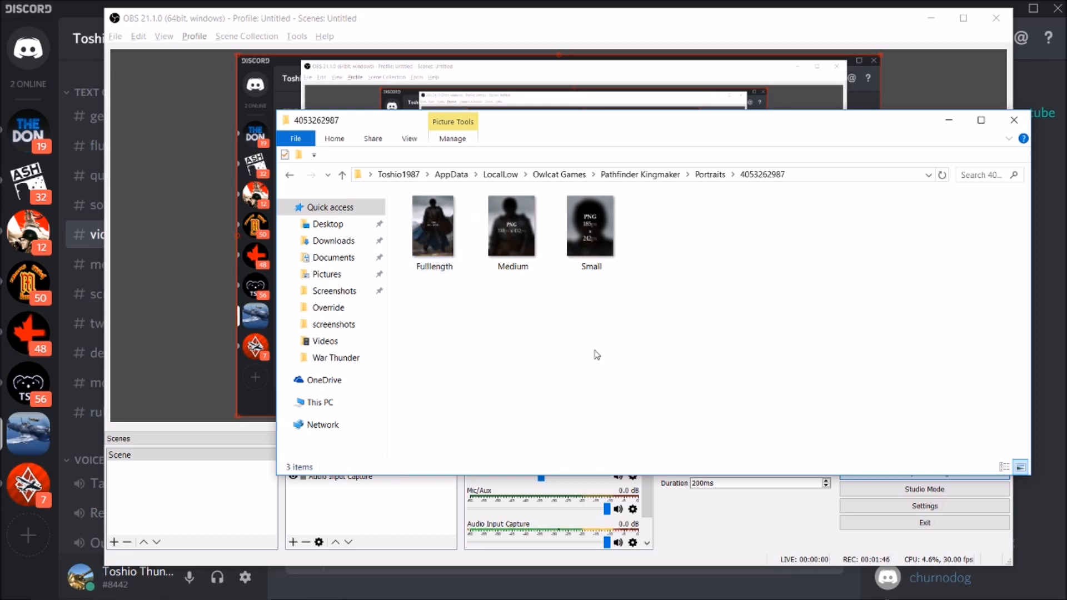
pyautogui.moveTo(587, 477)
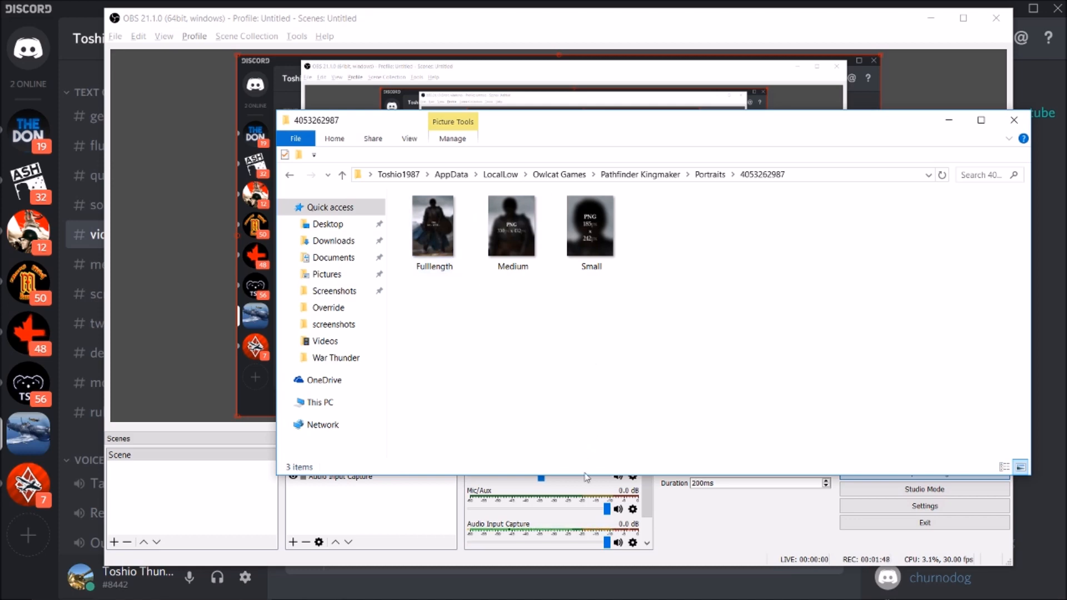
pyautogui.moveTo(578, 451)
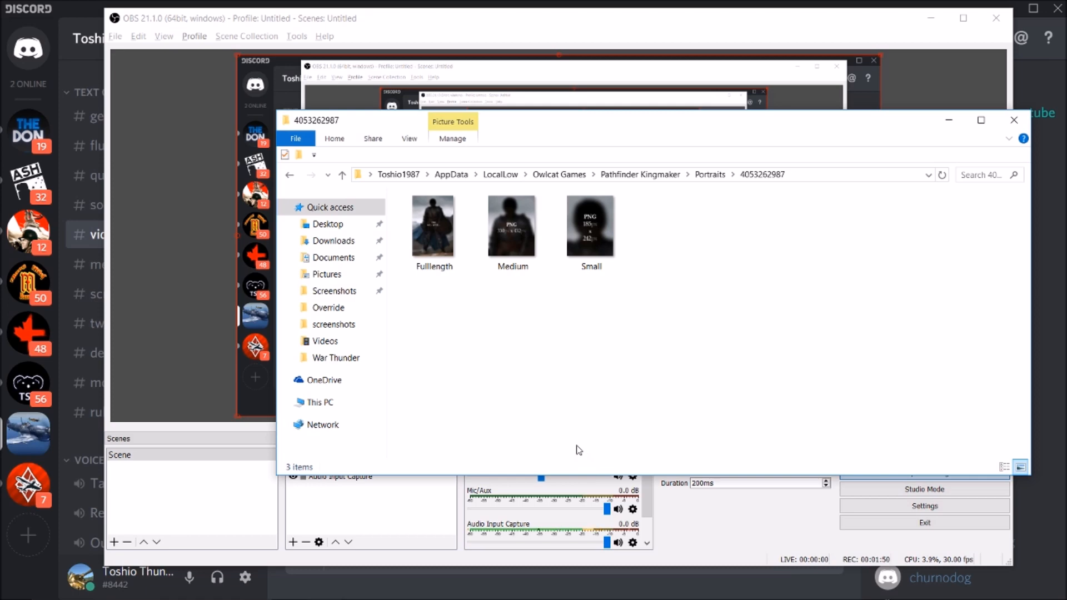
pyautogui.click(511, 225)
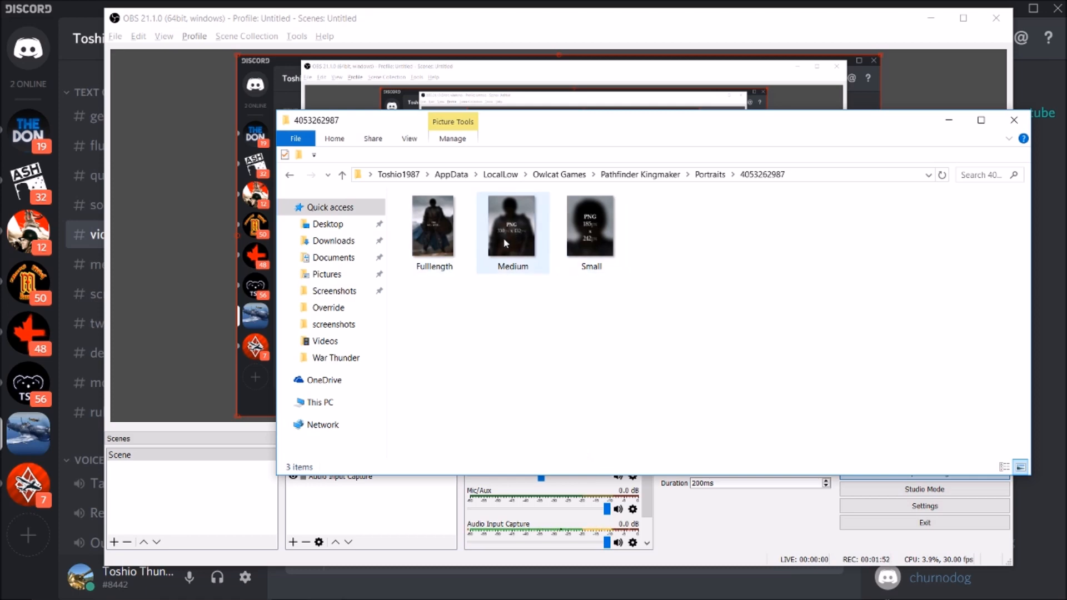
pyautogui.click(434, 224)
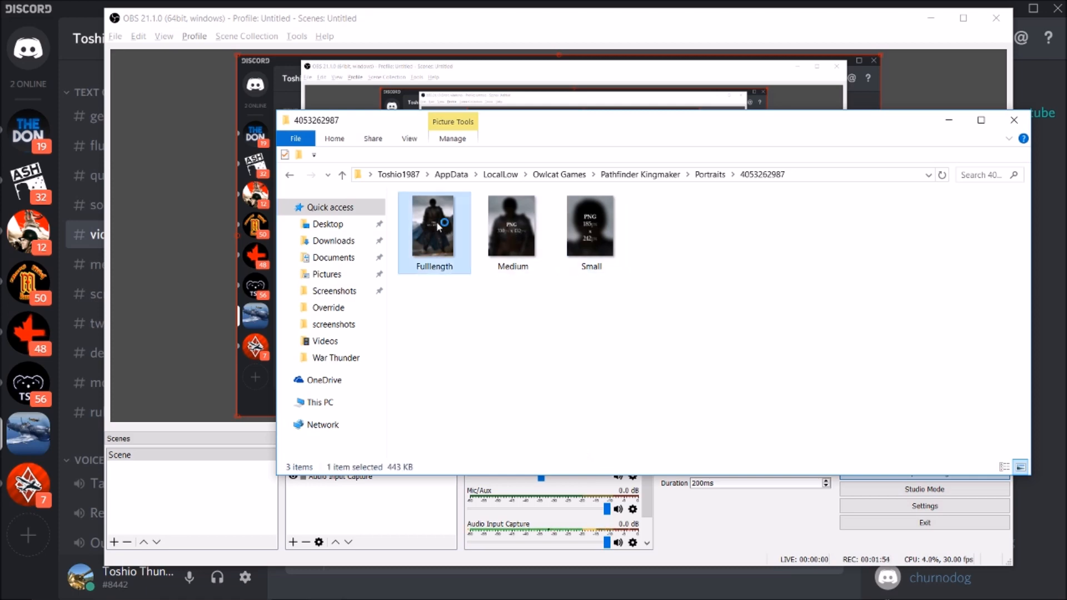
pyautogui.moveTo(564, 587)
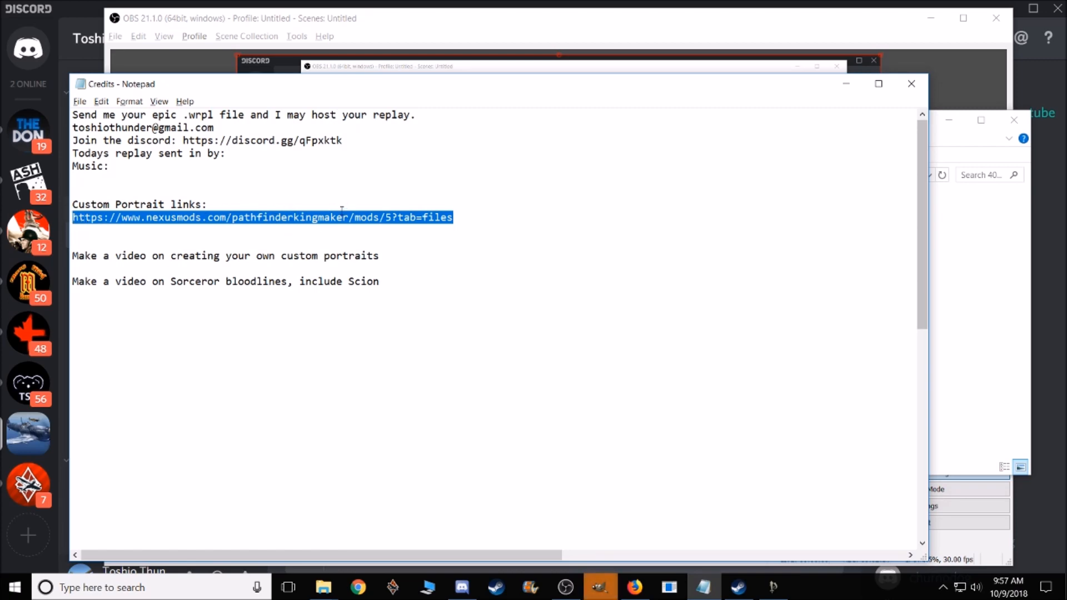
pyautogui.moveTo(469, 225)
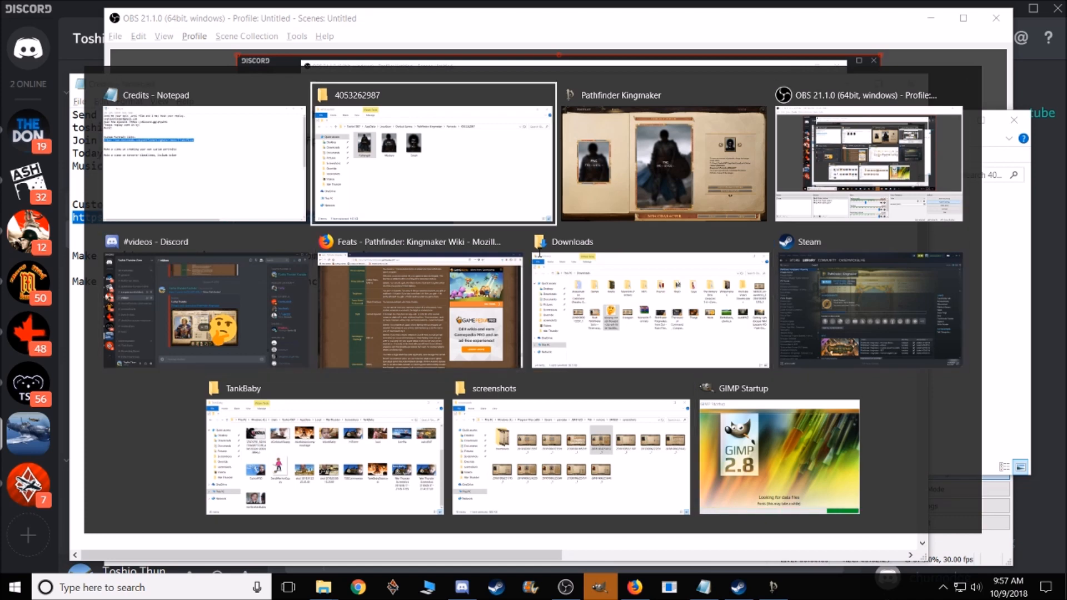
pyautogui.moveTo(325, 449)
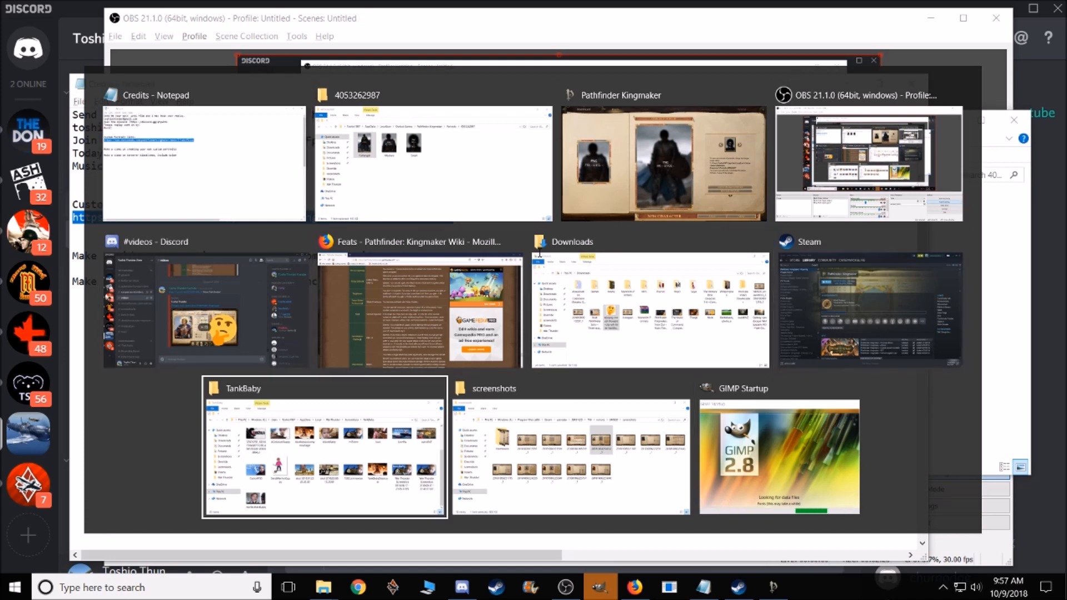
pyautogui.moveTo(204, 164)
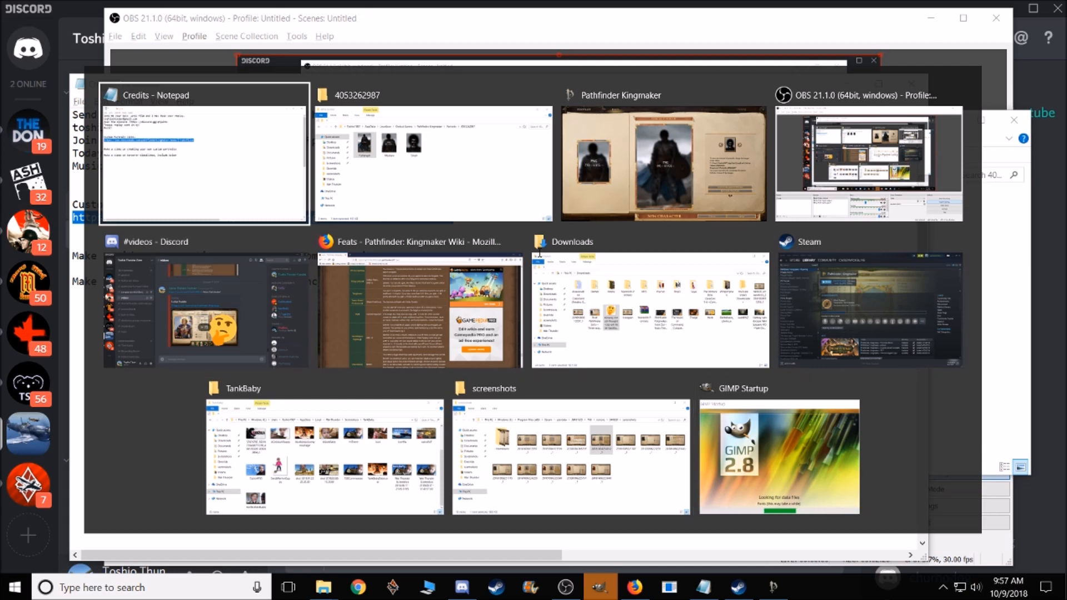
pyautogui.click(432, 160)
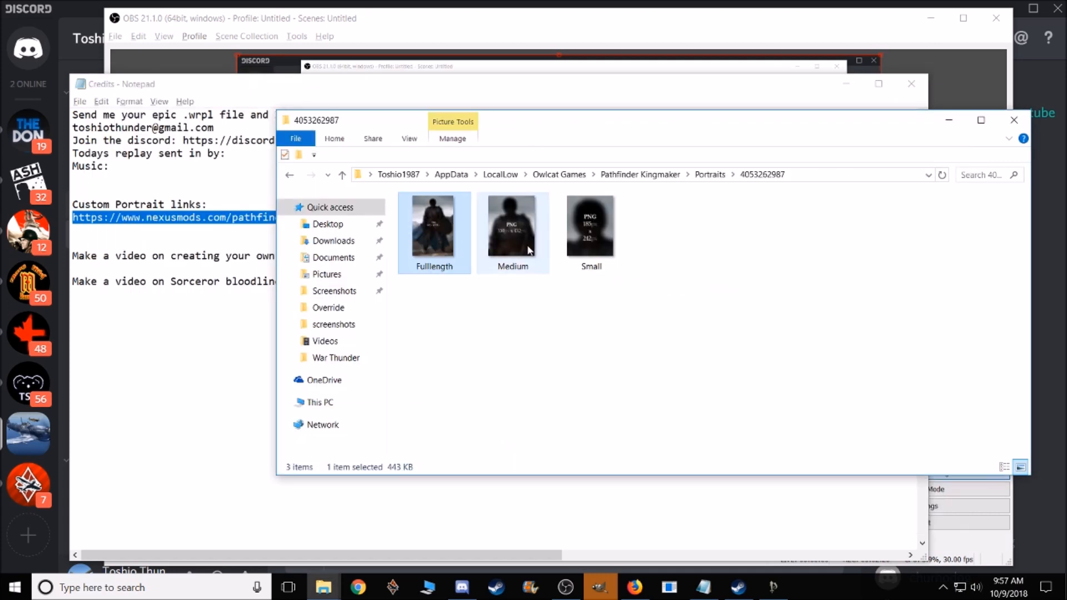
pyautogui.click(434, 227)
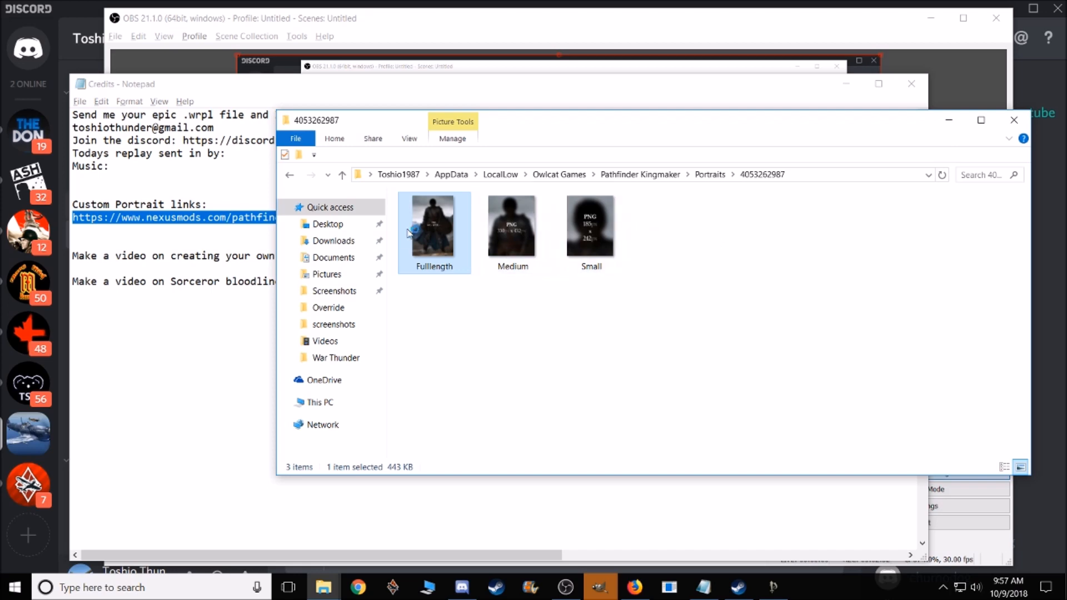
pyautogui.moveTo(448, 259)
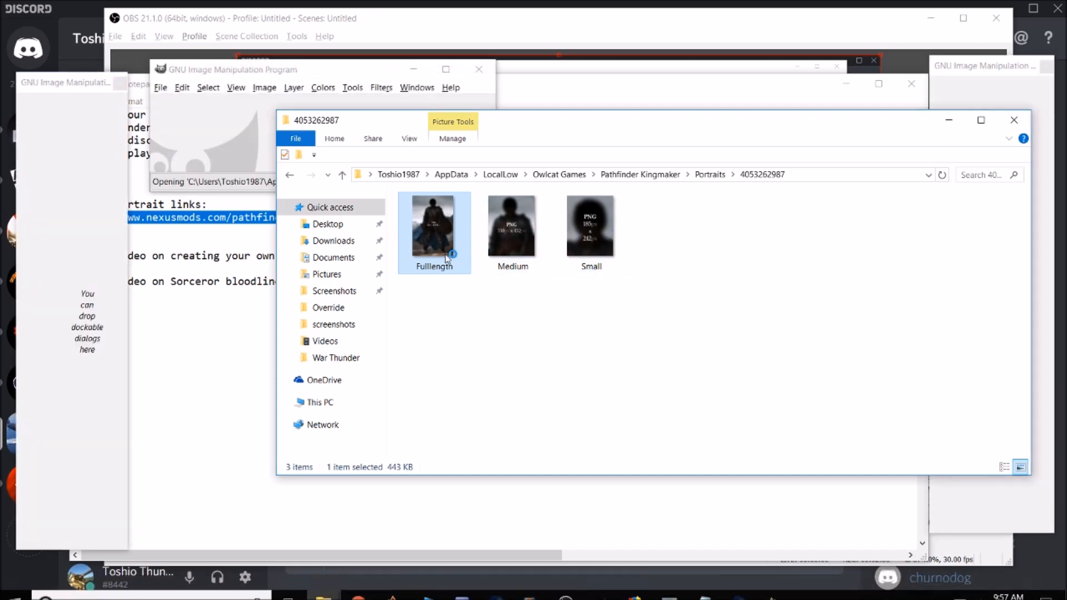
# Step: Open Fulllength.png in GIMP, then preview portrait folder 070 and return to Portraits
pyautogui.doubleClick(434, 226)
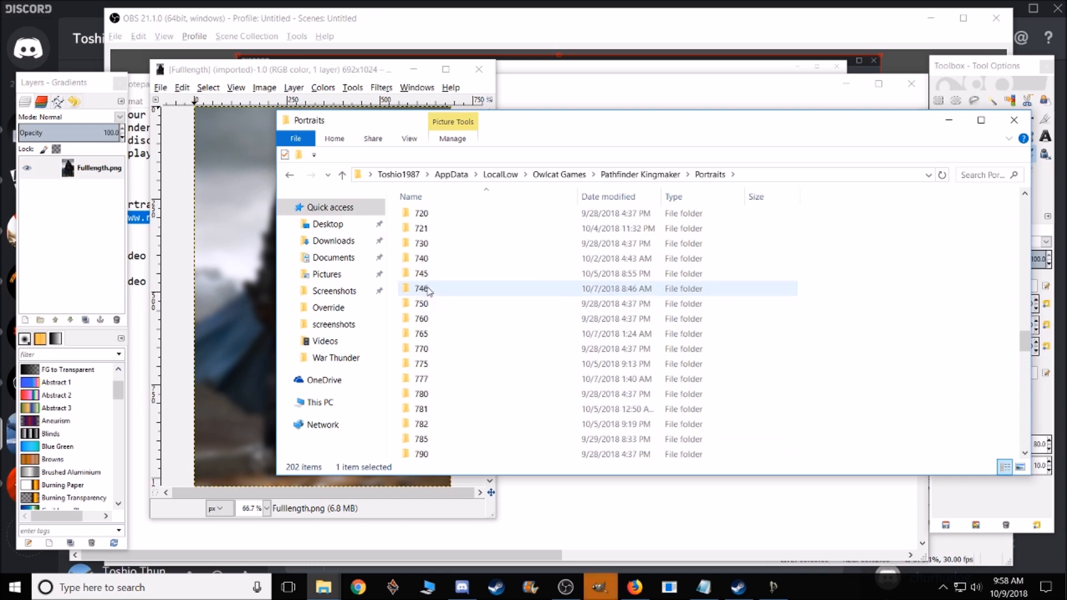
pyautogui.scroll(3)
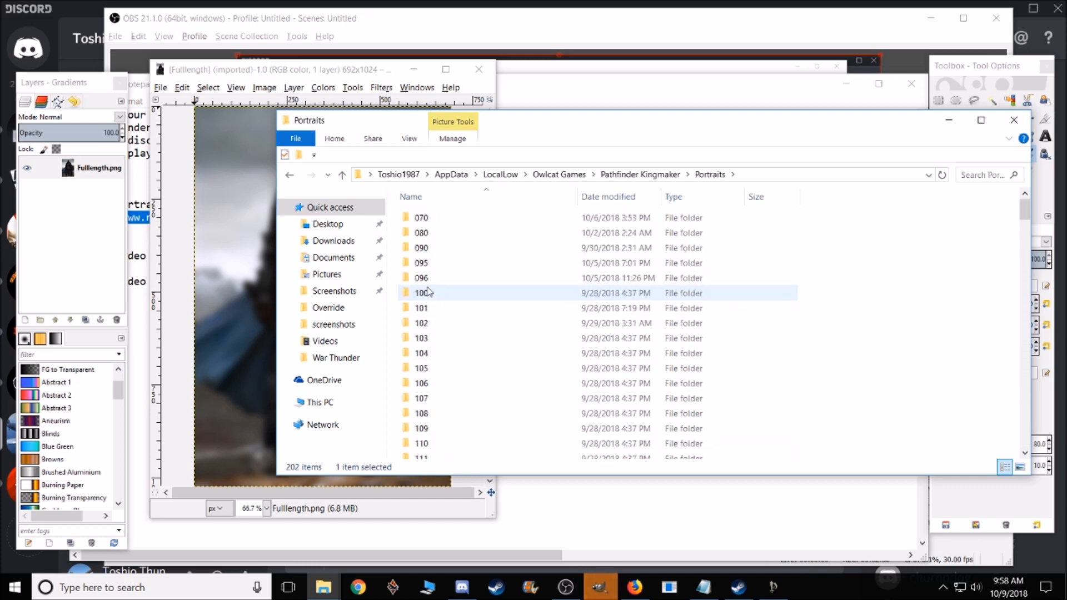
pyautogui.doubleClick(421, 216)
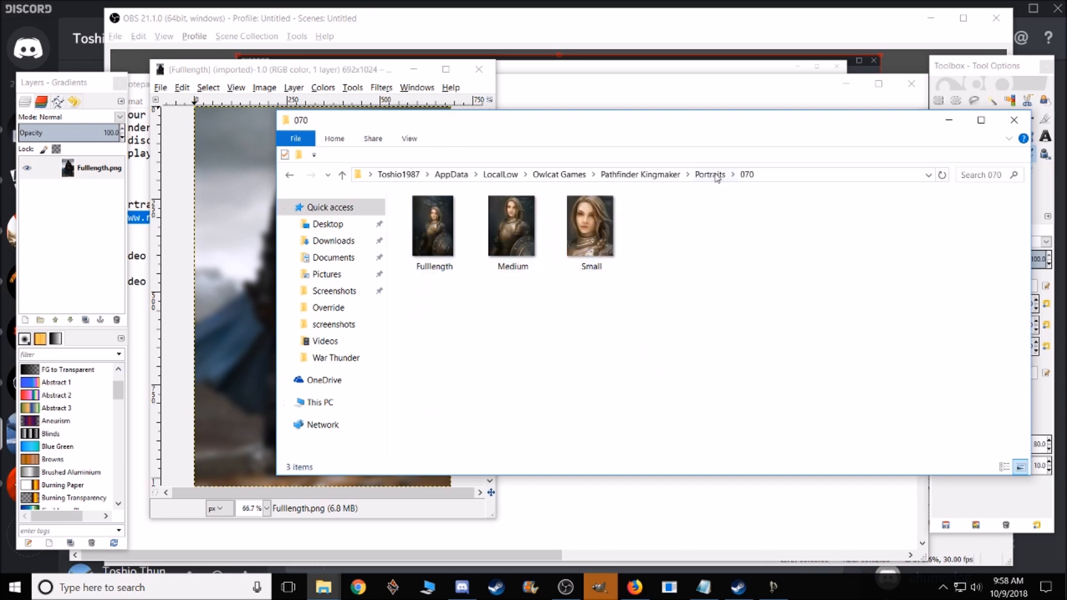
pyautogui.click(709, 175)
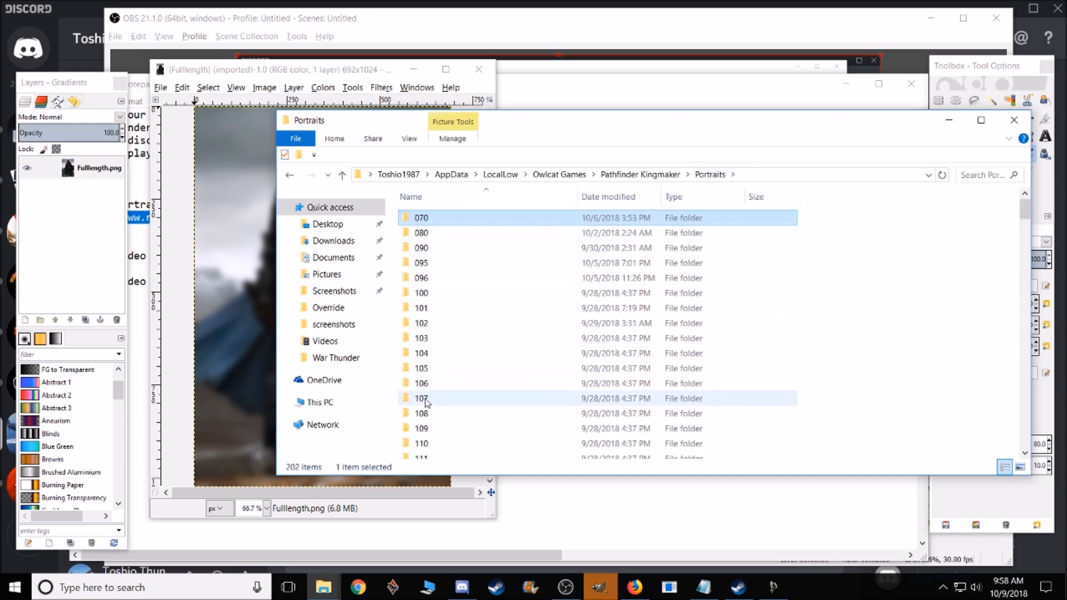
# Step: Preview portrait folder 223, return to Portraits and scroll through its 201 folders
pyautogui.scroll(-3)
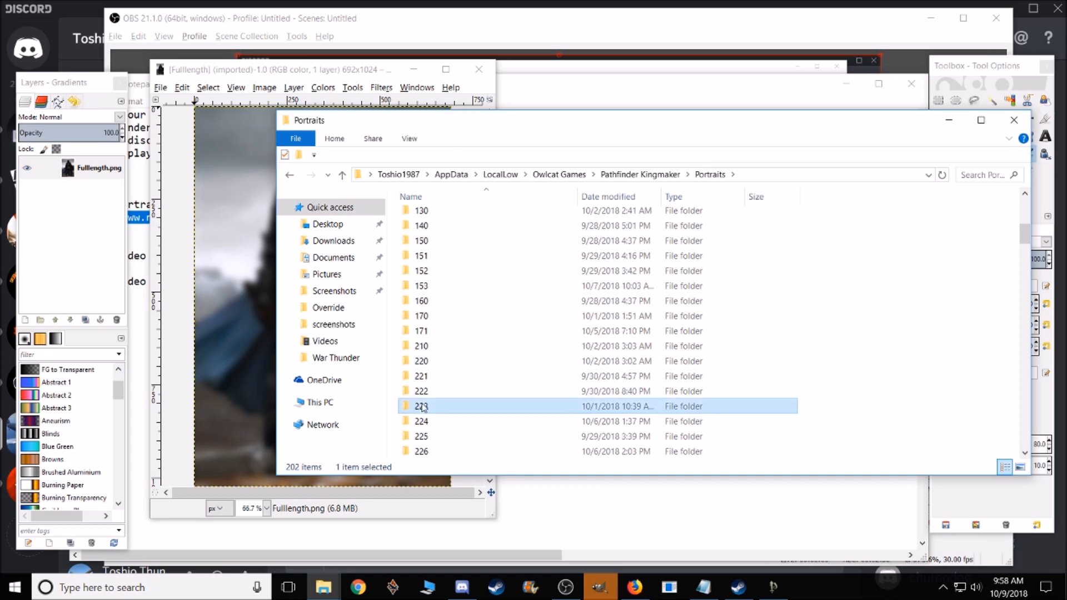
pyautogui.doubleClick(420, 407)
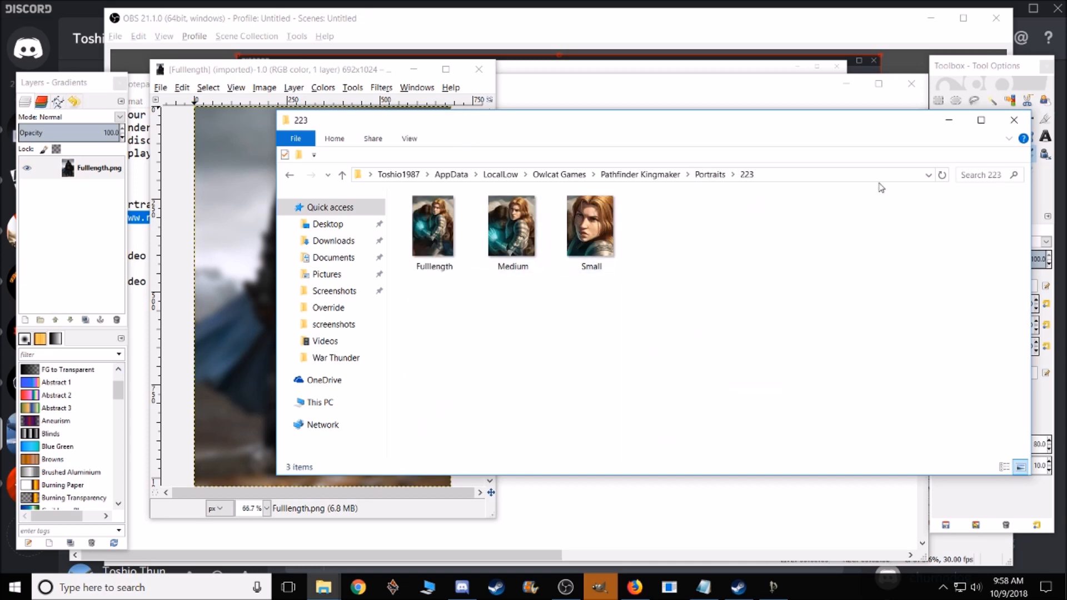
pyautogui.click(343, 174)
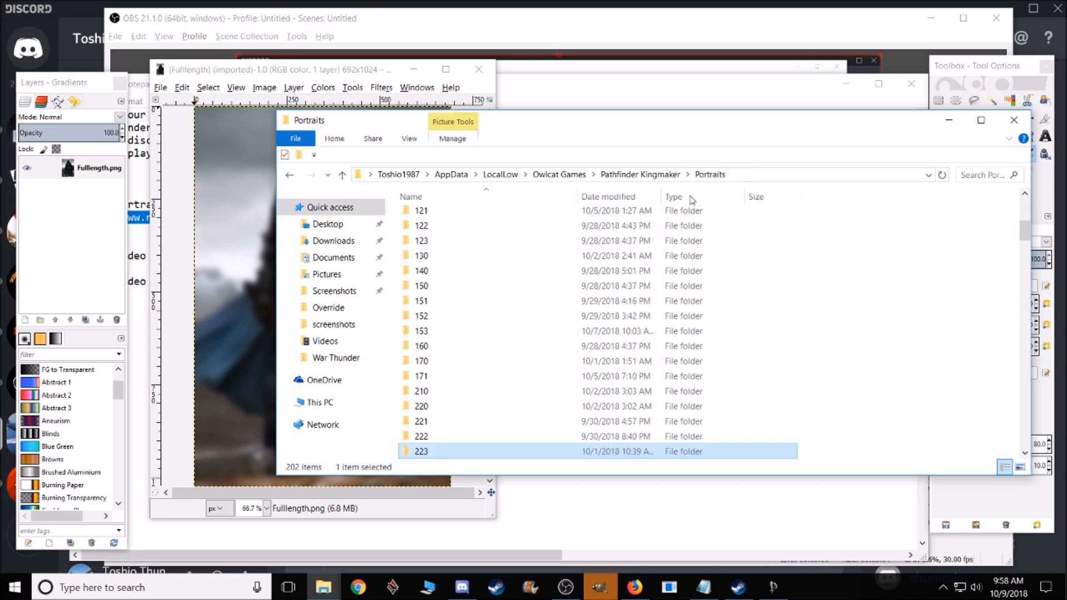
pyautogui.scroll(-3)
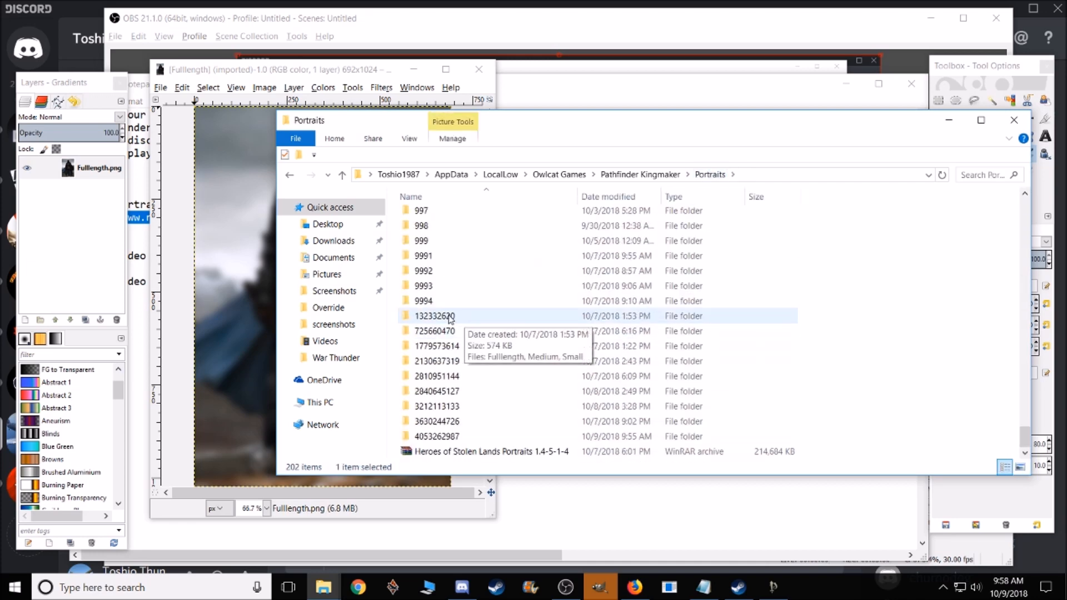
pyautogui.scroll(3)
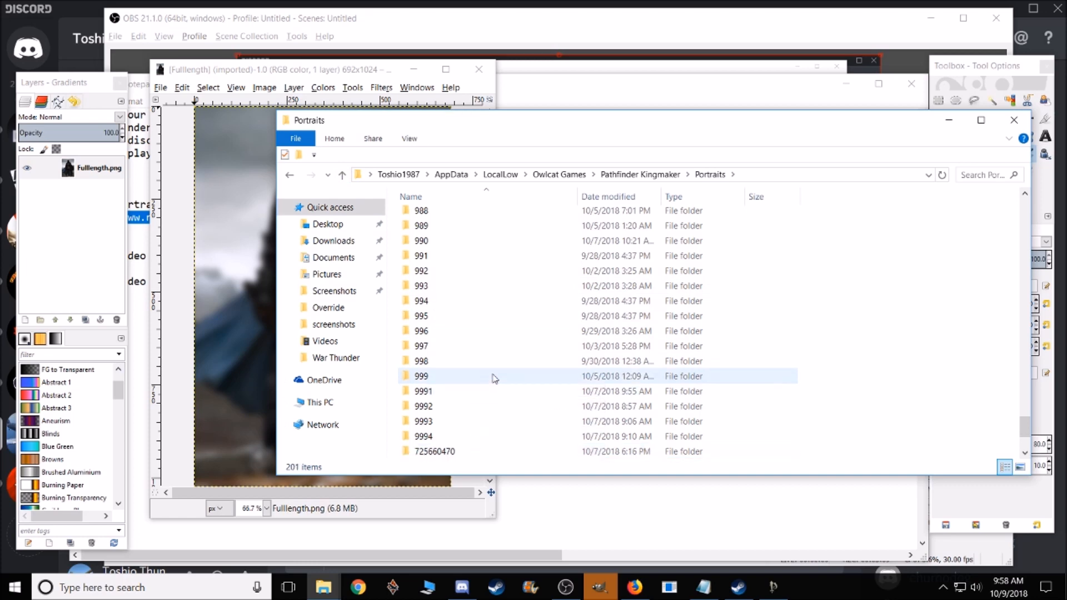
pyautogui.scroll(-3)
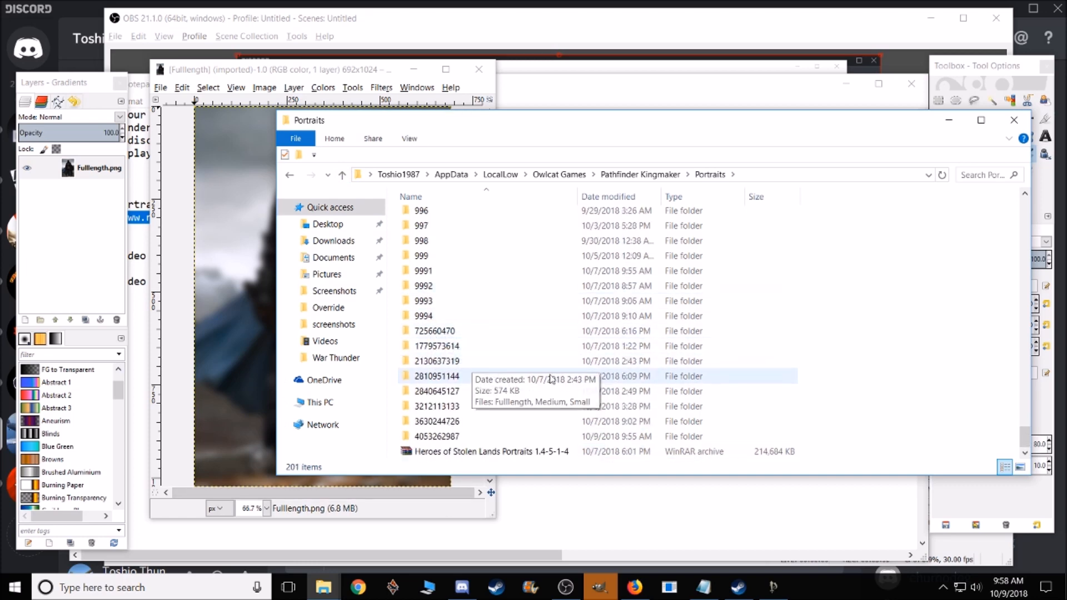
pyautogui.moveTo(664, 422)
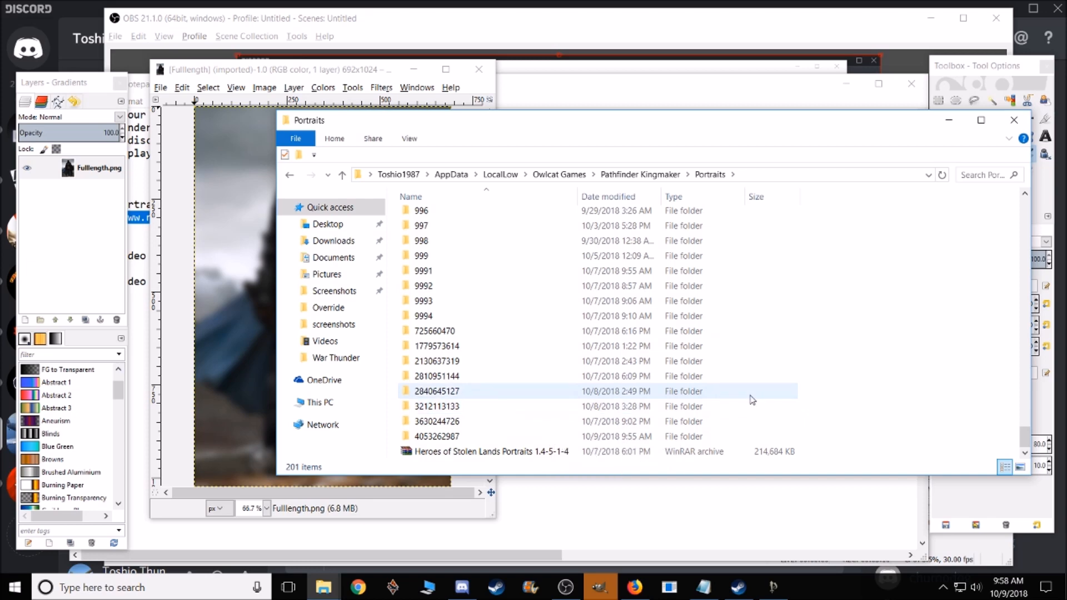
pyautogui.moveTo(668, 391)
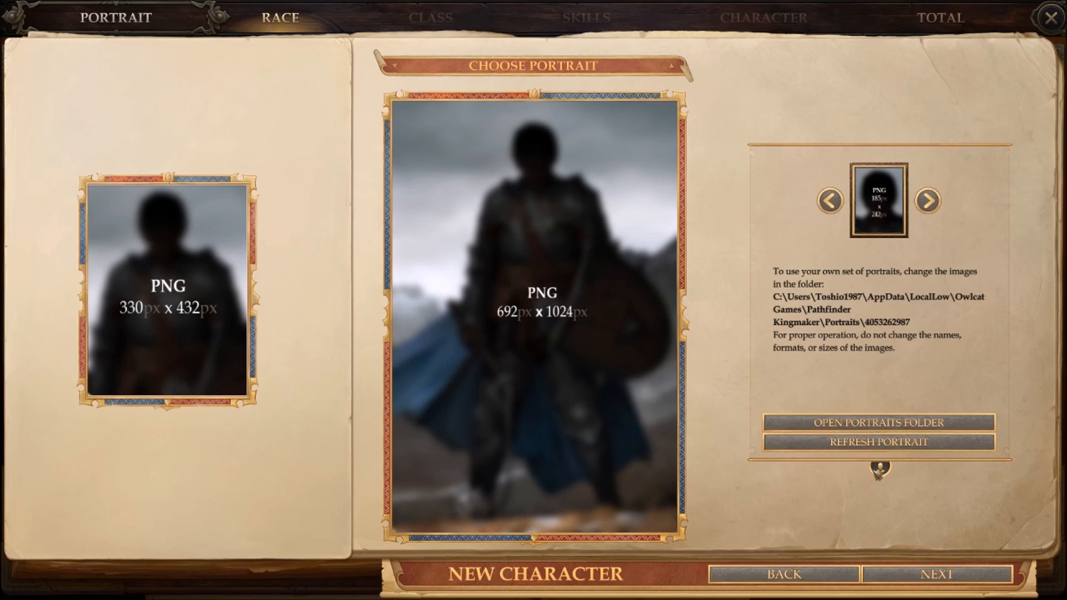
pyautogui.moveTo(905, 340)
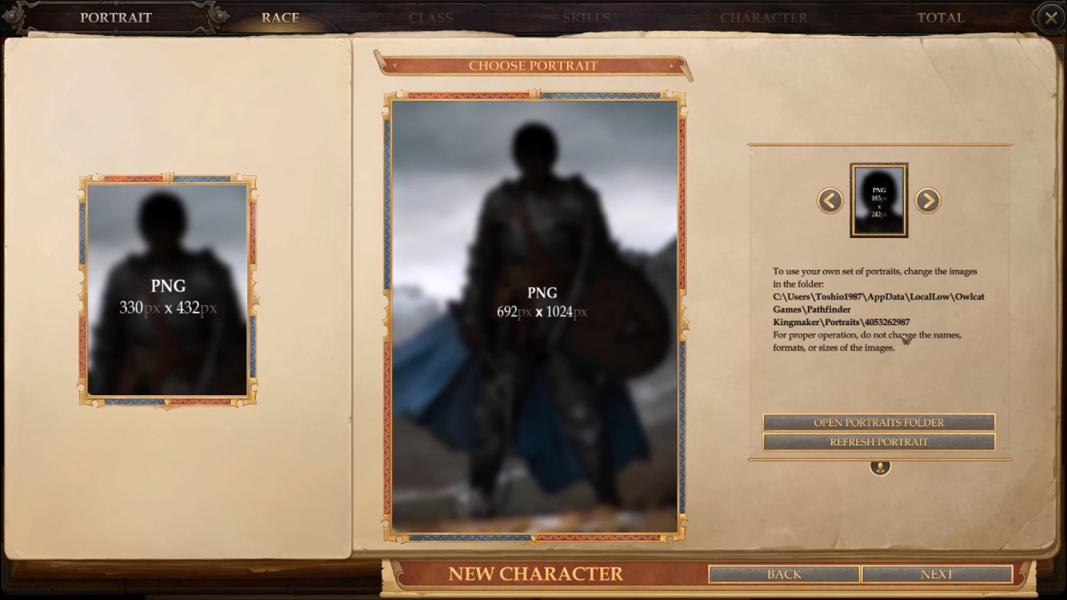
pyautogui.moveTo(730, 374)
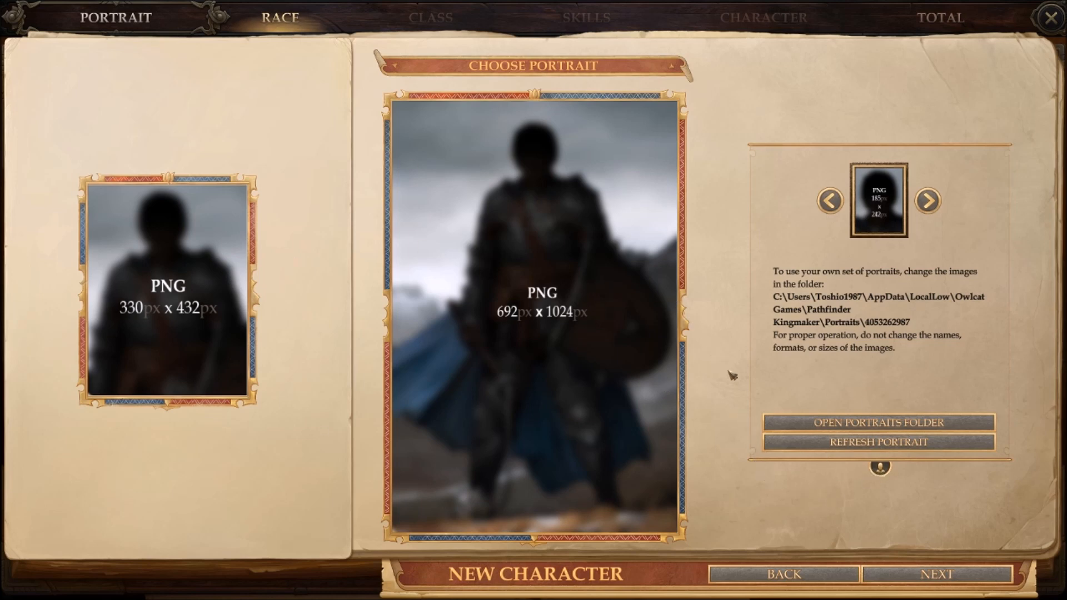
pyautogui.moveTo(687, 340)
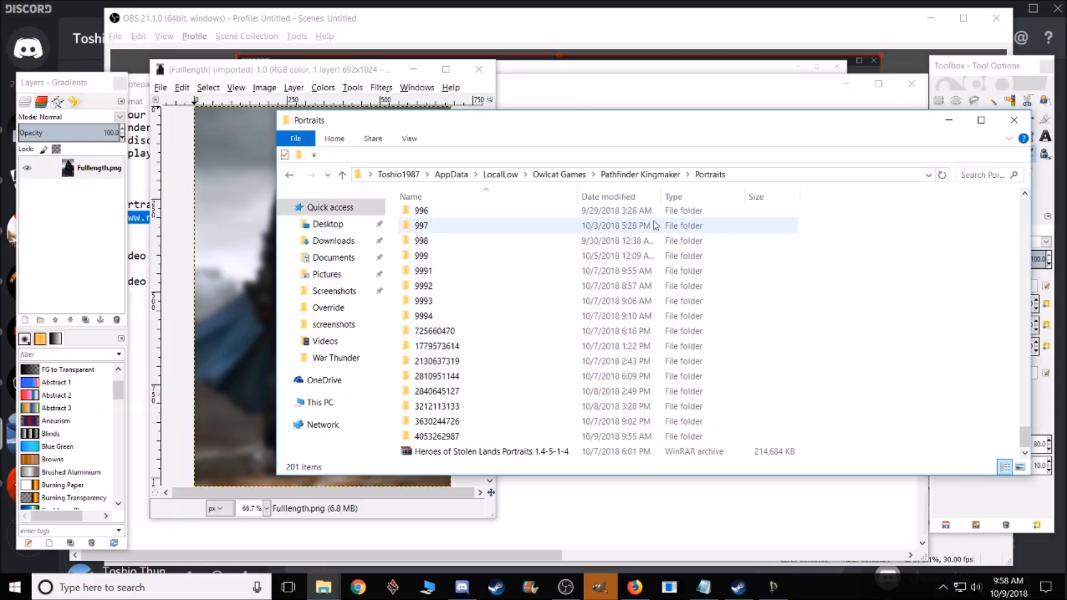
pyautogui.moveTo(436, 375)
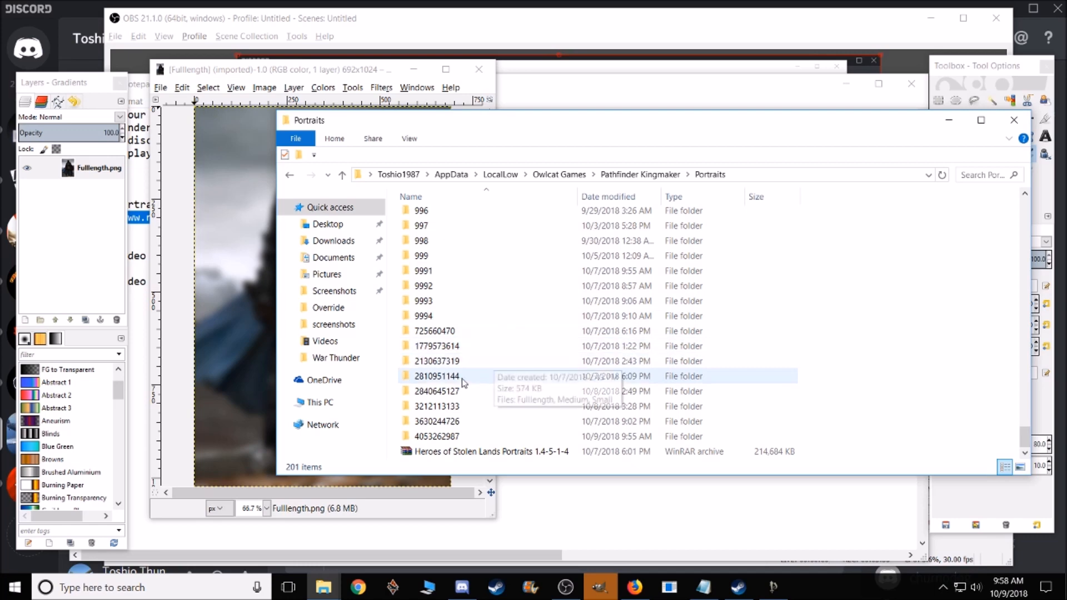
pyautogui.doubleClick(436, 376)
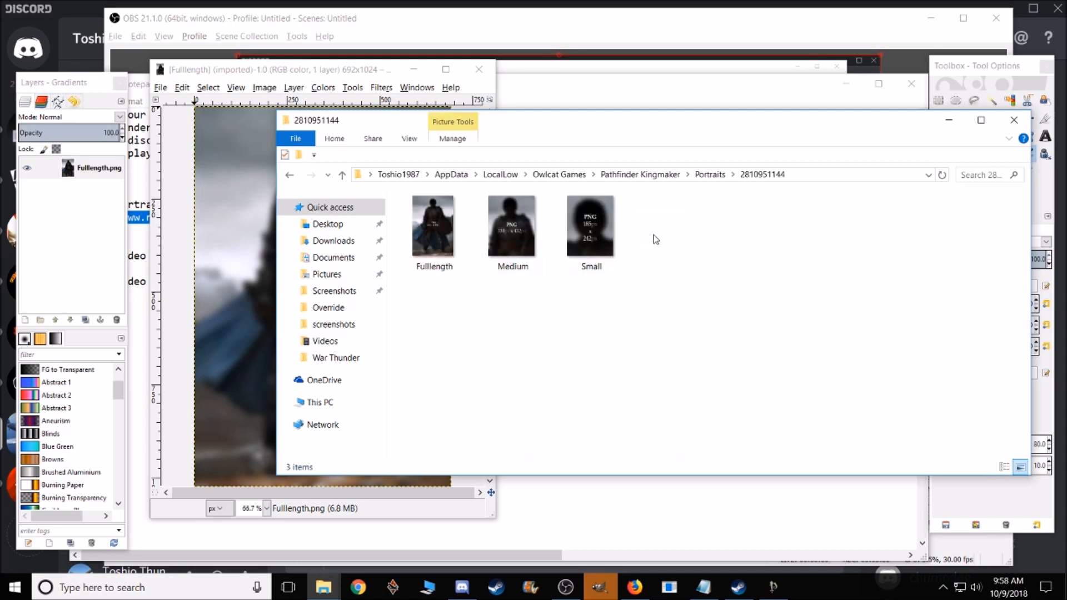
pyautogui.moveTo(710, 174)
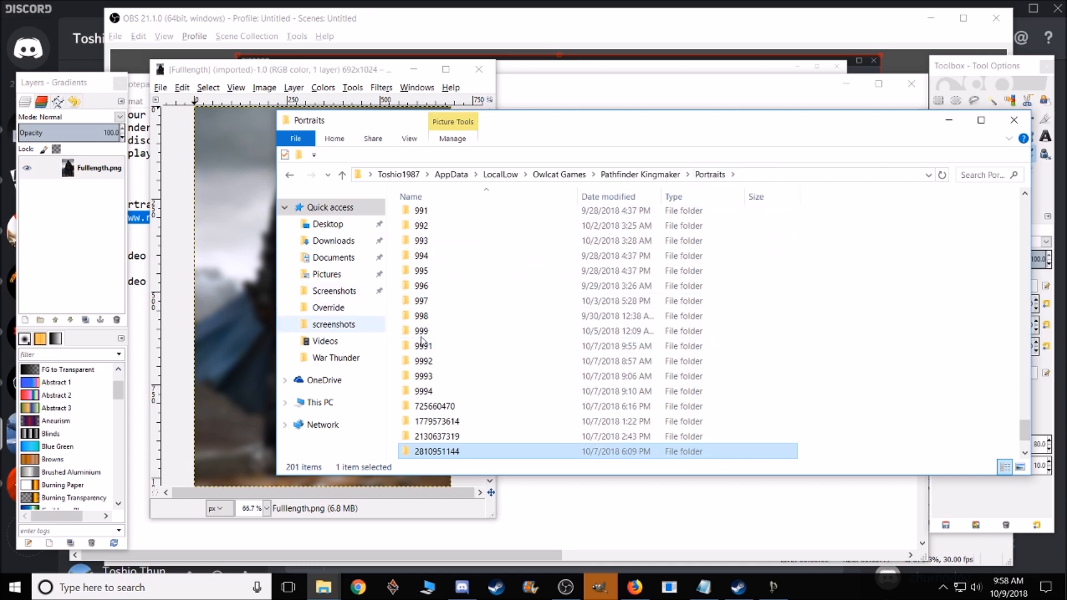
pyautogui.moveTo(480, 376)
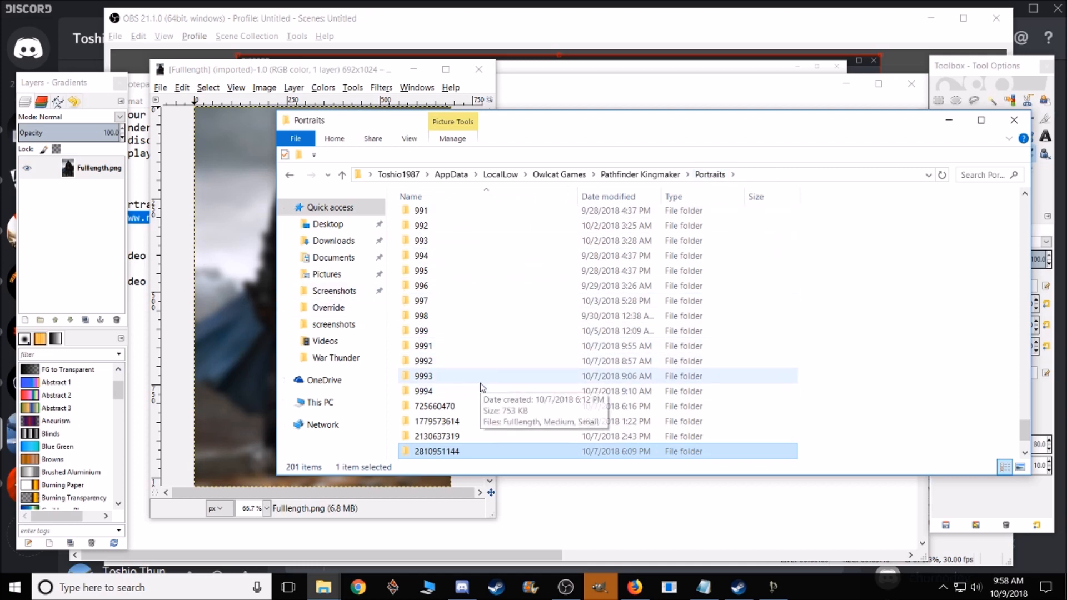
pyautogui.scroll(-3)
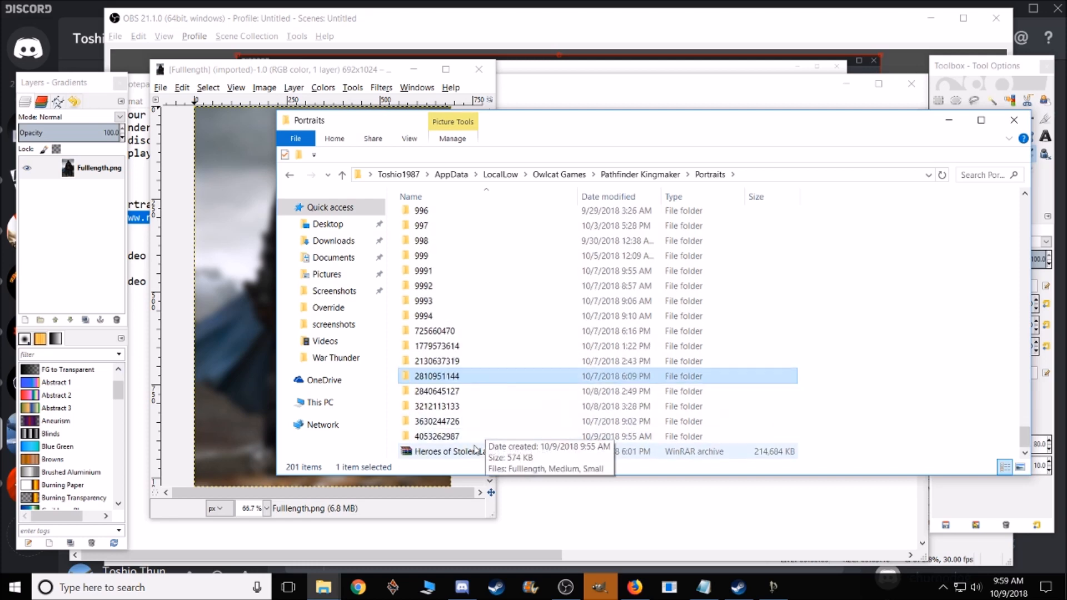
pyautogui.moveTo(485, 451)
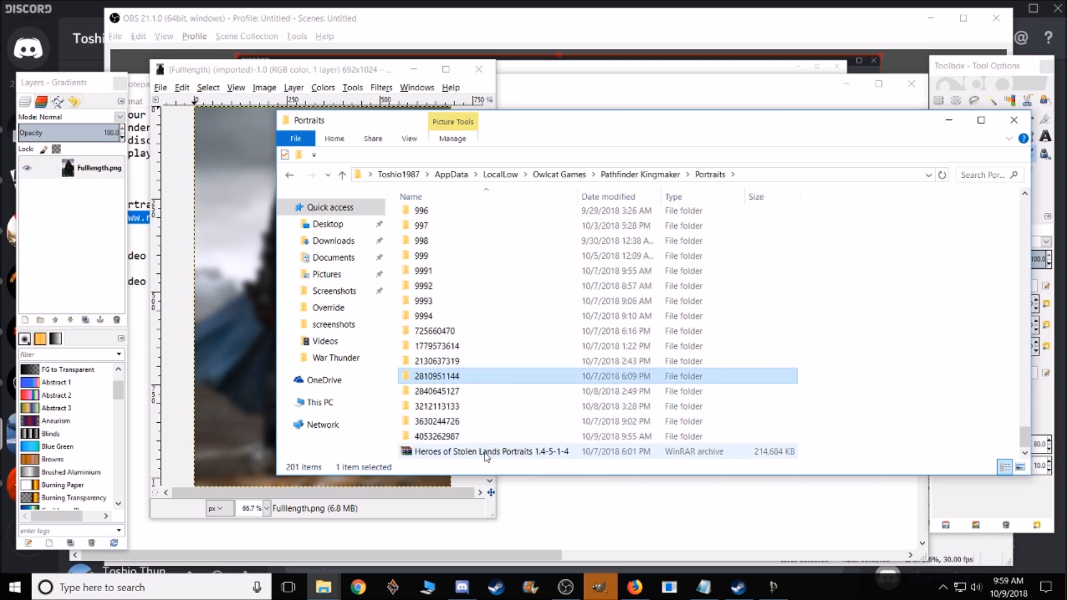
pyautogui.moveTo(486, 451)
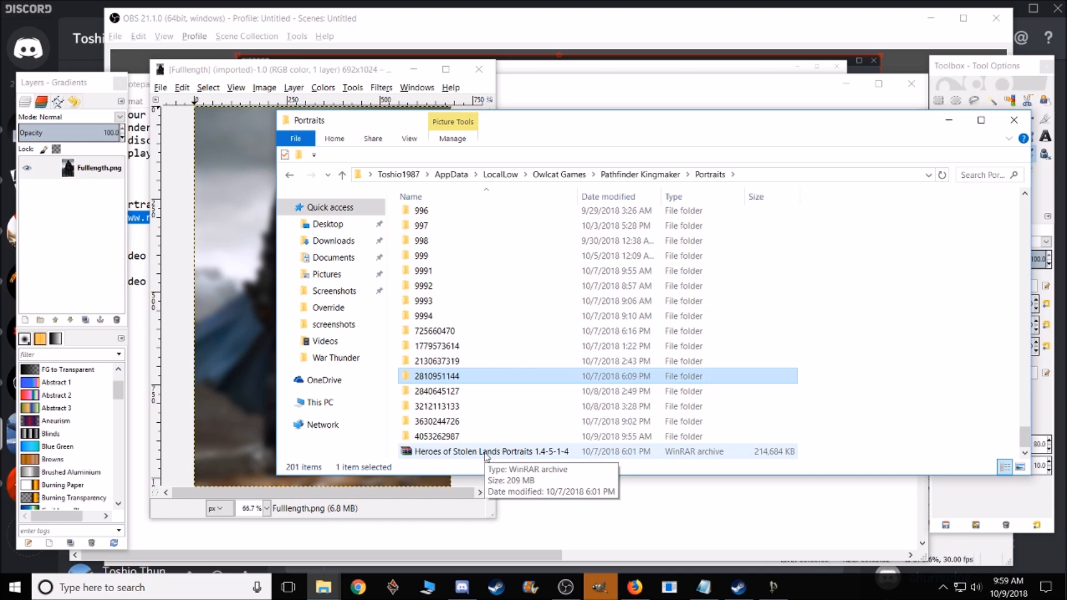
pyautogui.moveTo(439, 454)
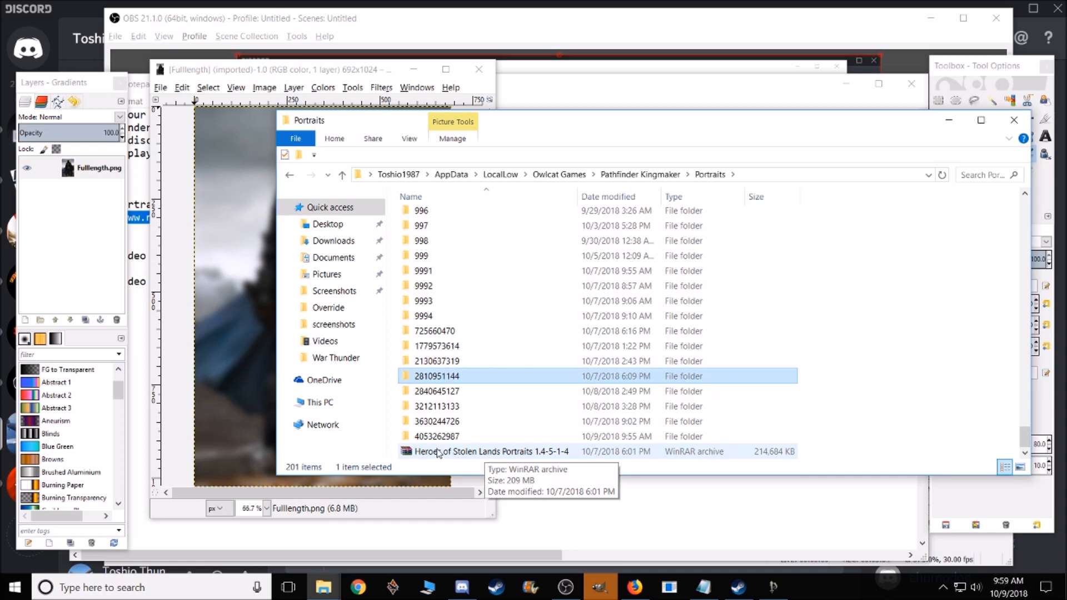
pyautogui.scroll(3)
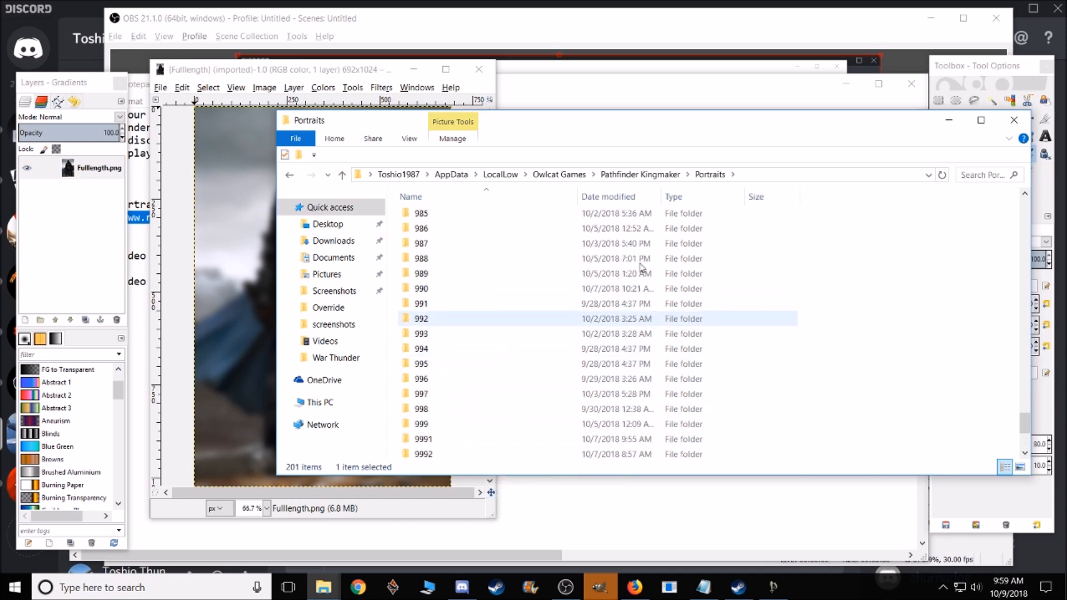
pyautogui.click(420, 258)
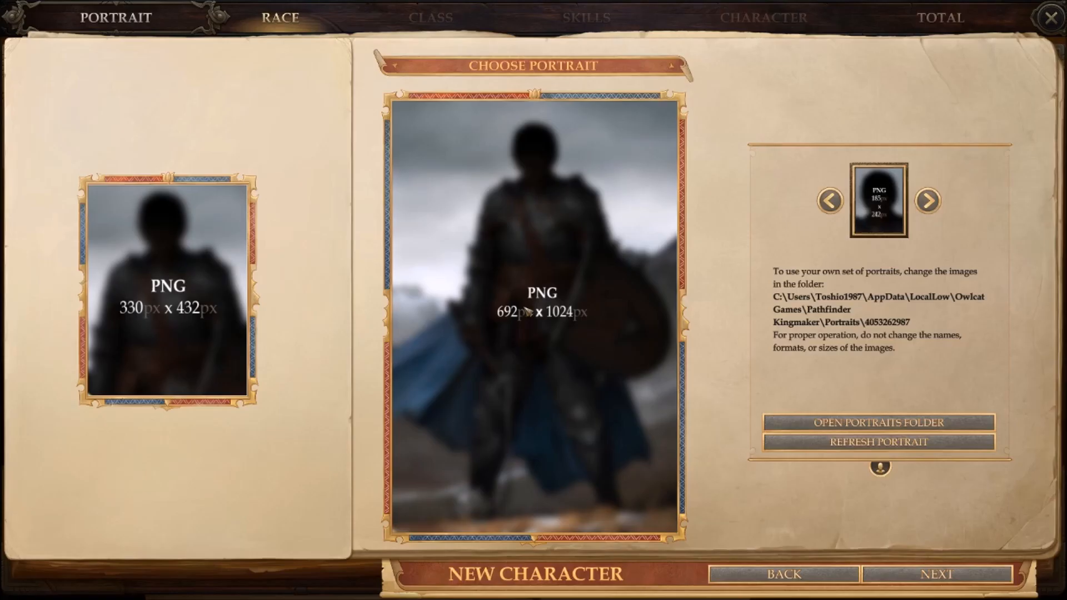
pyautogui.click(927, 201)
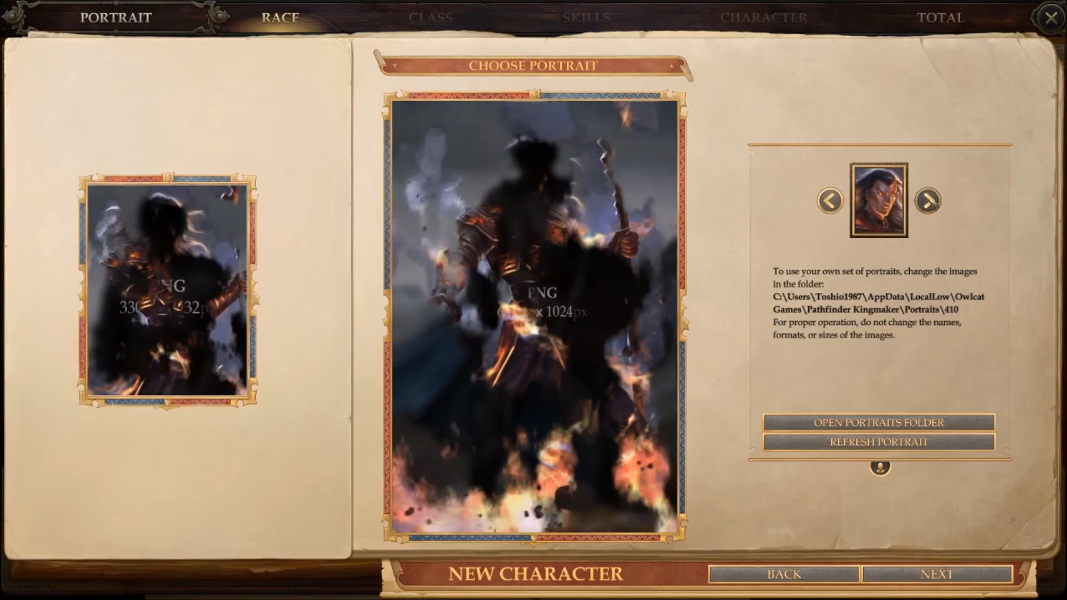
pyautogui.click(927, 201)
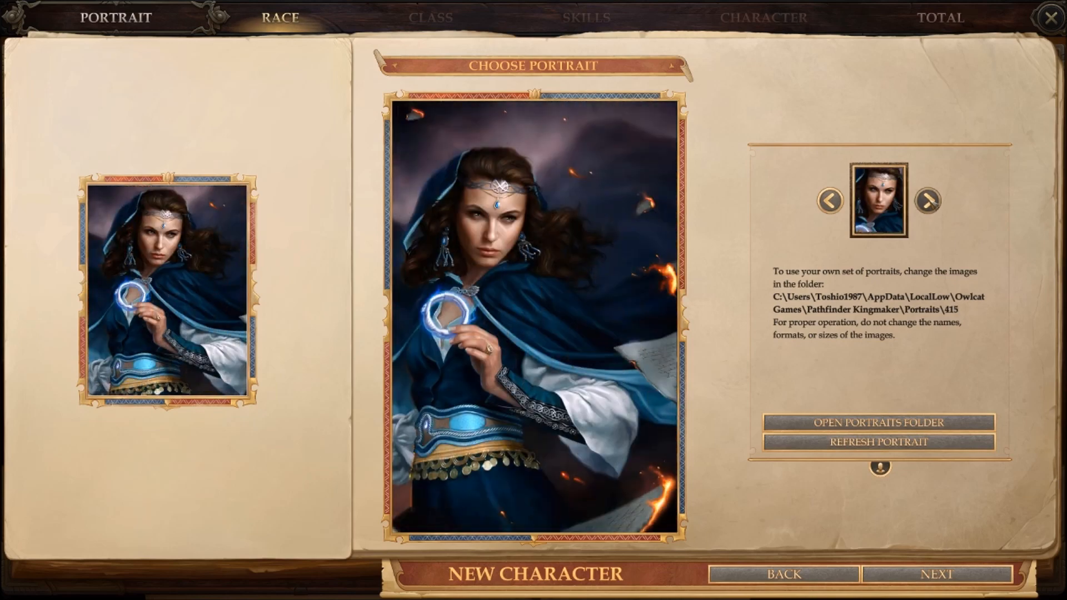
pyautogui.click(927, 202)
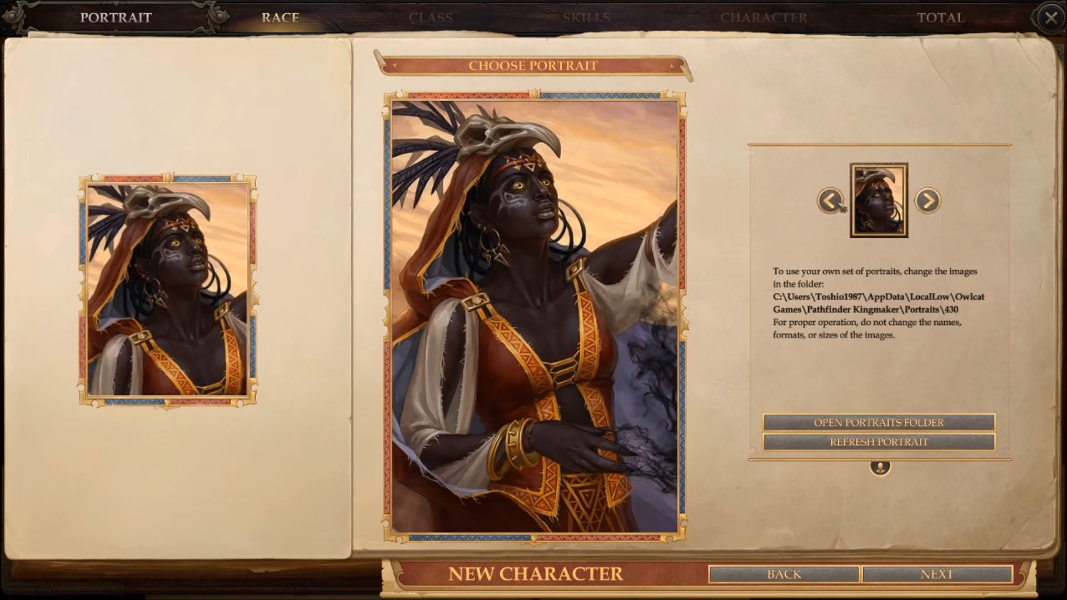
pyautogui.click(829, 201)
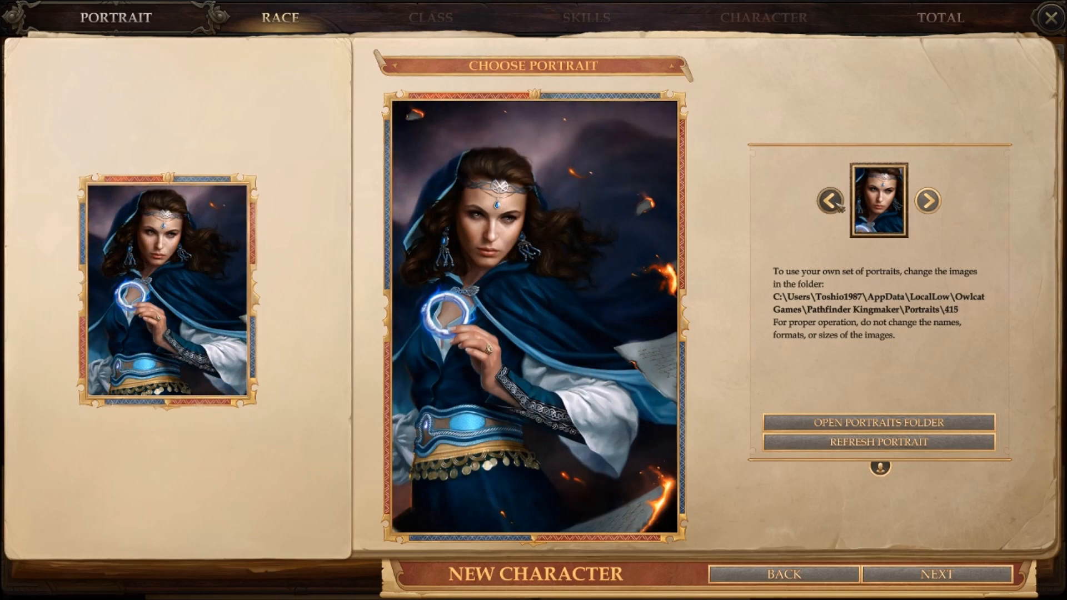
pyautogui.click(927, 200)
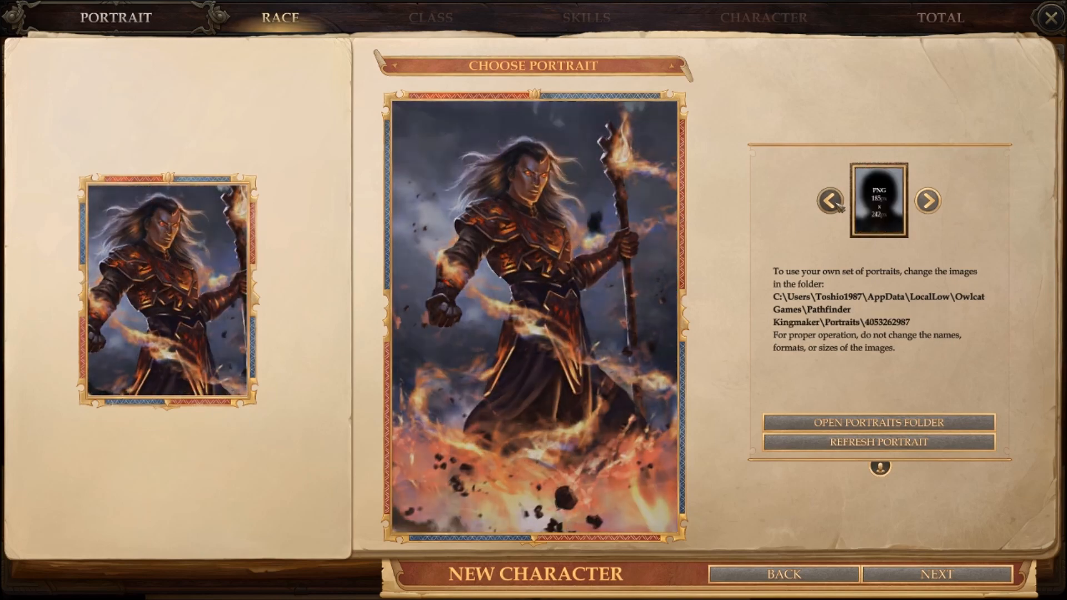
pyautogui.click(928, 201)
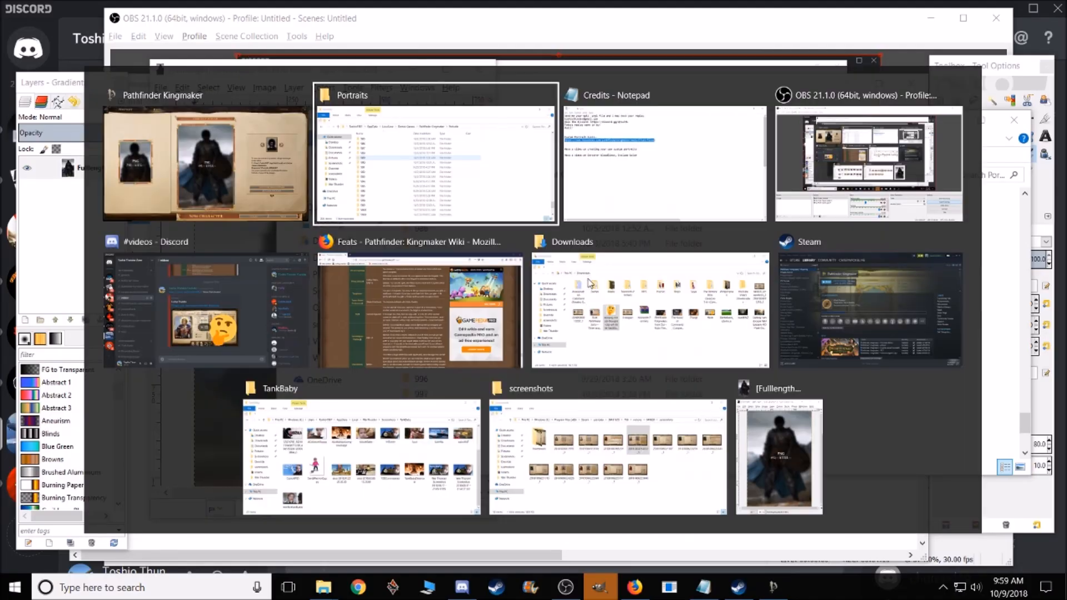
# Step: Create a transparent layer above Fulllength.png, then switch to the background image window
pyautogui.click(434, 156)
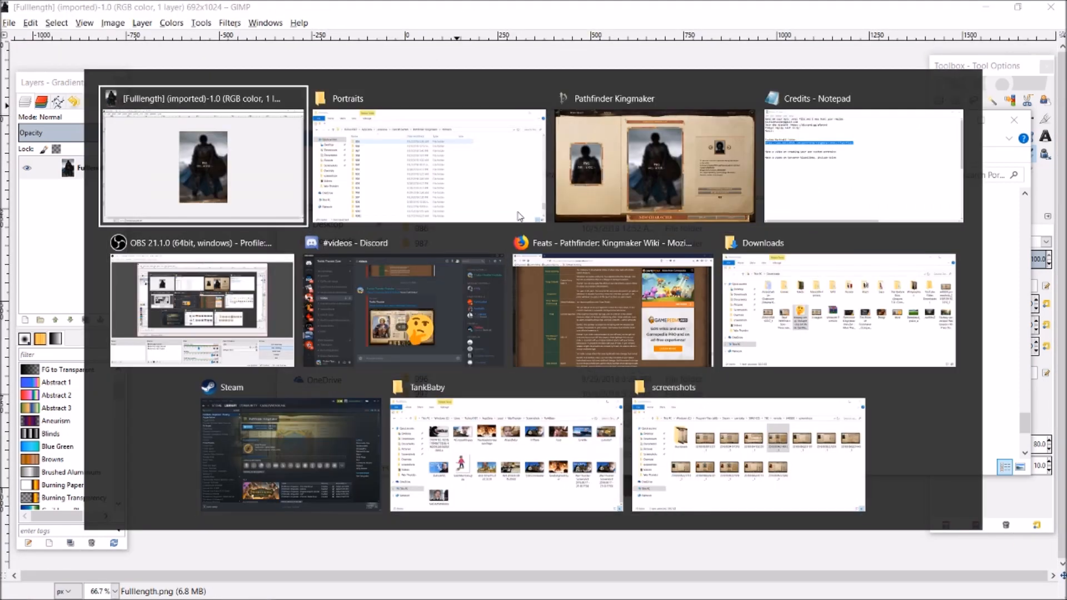
pyautogui.click(202, 154)
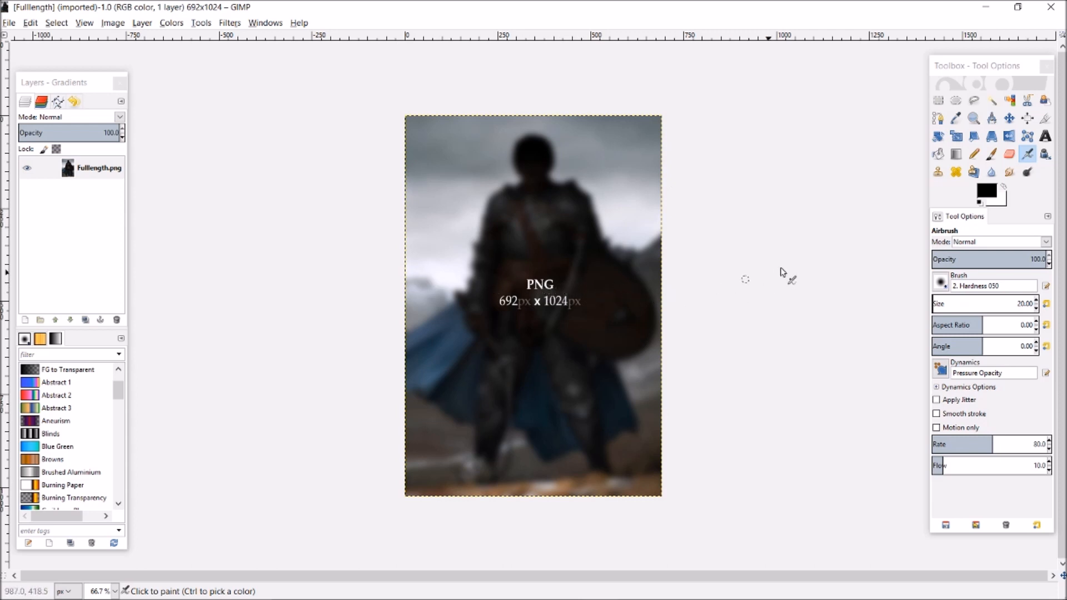
pyautogui.moveTo(10, 320)
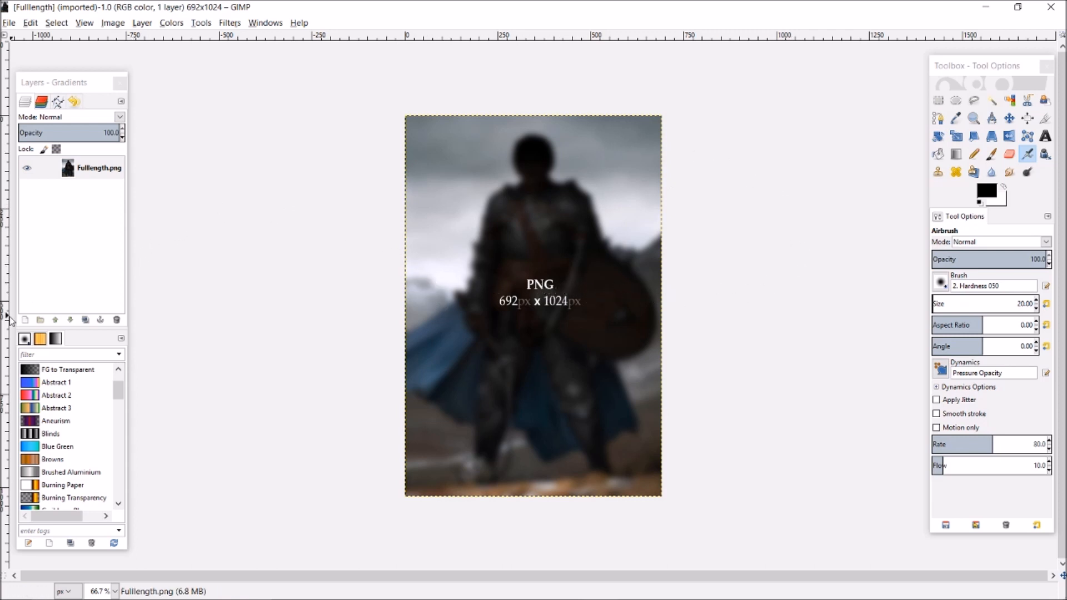
pyautogui.moveTo(32, 314)
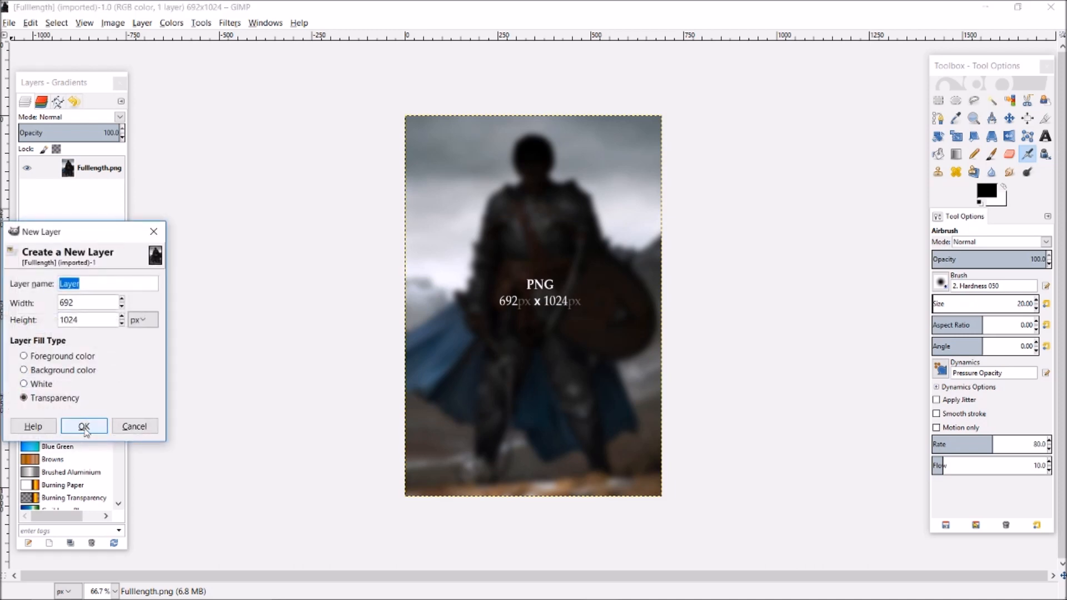
pyautogui.click(83, 426)
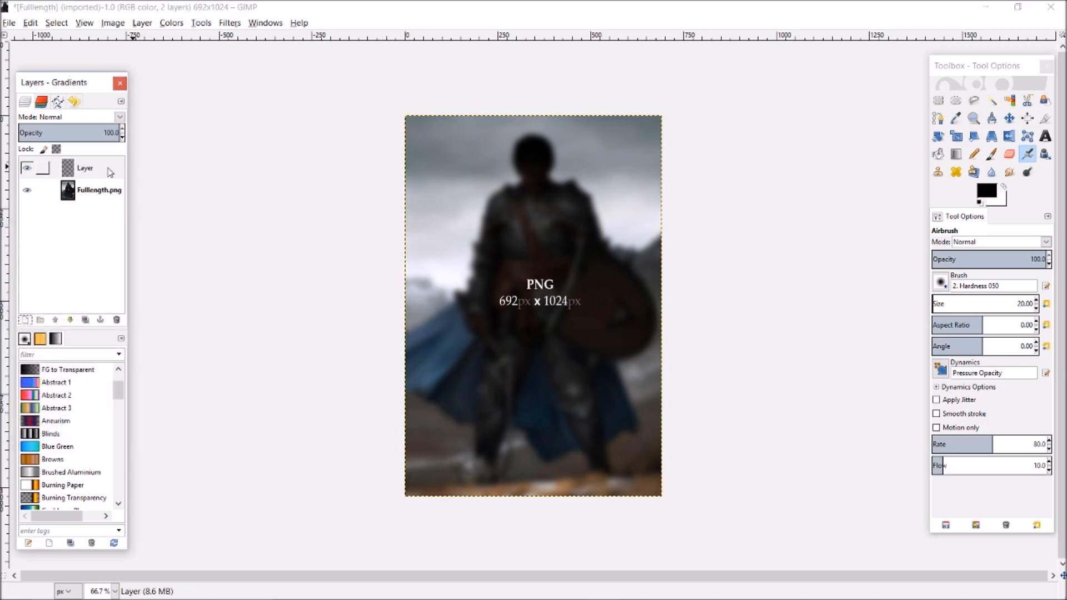
pyautogui.press('Alt+Tab')
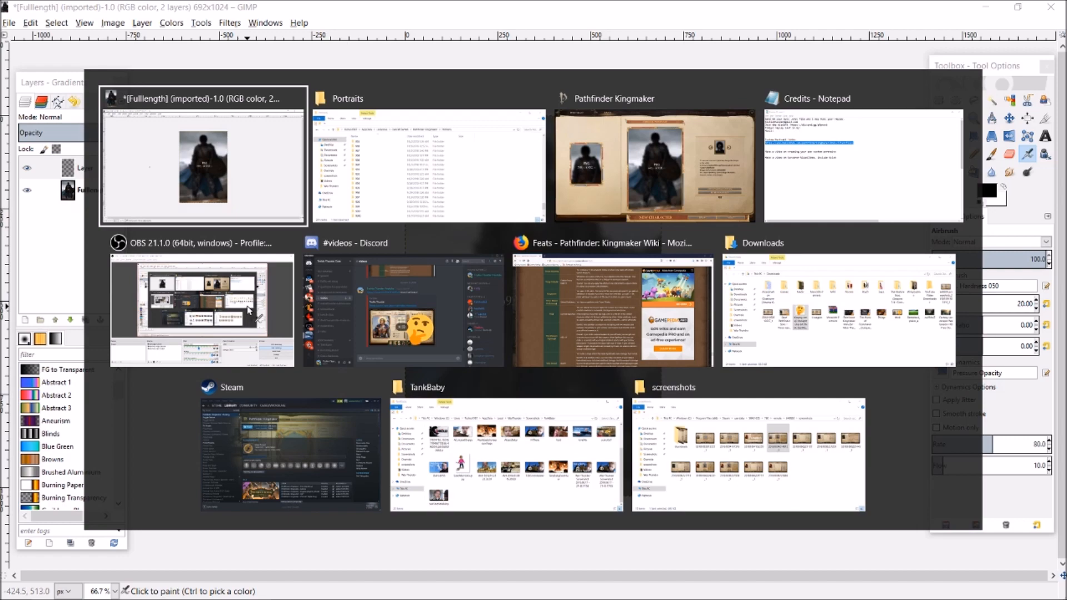
pyautogui.moveTo(402, 301)
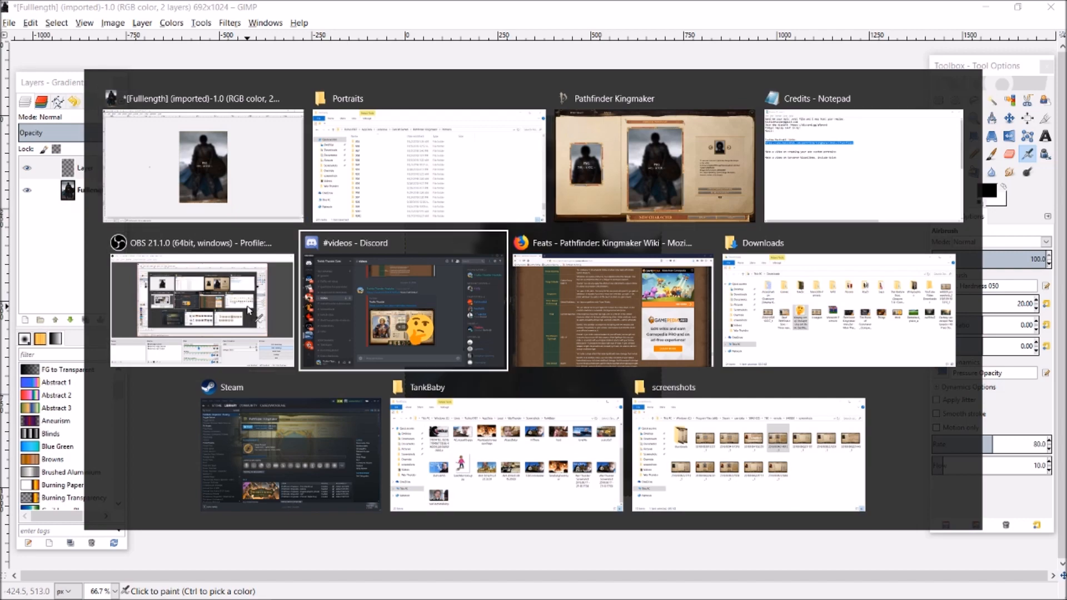
pyautogui.click(836, 310)
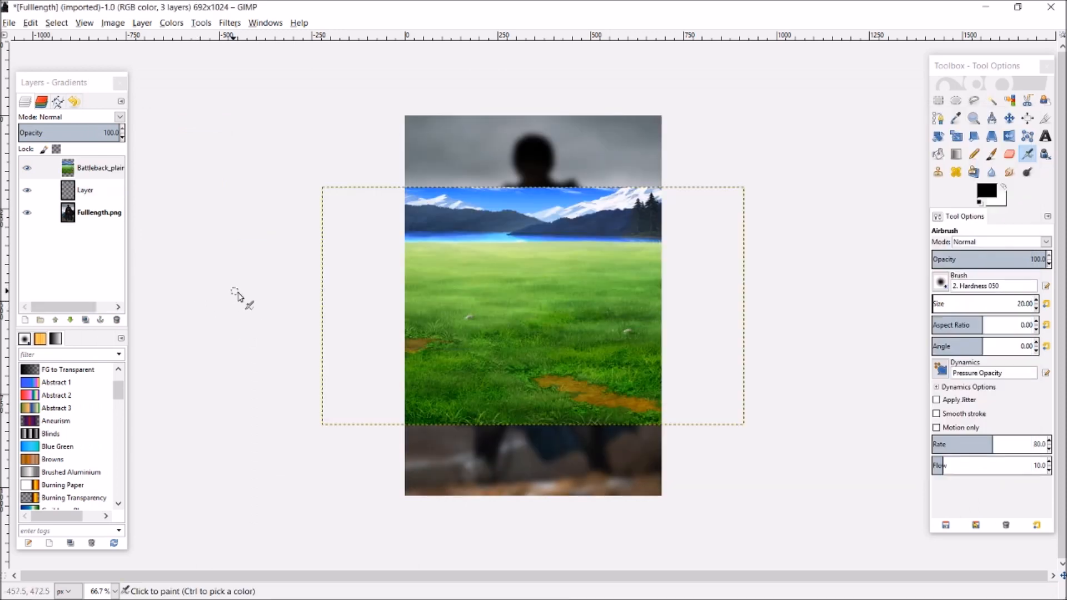
pyautogui.moveTo(517, 262)
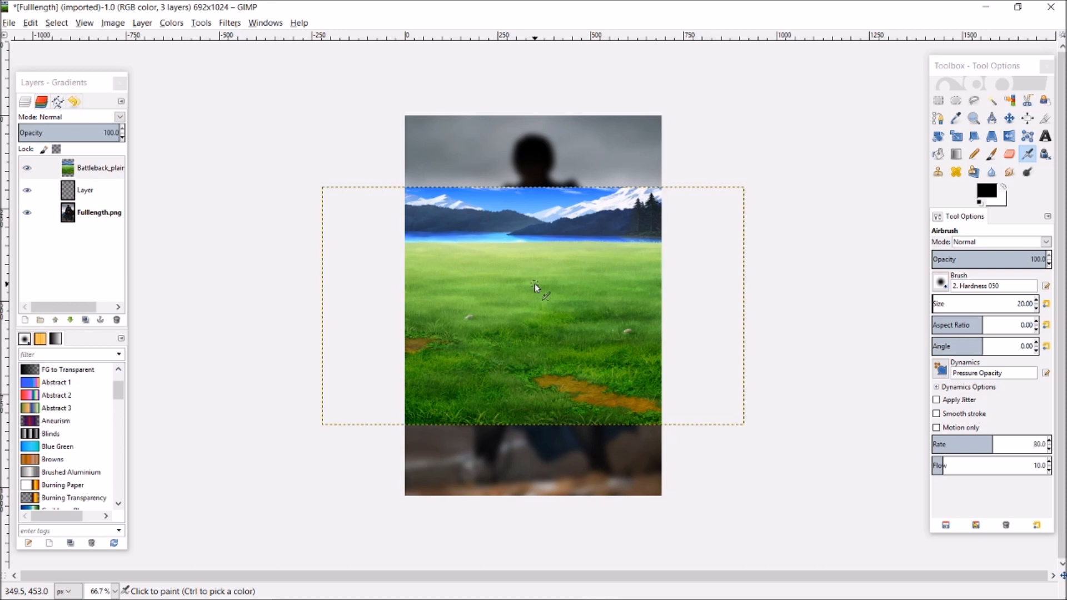
# Step: Start scaling the Battleback_plains layer toward 2000 × 1127 pixels
pyautogui.click(96, 168)
pyautogui.write('2000')
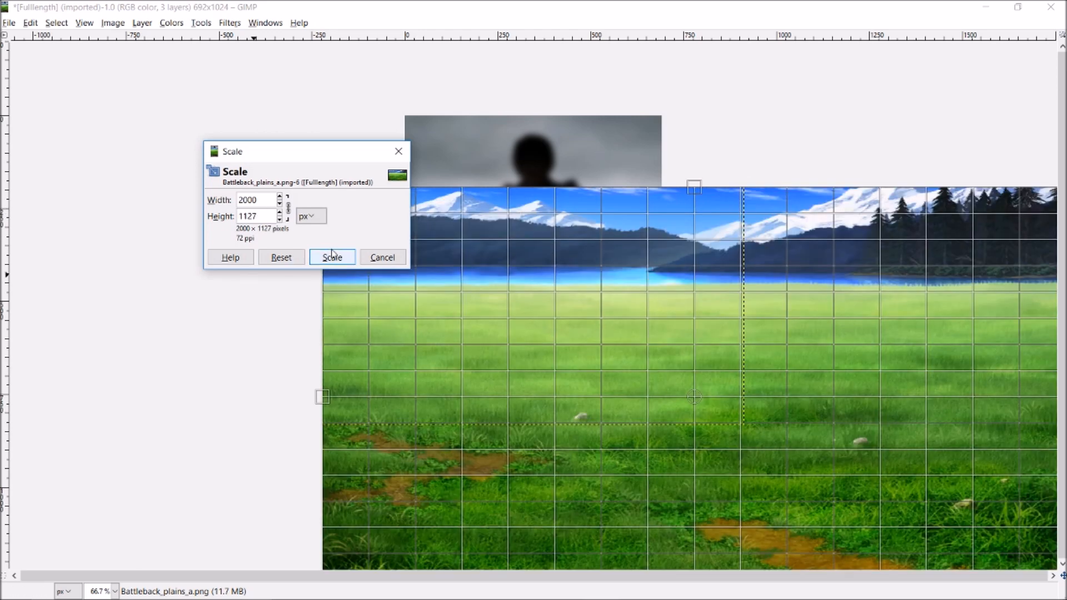
# Step: Apply the 2000 × 1127 scale so the plains background covers the canvas
pyautogui.click(332, 257)
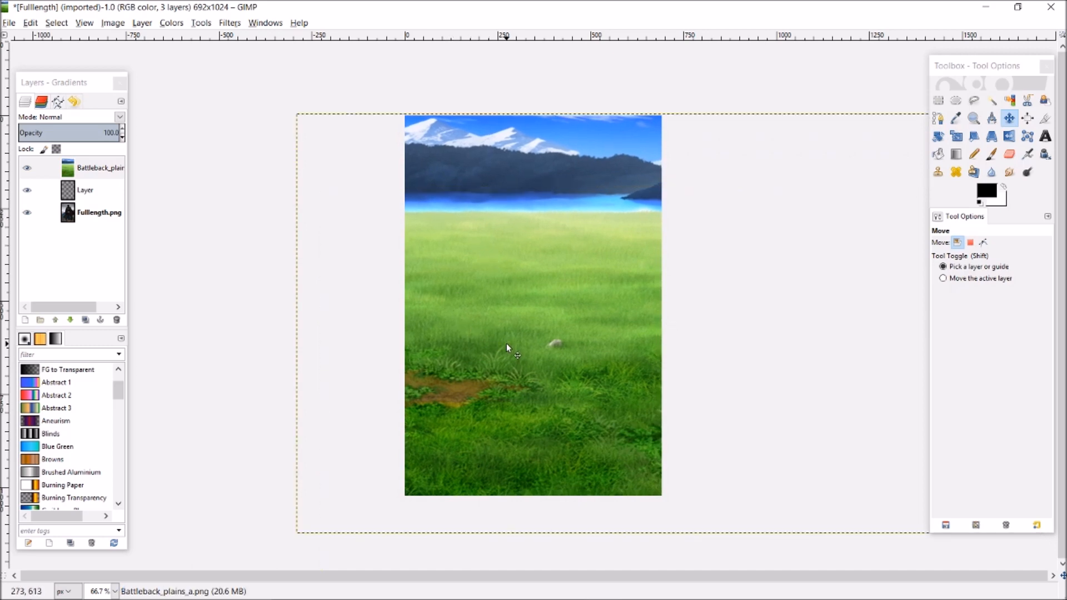
pyautogui.moveTo(535, 314)
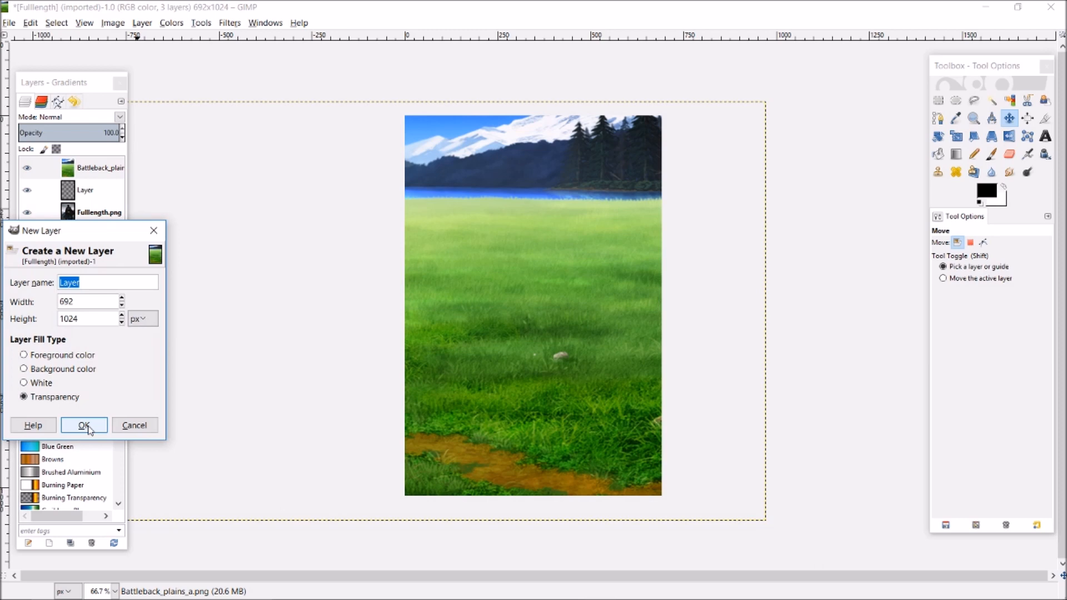
# Step: Create transparent Layer #1 on top of the plains background and make it active
pyautogui.click(83, 424)
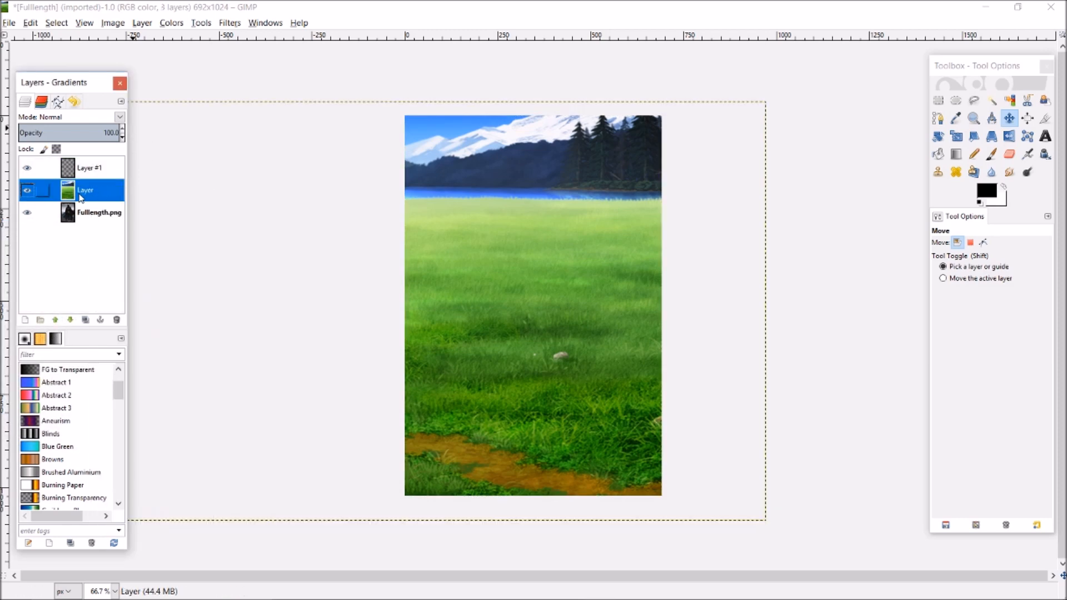
pyautogui.moveTo(523, 290)
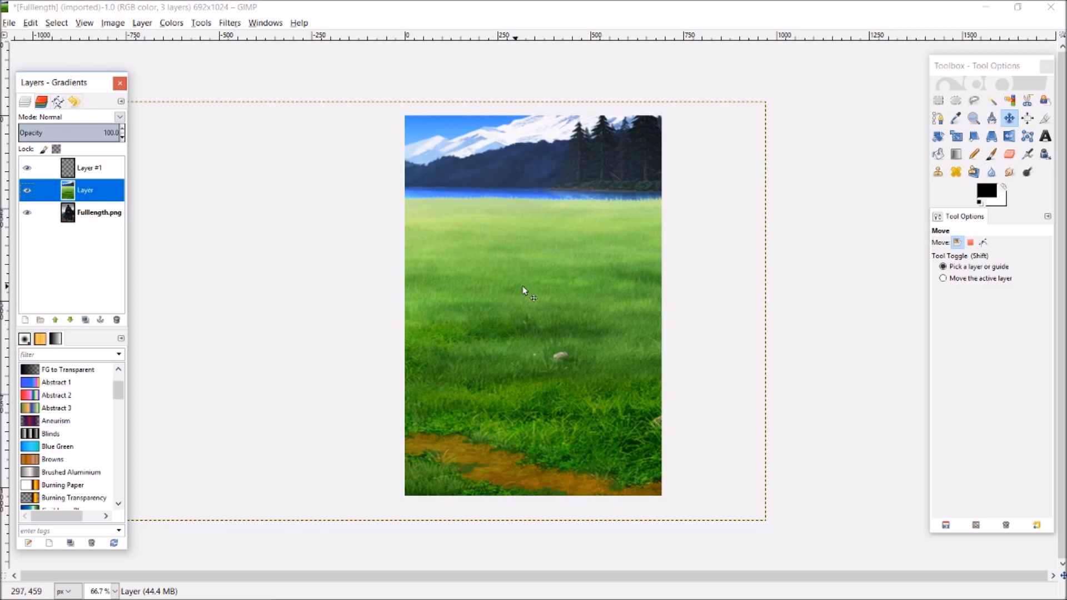
pyautogui.click(89, 168)
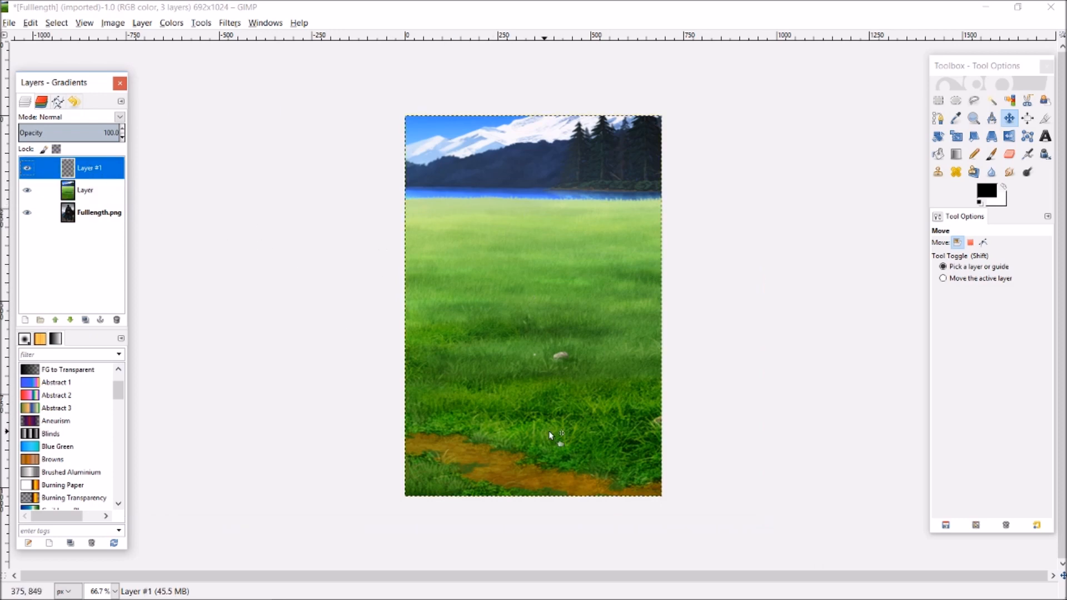
pyautogui.moveTo(552, 437)
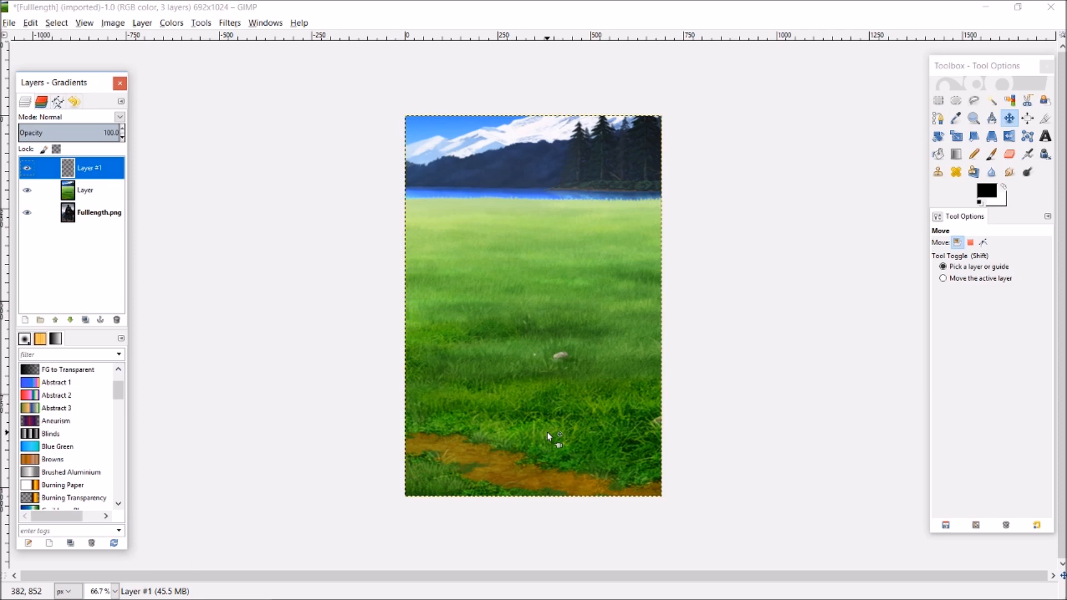
pyautogui.moveTo(821, 233)
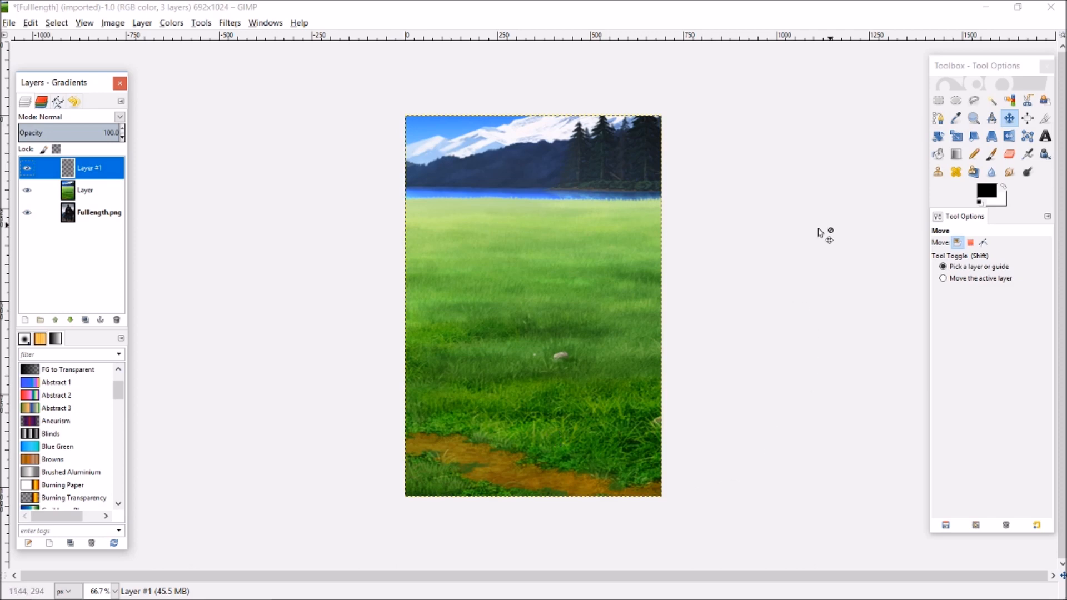
pyautogui.moveTo(655, 340)
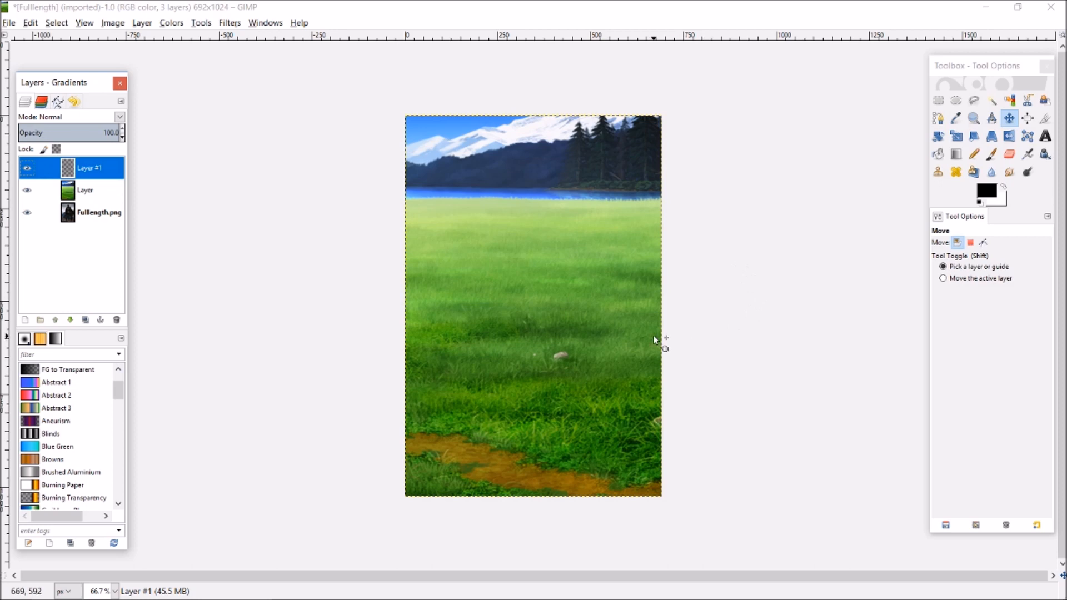
pyautogui.press('alt+tab')
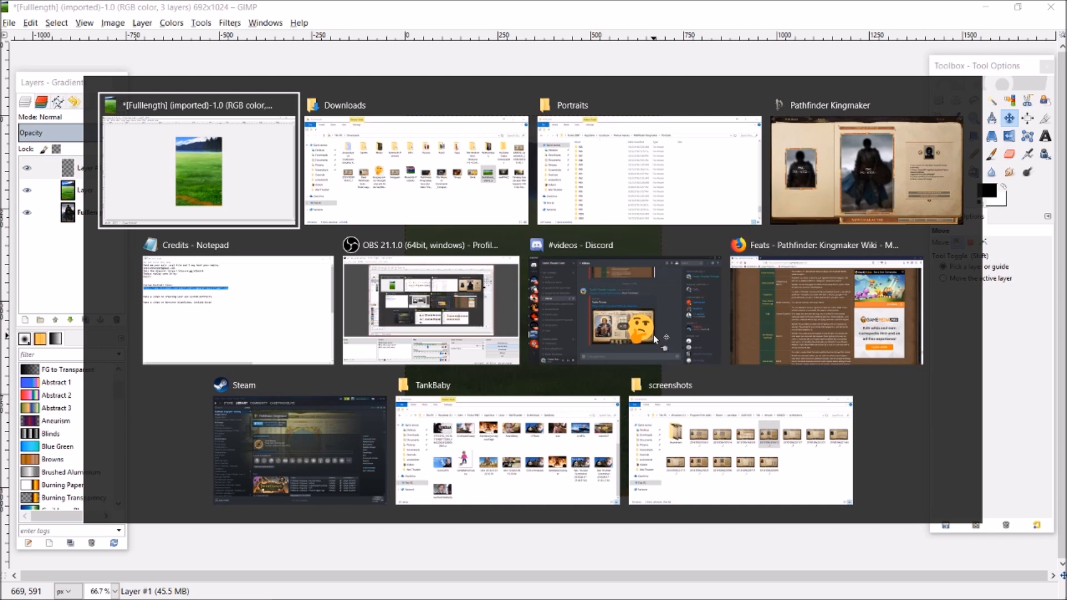
pyautogui.moveTo(640, 334)
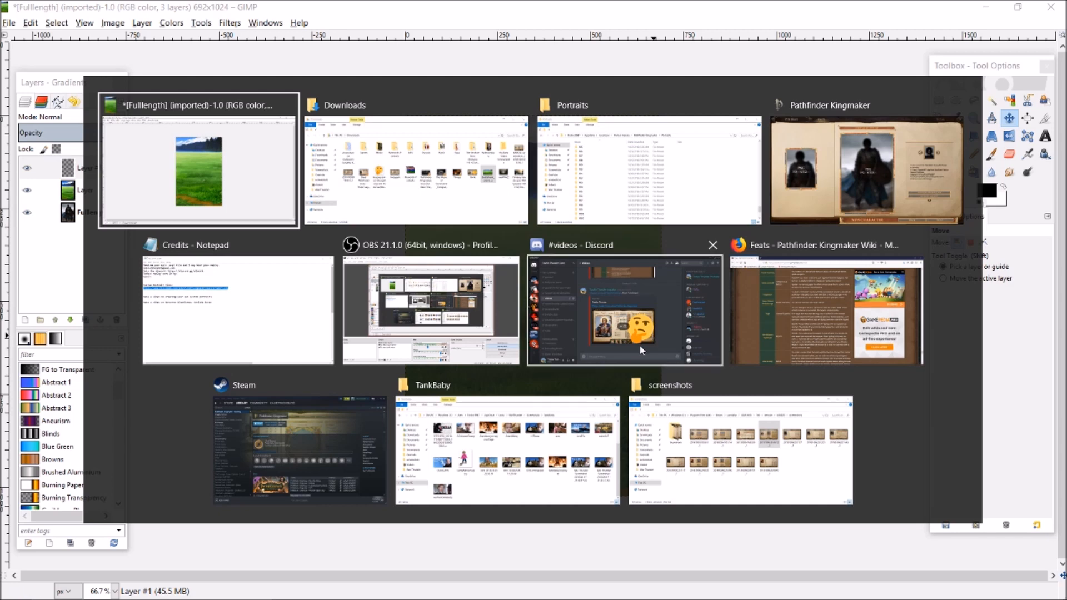
# Step: Switch from the Downloads window to the TankBaby screenshots folder
pyautogui.click(413, 163)
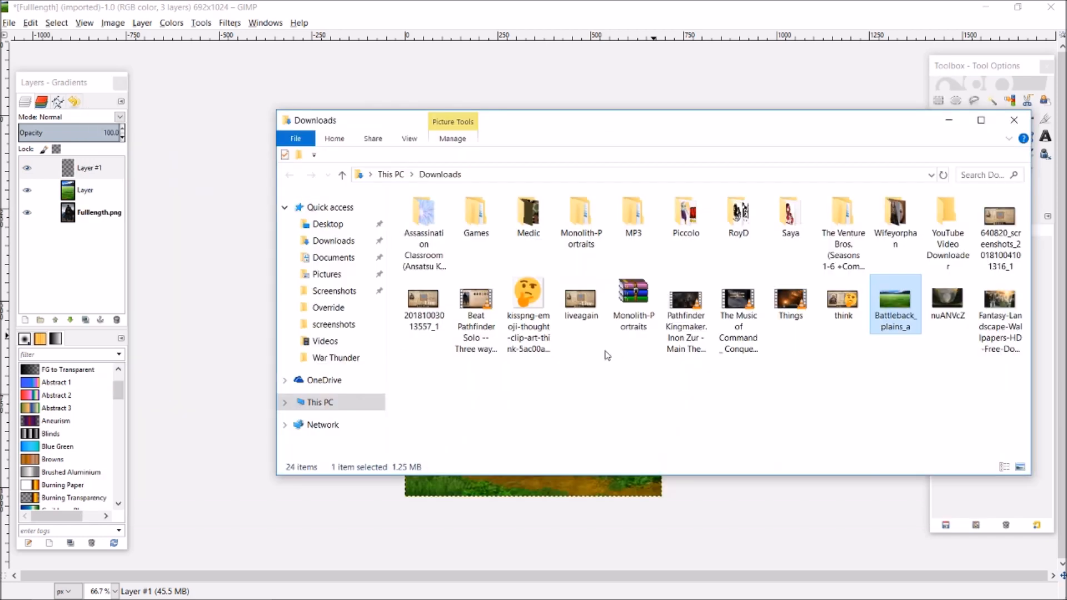
pyautogui.moveTo(805, 387)
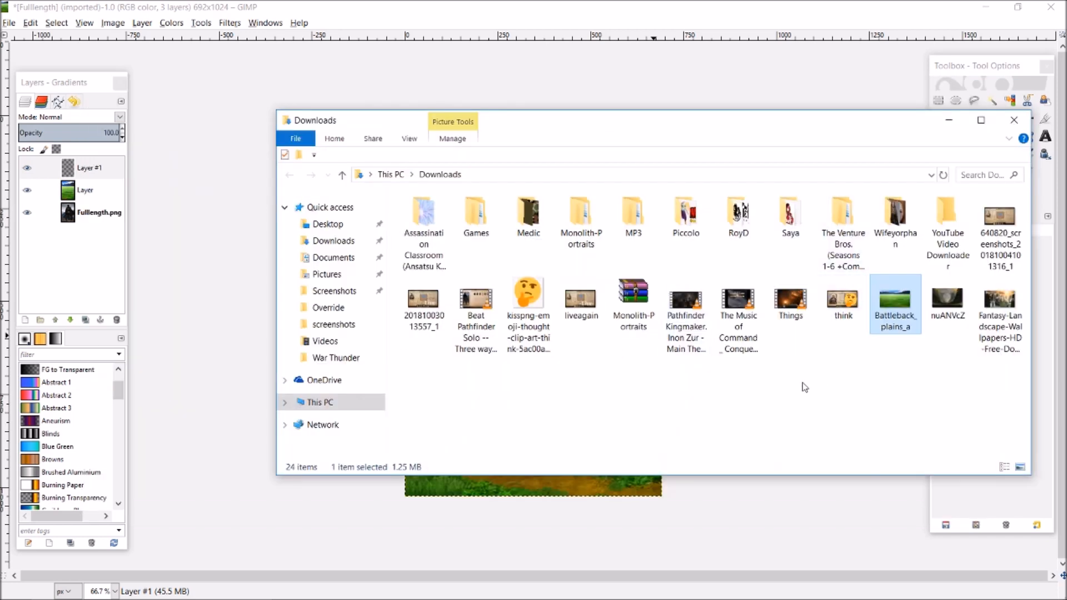
pyautogui.moveTo(667, 395)
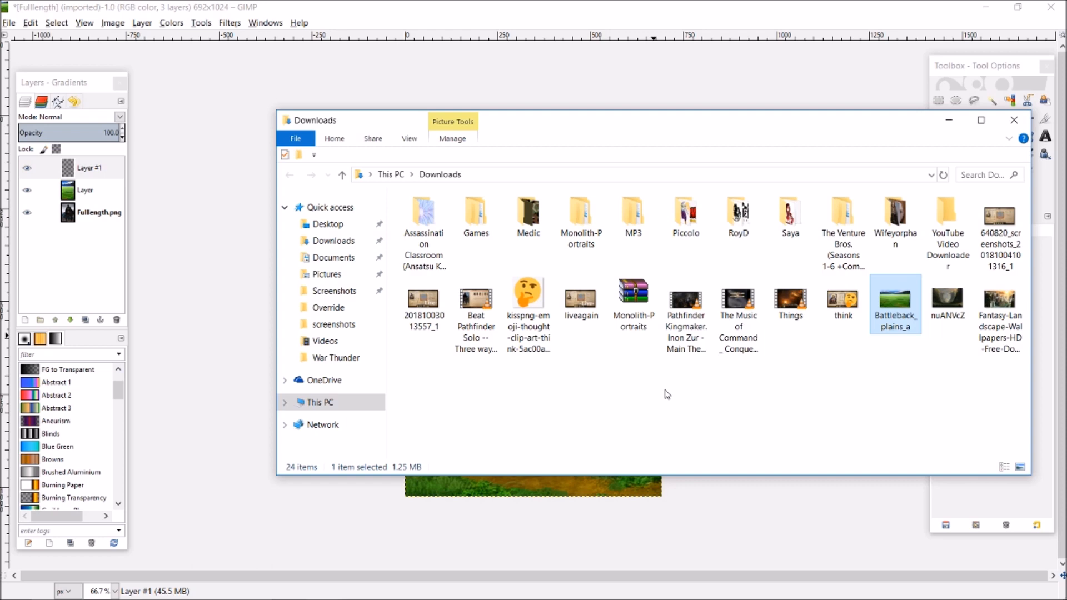
pyautogui.press('alt+tab')
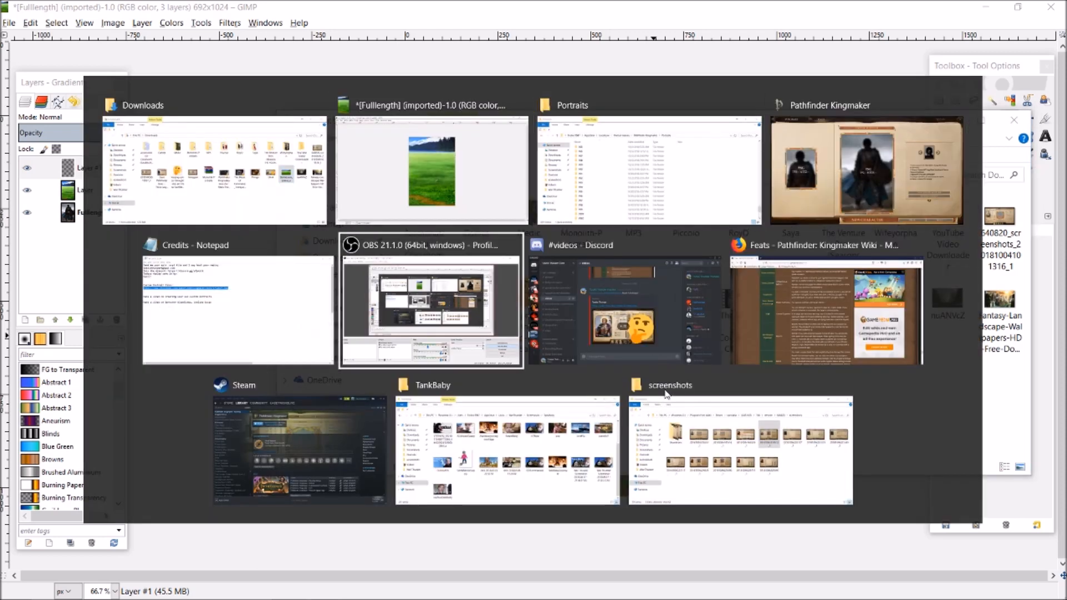
pyautogui.click(507, 449)
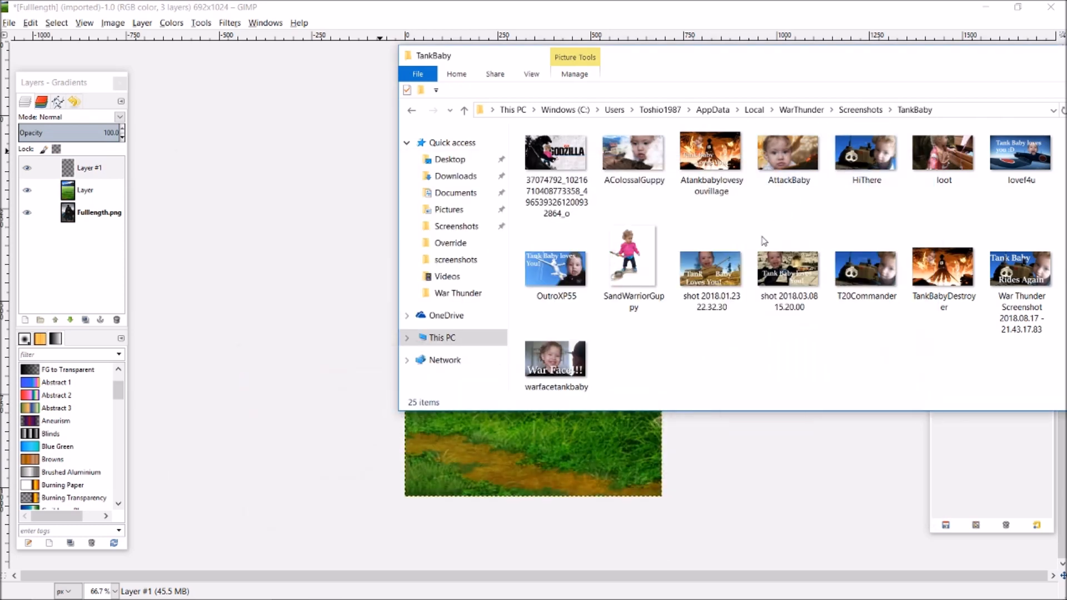
# Step: Drag SandWarriorGuppy.png in as a layer, scale it to 900×1200 and move the child over the plains
pyautogui.click(633, 255)
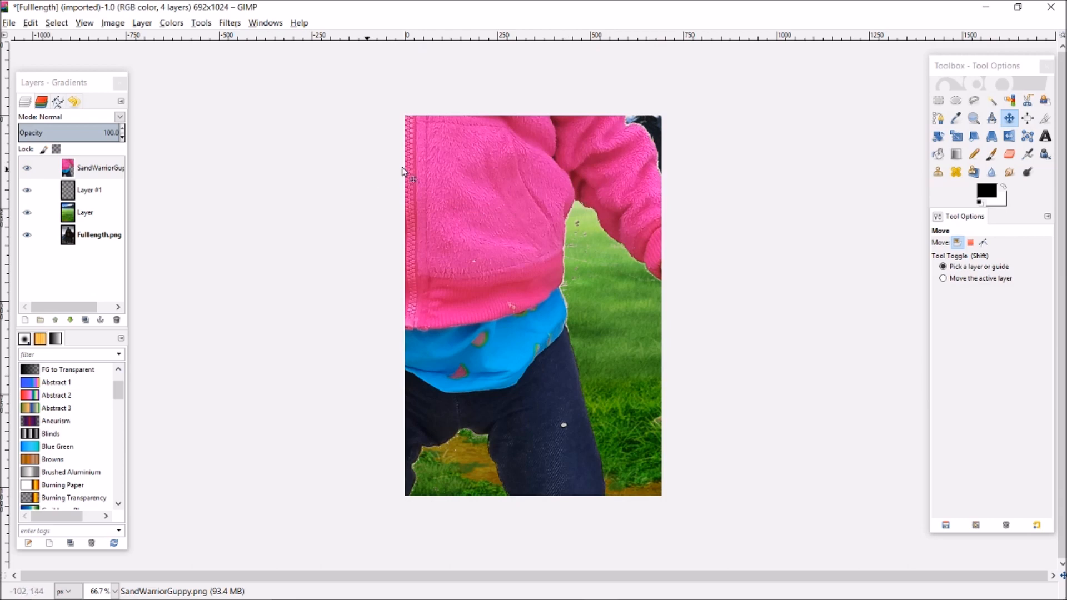
pyautogui.click(956, 136)
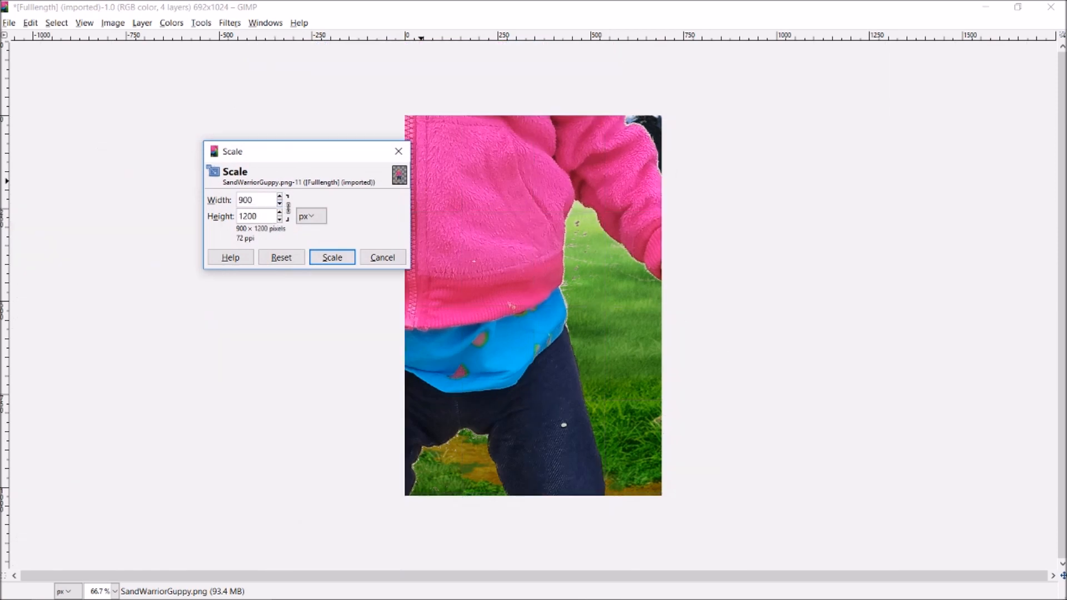
pyautogui.click(331, 257)
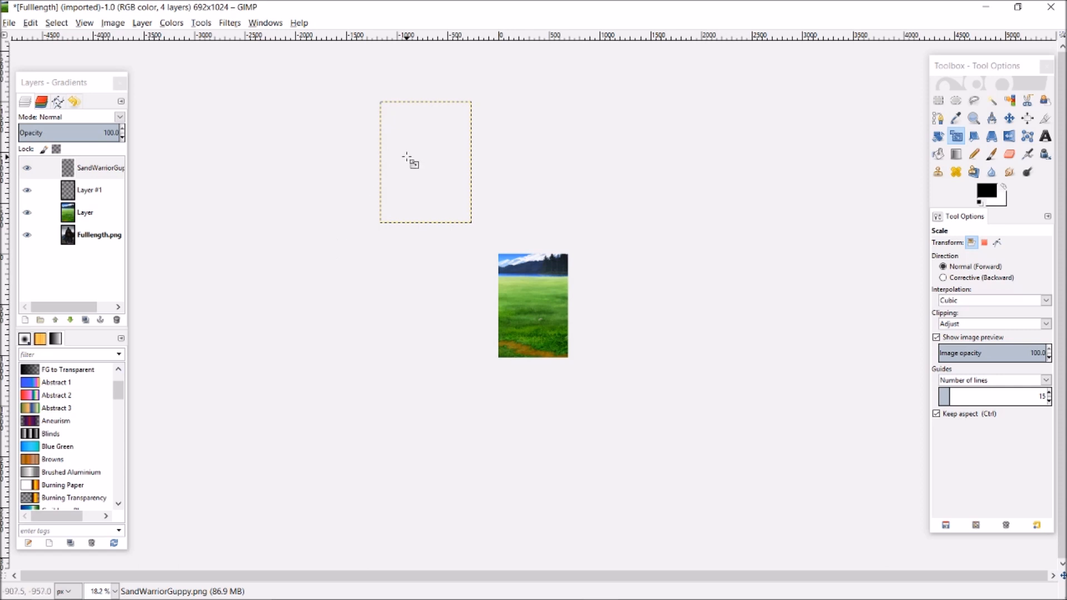
pyautogui.click(1010, 117)
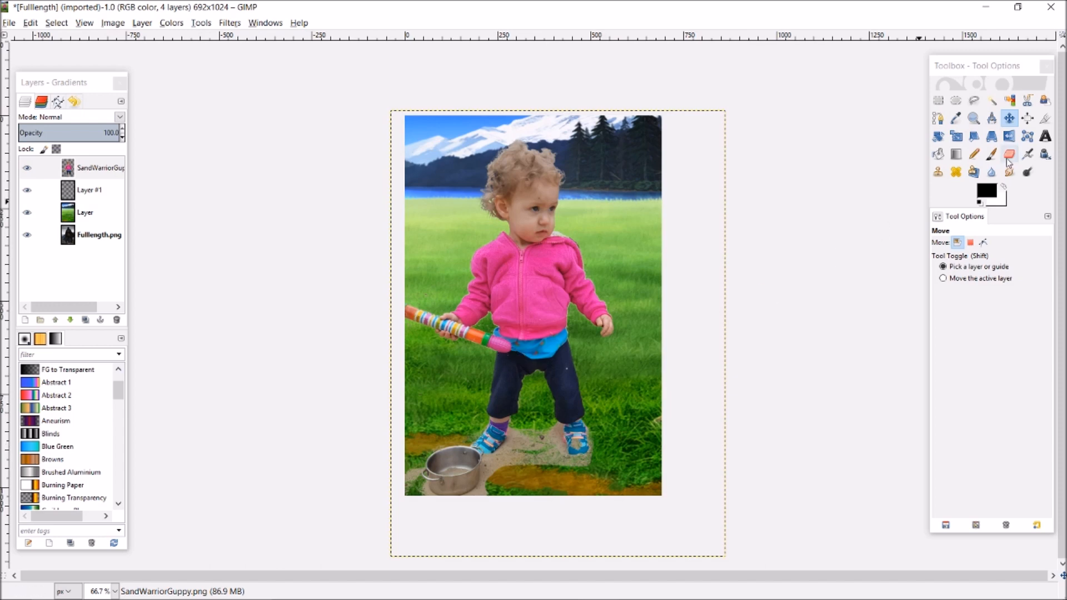
# Step: Erase the sand patch and pot under the child's feet with an 80-size eraser brush
pyautogui.click(1009, 154)
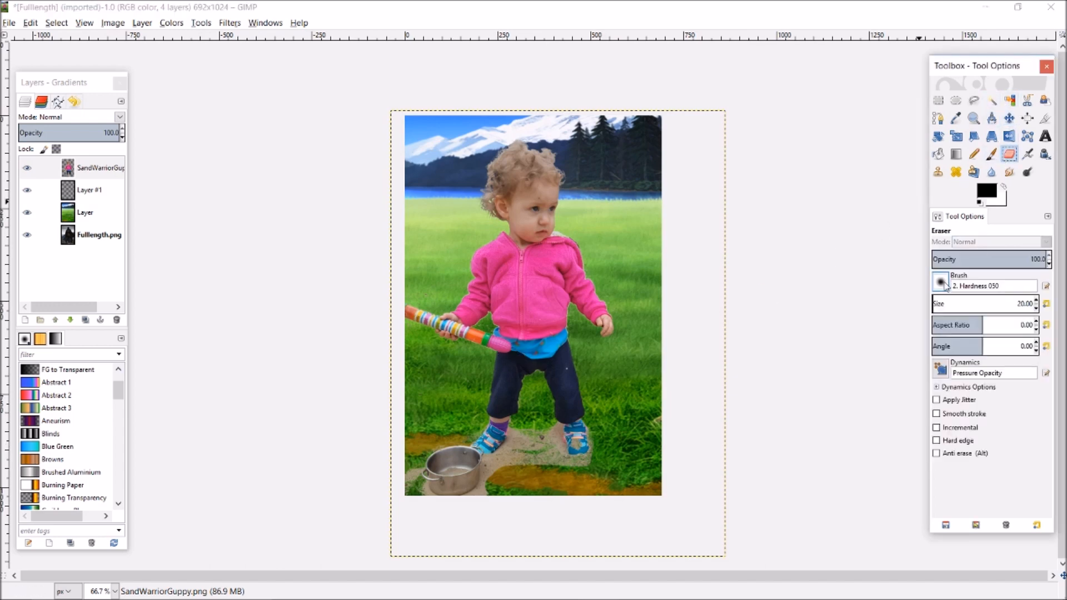
pyautogui.moveTo(987, 304)
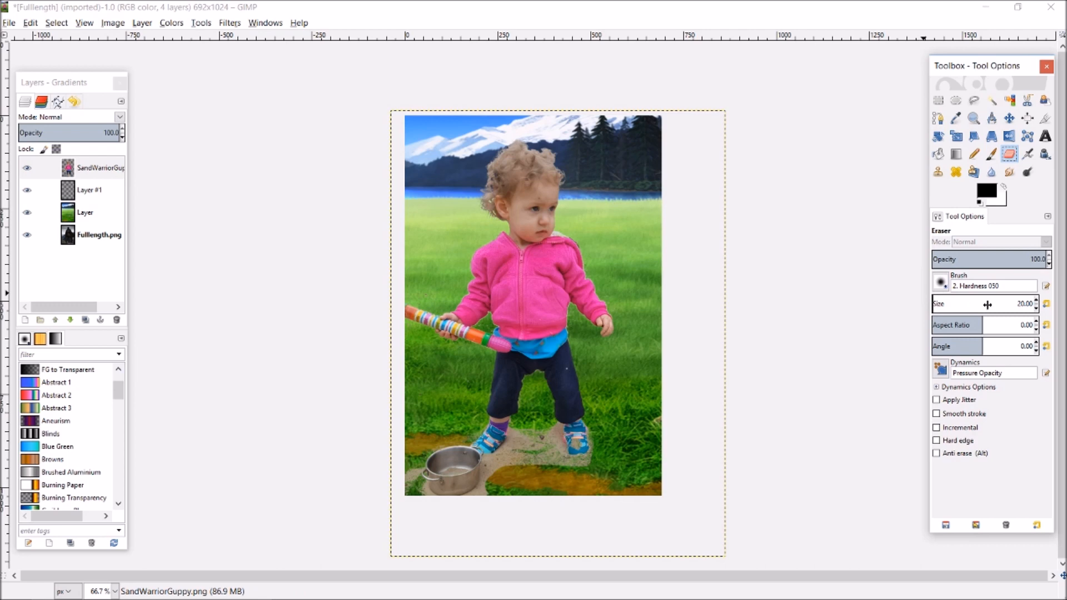
pyautogui.tripleClick(1024, 304)
pyautogui.write('80')
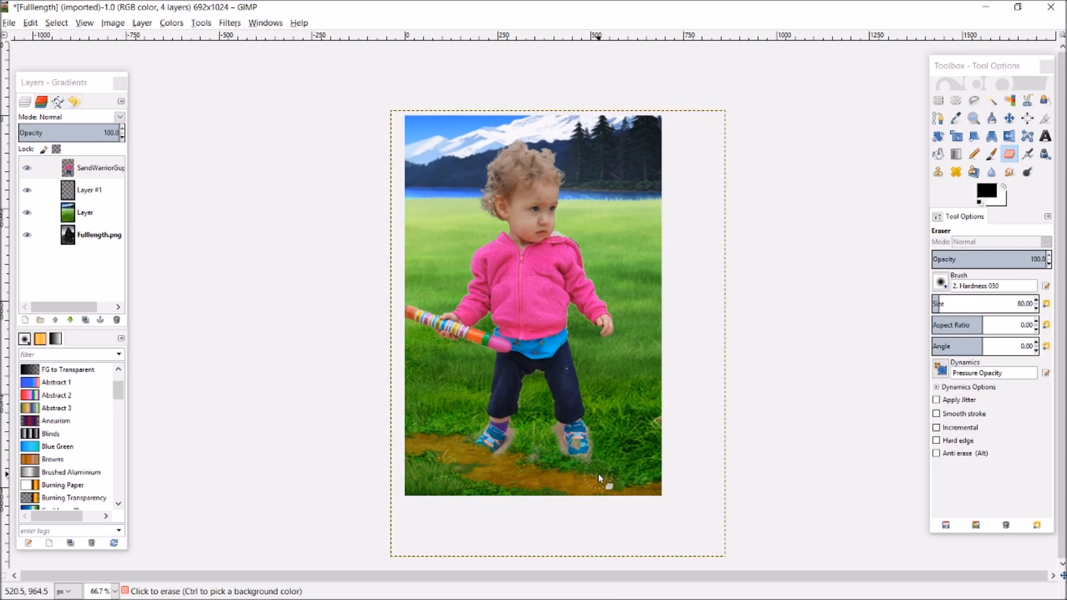
pyautogui.moveTo(560, 298)
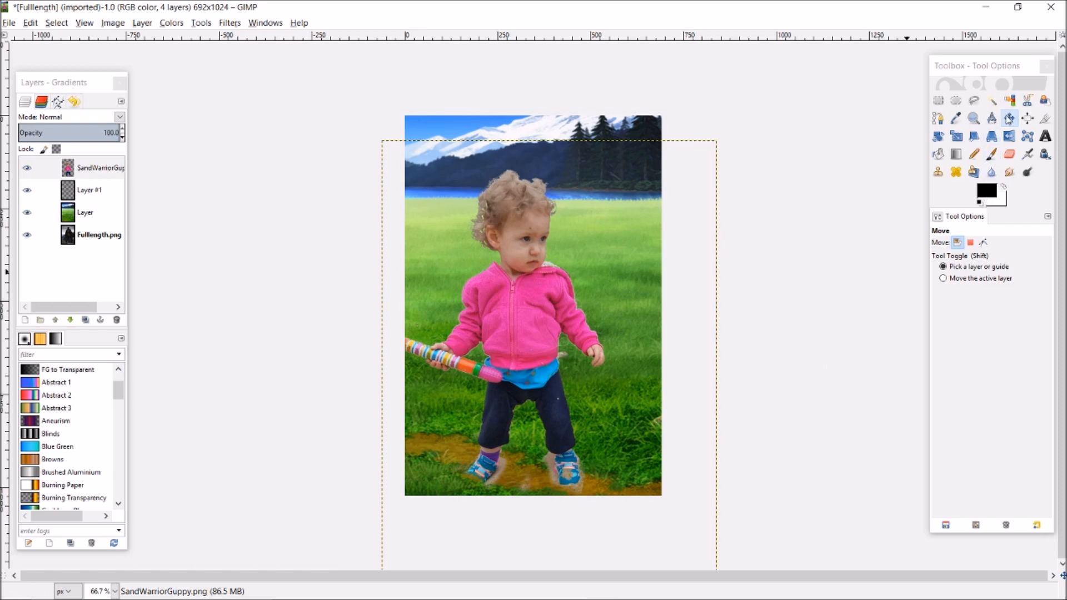
# Step: Scale the SandWarriorGuppy child layer up to 1200×1601 so she fills the portrait
pyautogui.click(955, 136)
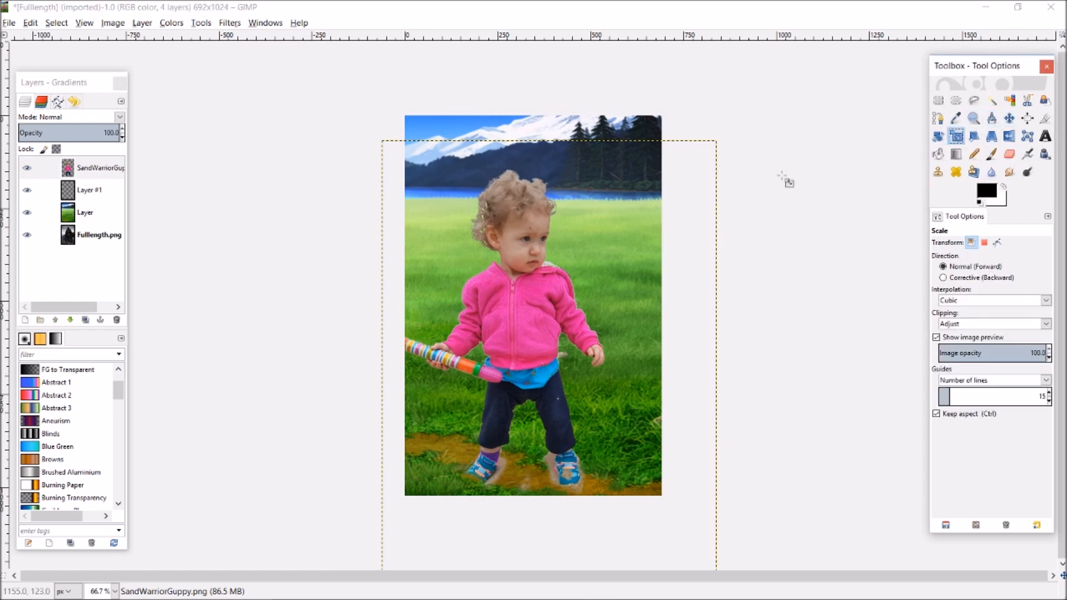
pyautogui.click(549, 310)
pyautogui.write('1200')
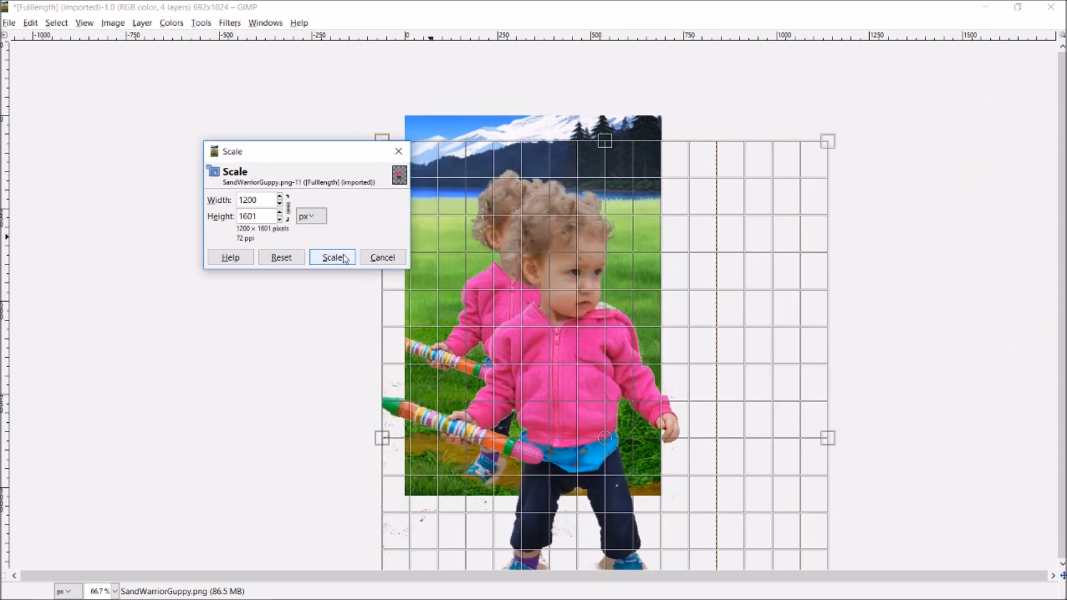
pyautogui.click(332, 256)
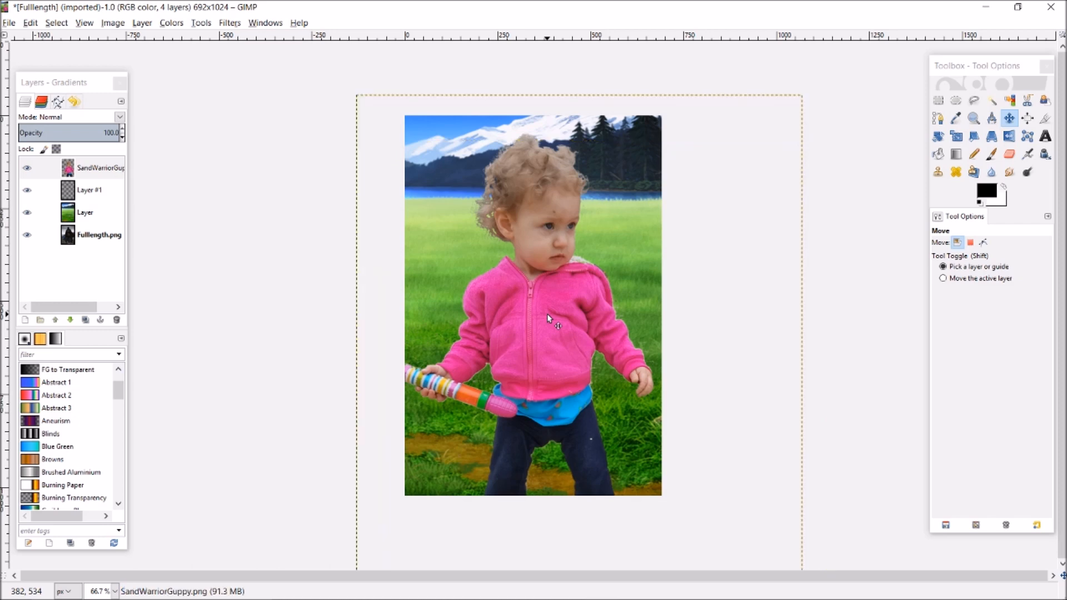
pyautogui.moveTo(357, 186)
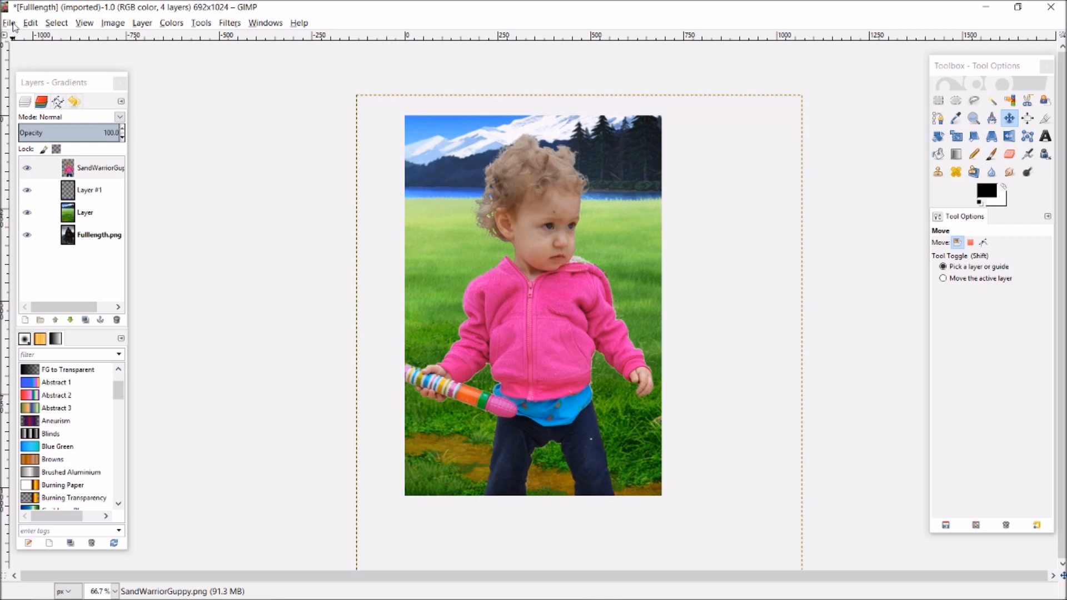
# Step: Export the composite as Fulllength.png, replacing the existing placeholder with default PNG options
pyautogui.click(10, 22)
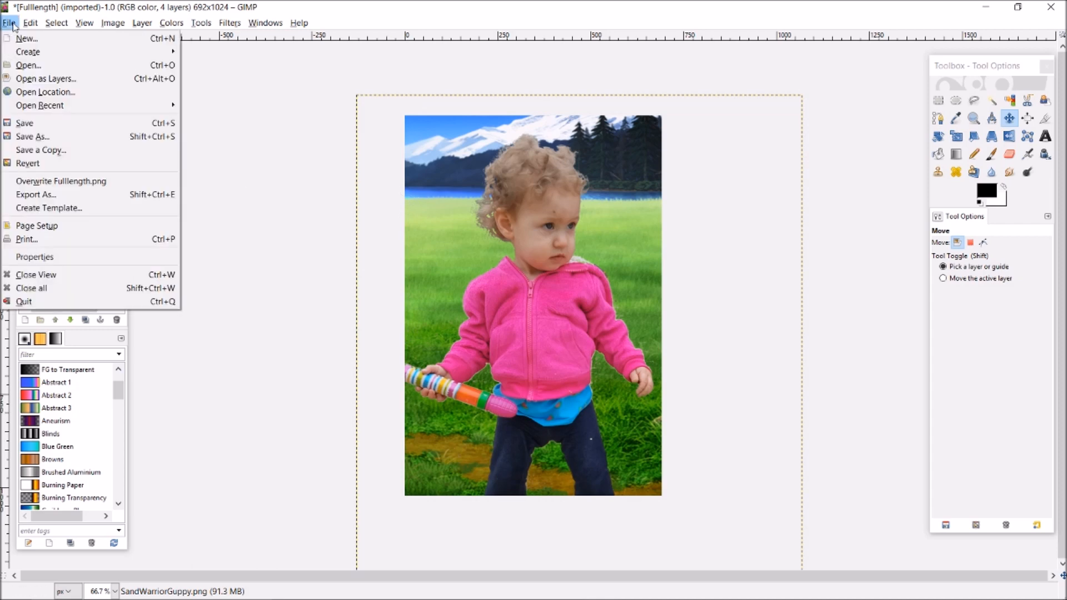
pyautogui.click(34, 194)
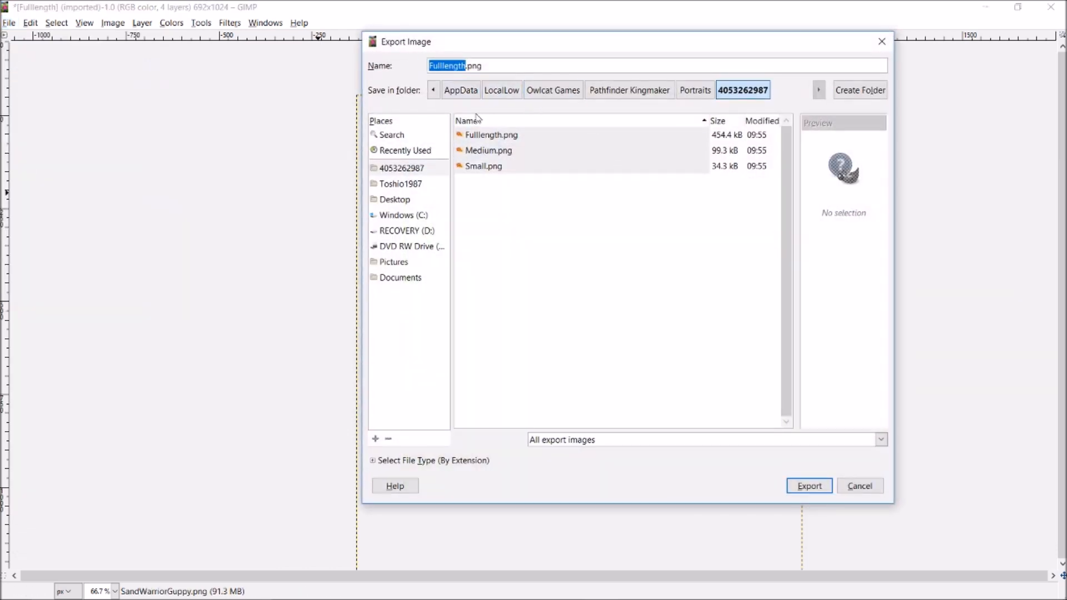
pyautogui.moveTo(669, 406)
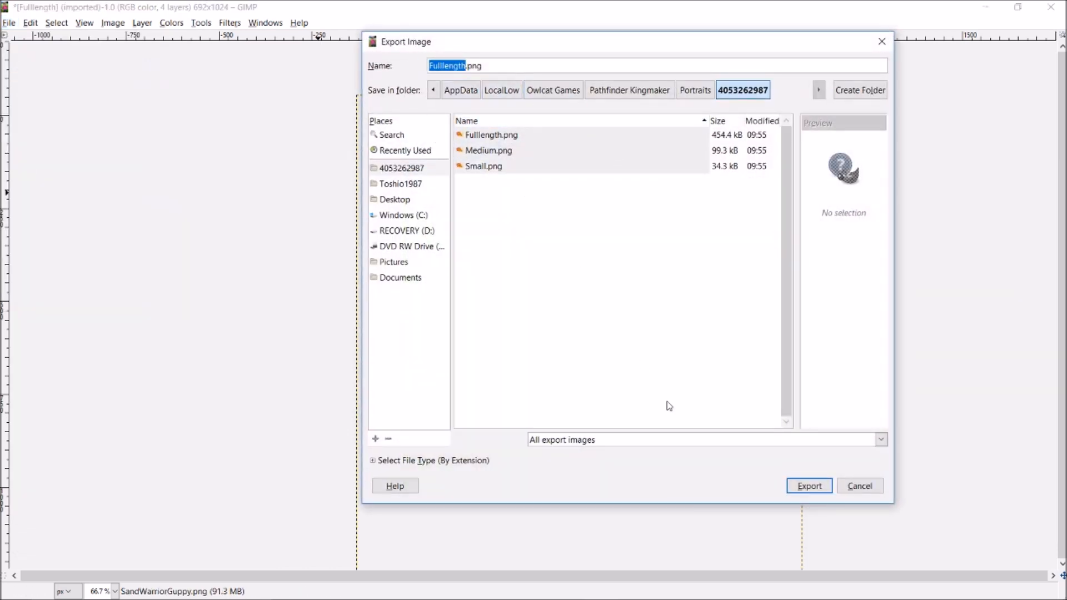
pyautogui.click(808, 486)
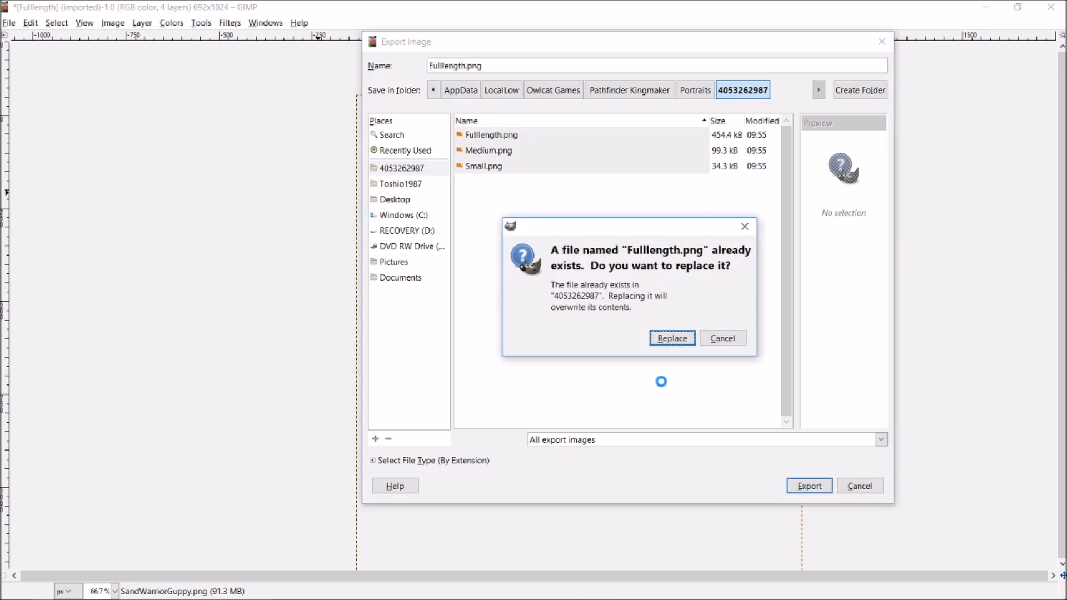
pyautogui.click(671, 338)
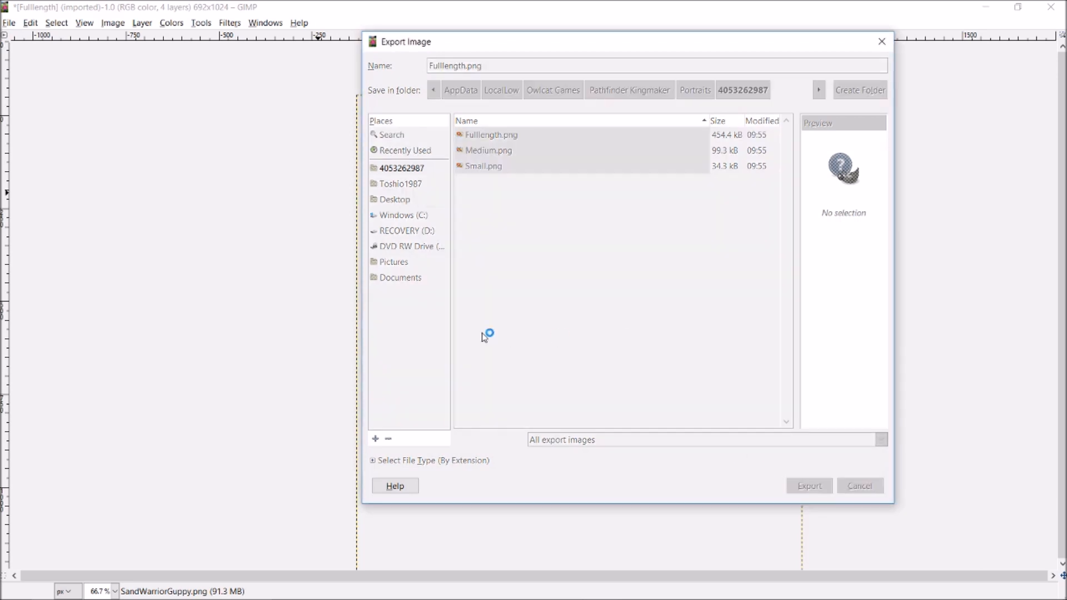
pyautogui.click(808, 486)
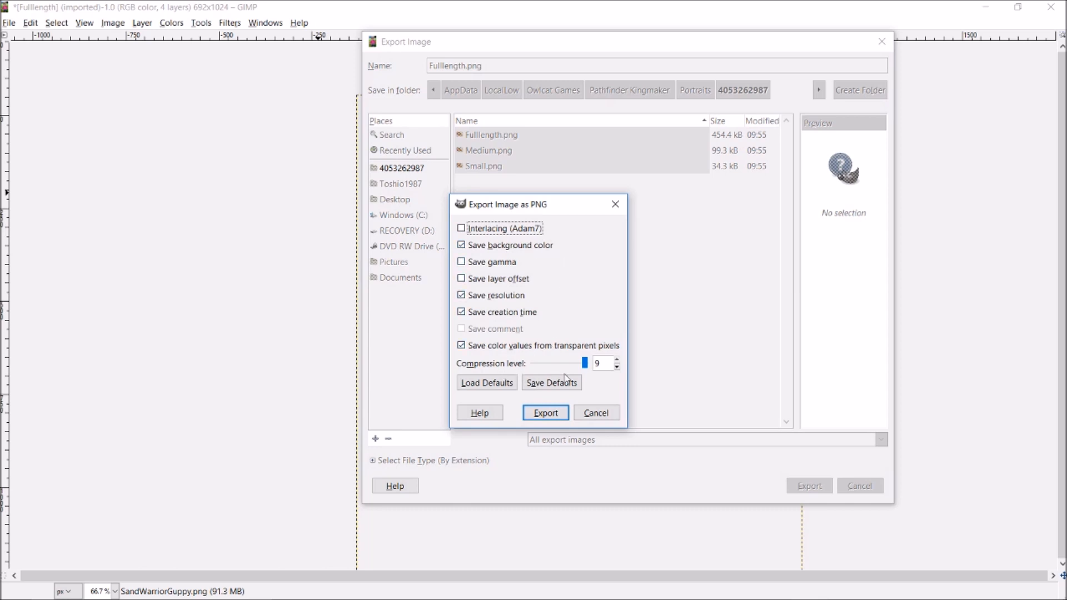
pyautogui.click(545, 412)
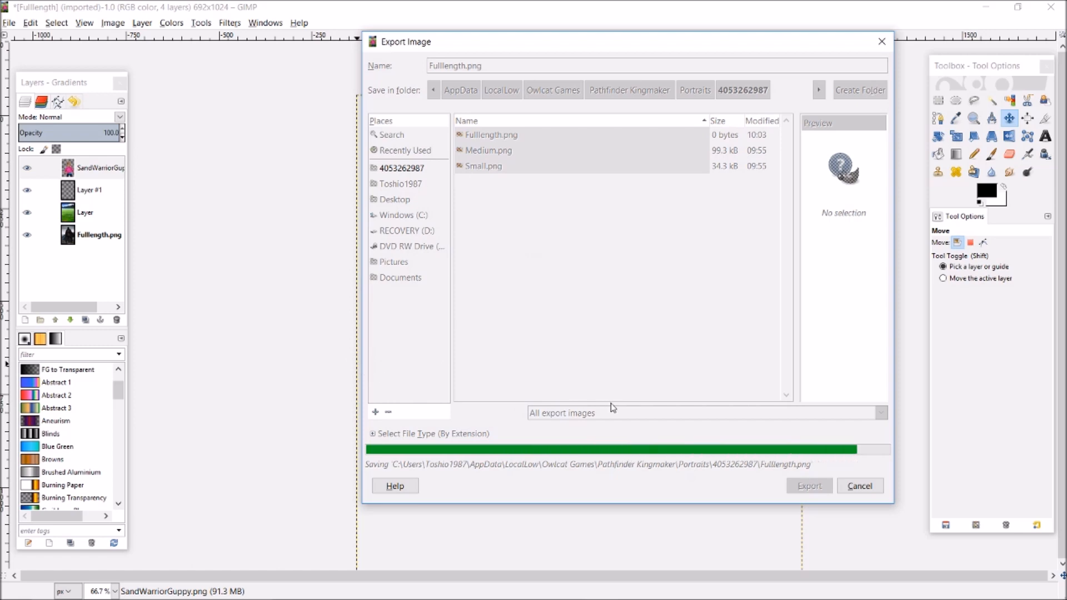
pyautogui.click(808, 485)
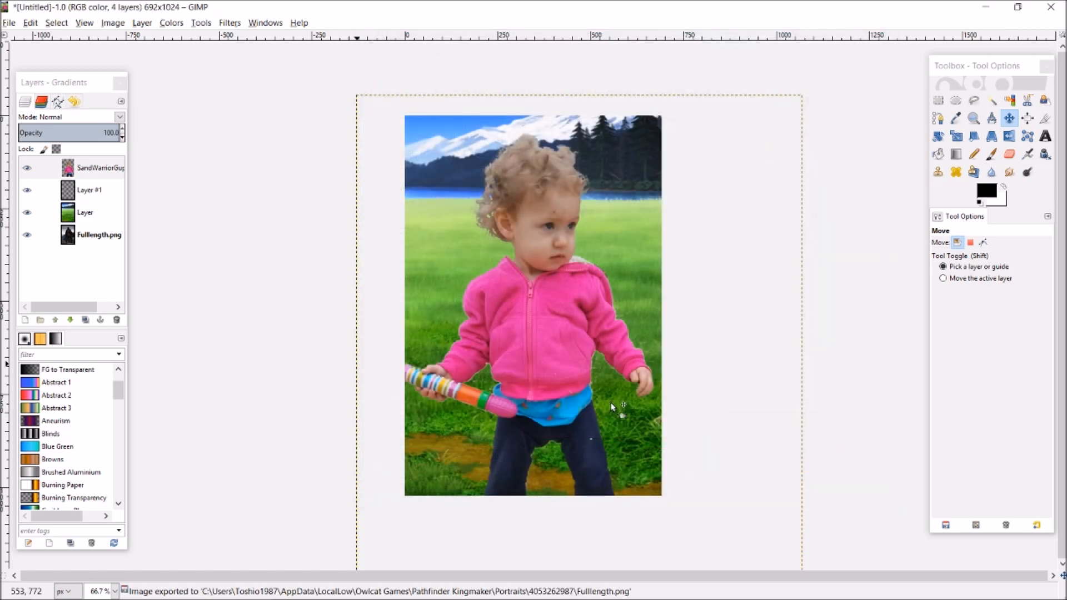
# Step: Merge the portrait into one layer, copy it, and switch to the Portraits folder window
pyautogui.press('Alt+Tab')
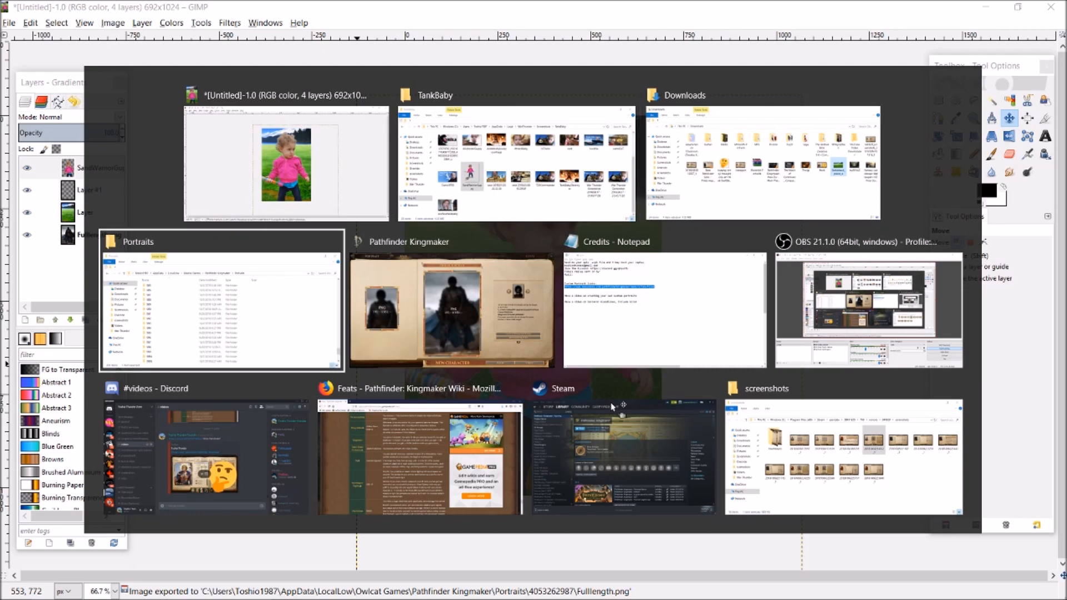
pyautogui.click(286, 164)
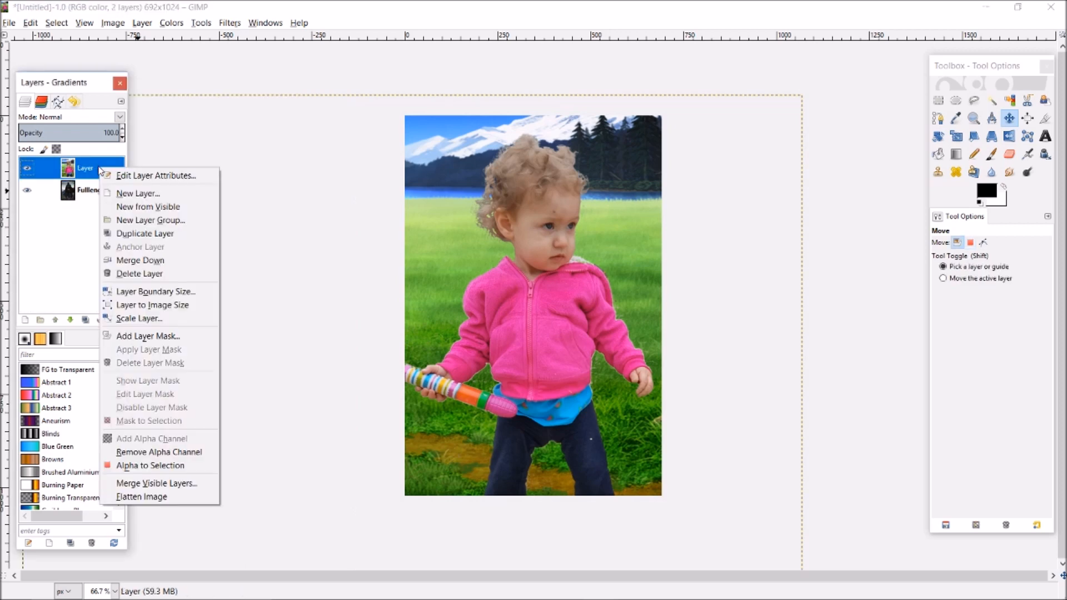
pyautogui.click(141, 260)
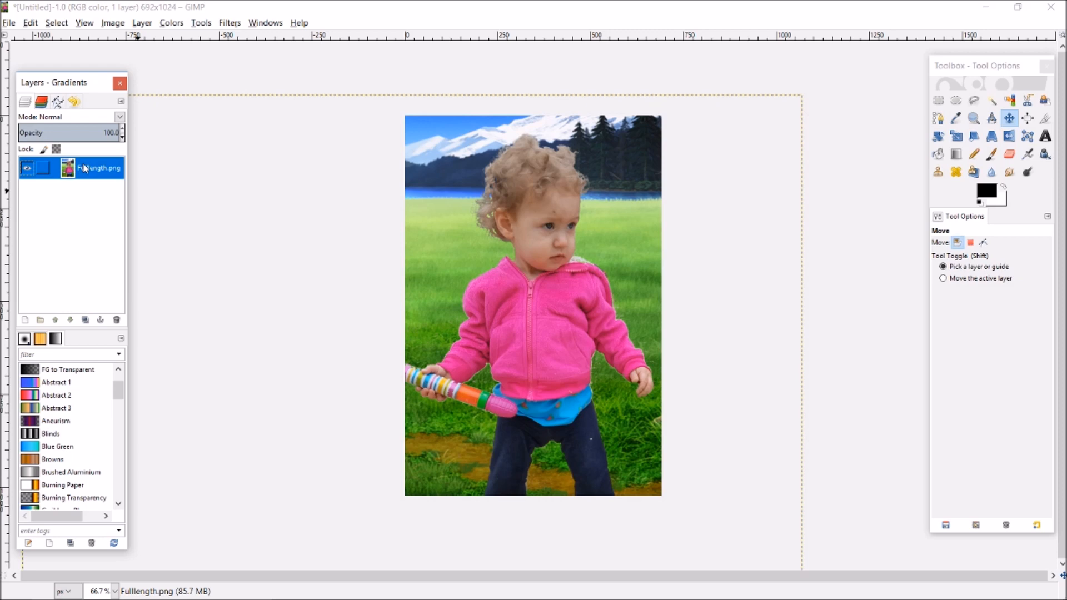
pyautogui.press('alt+tab')
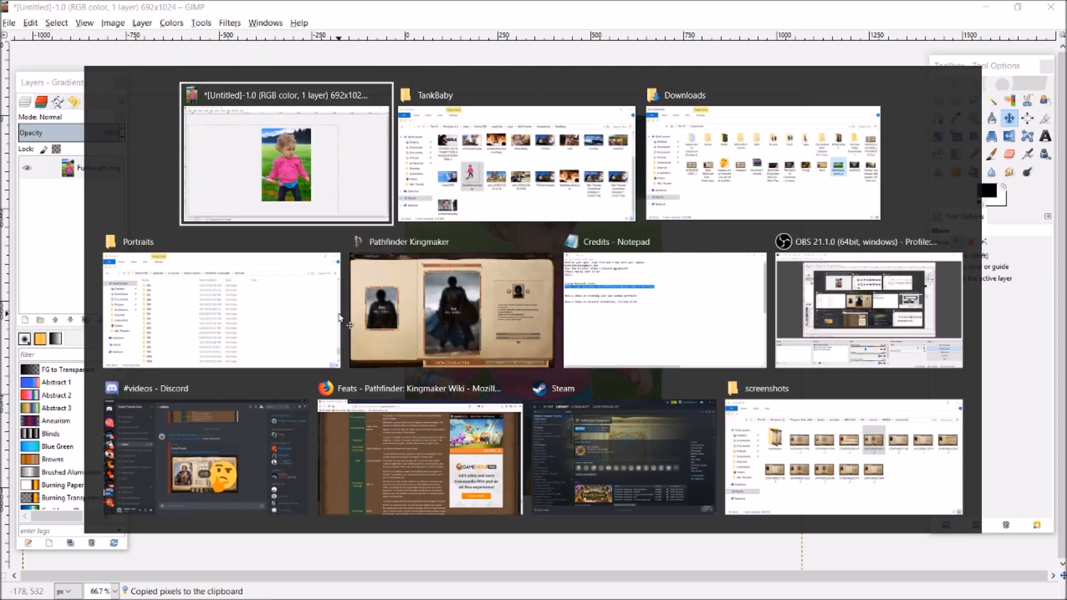
pyautogui.moveTo(516, 157)
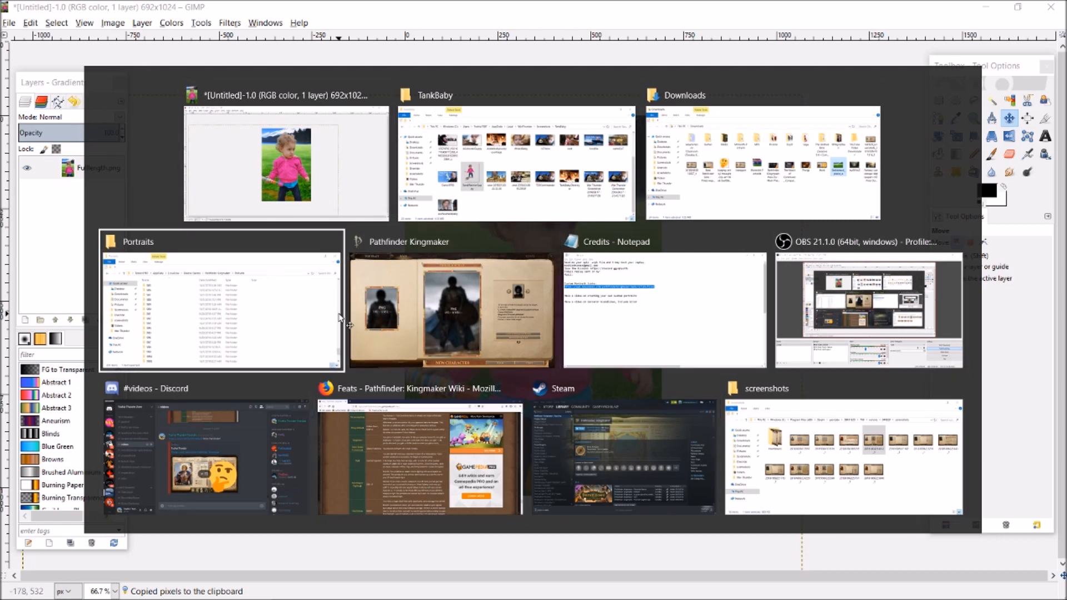
pyautogui.click(220, 307)
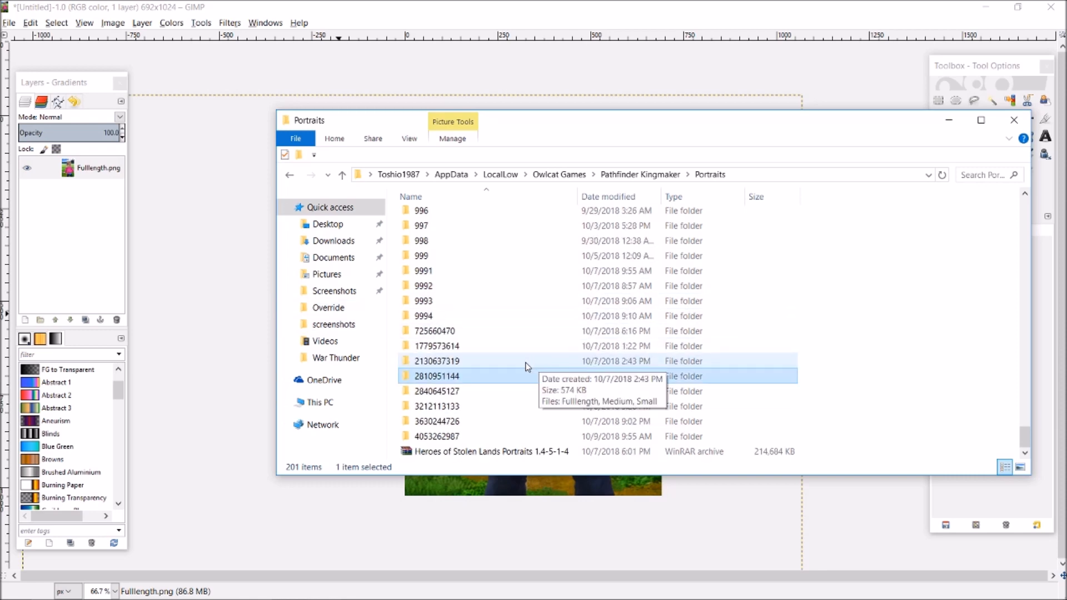
pyautogui.press('alt+tab')
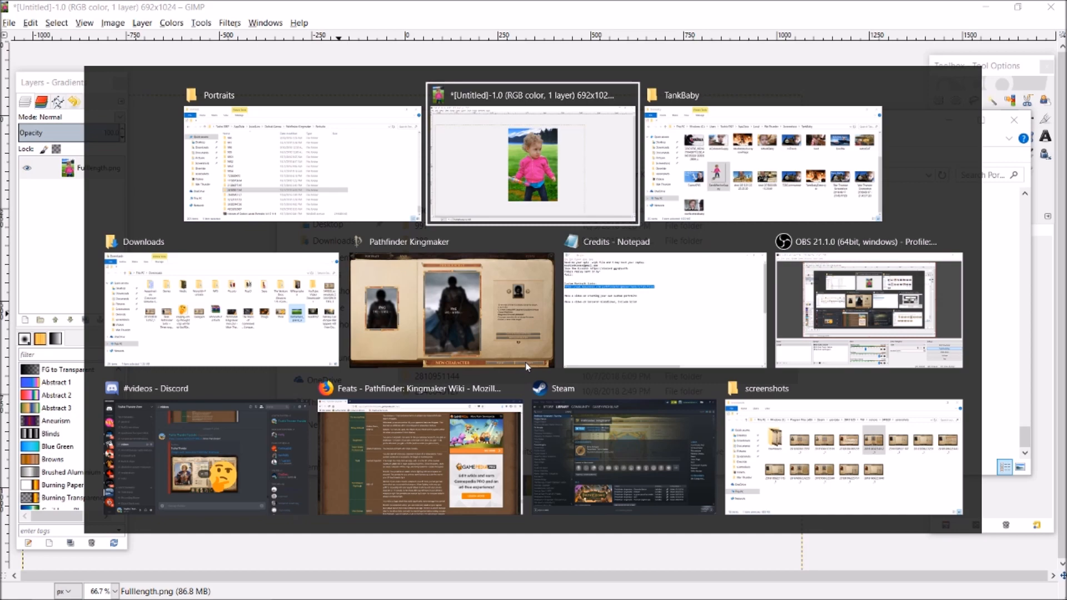
pyautogui.moveTo(206, 453)
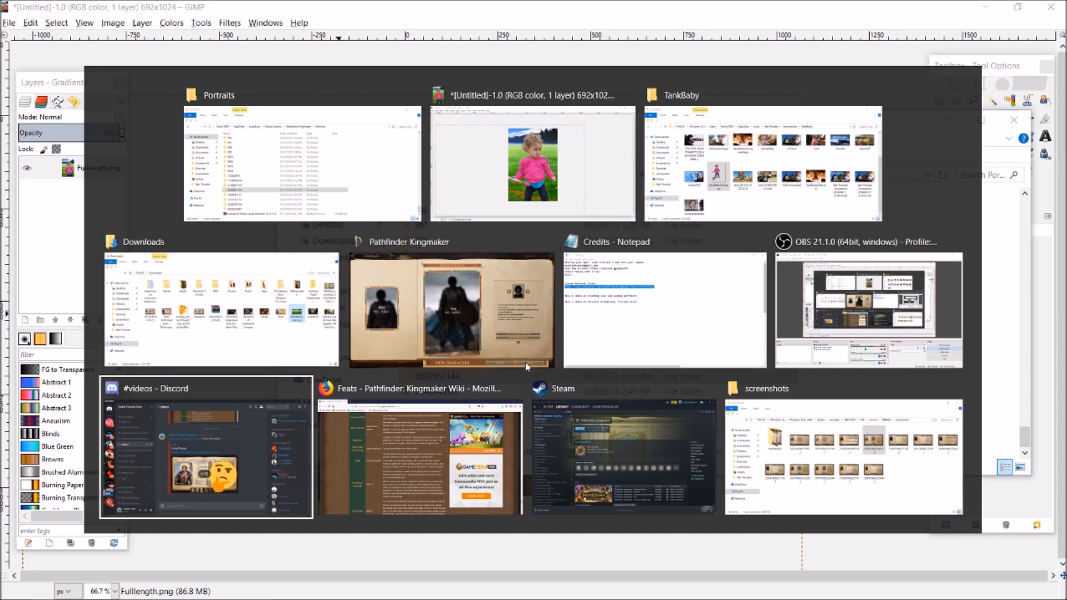
pyautogui.click(299, 164)
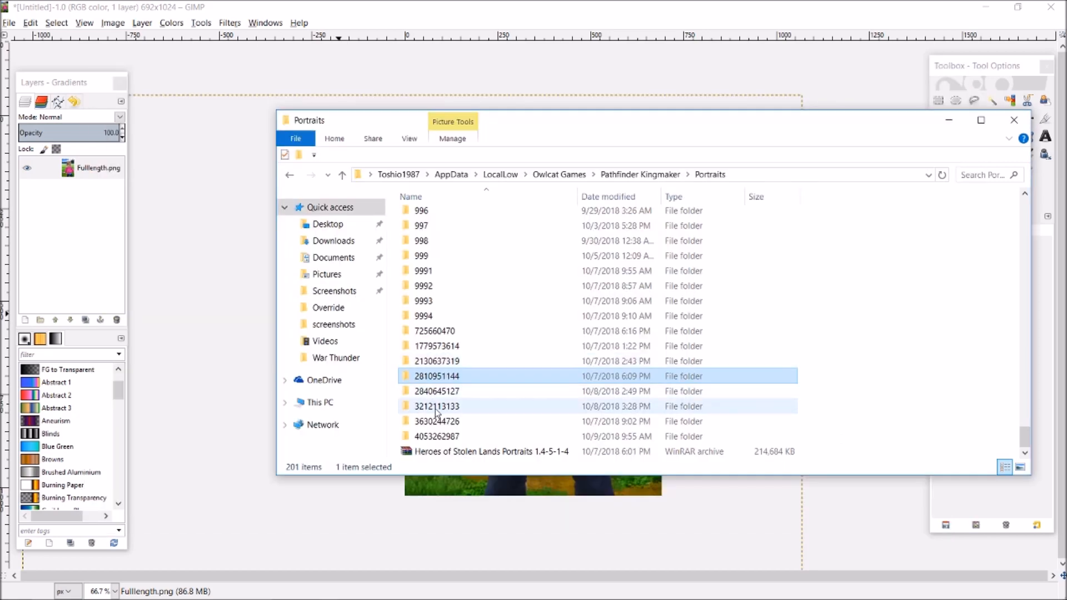
pyautogui.doubleClick(435, 436)
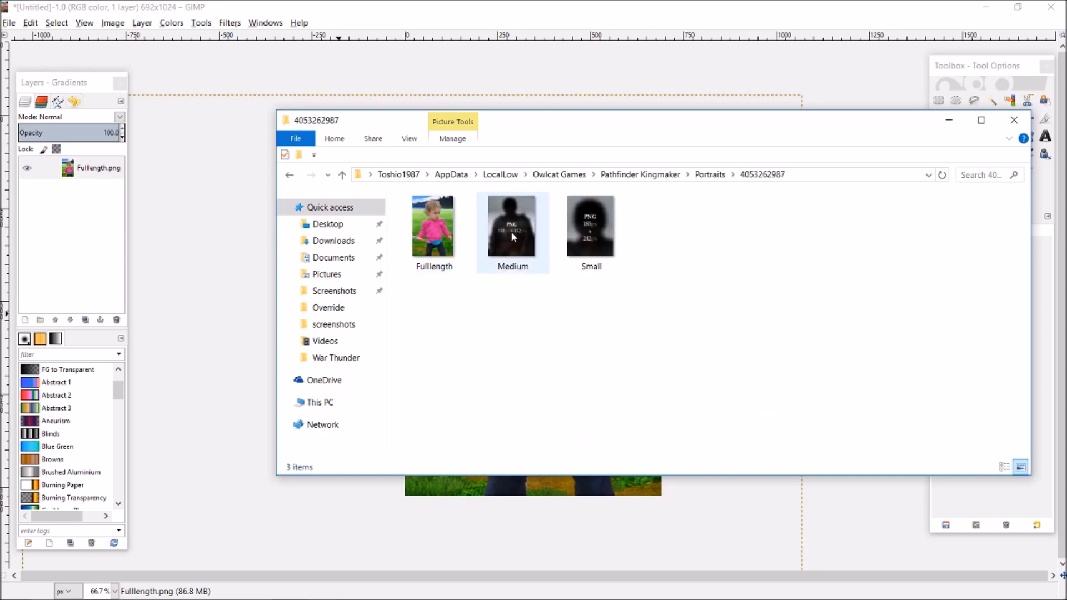
pyautogui.doubleClick(511, 224)
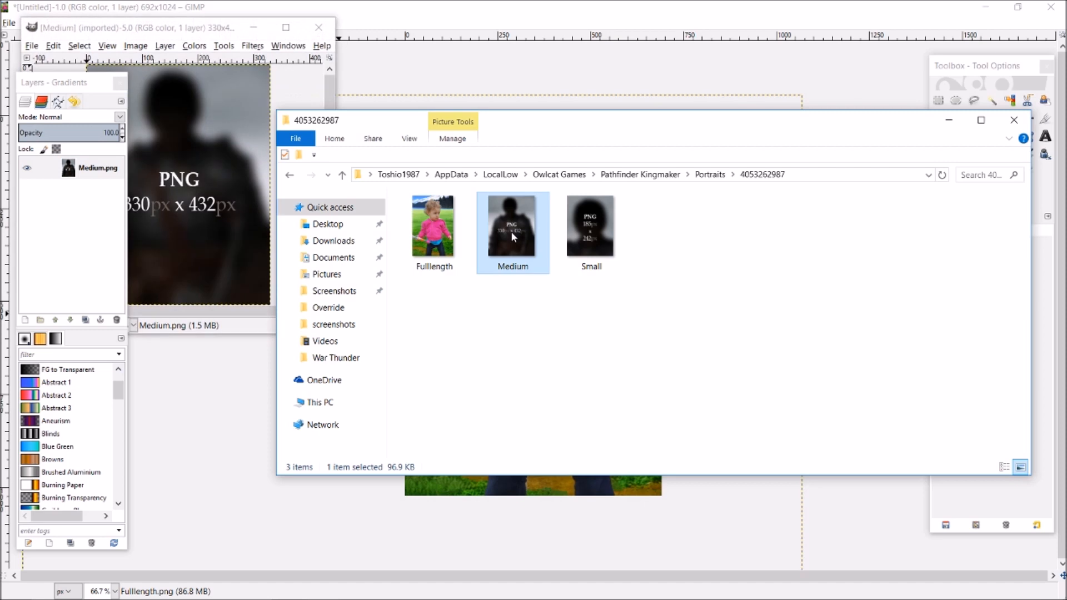
pyautogui.click(449, 28)
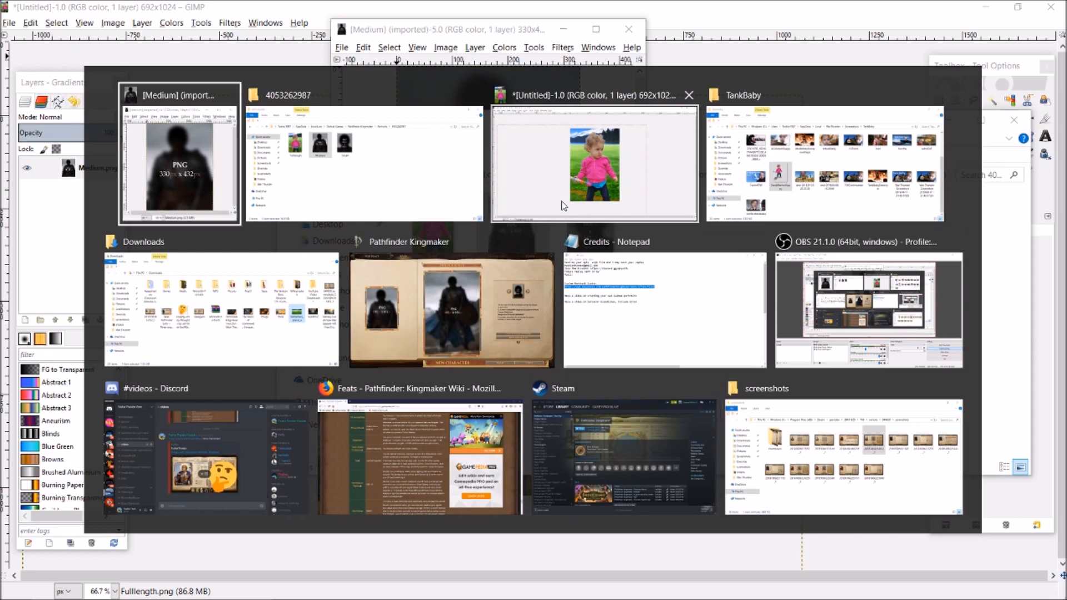
pyautogui.click(179, 162)
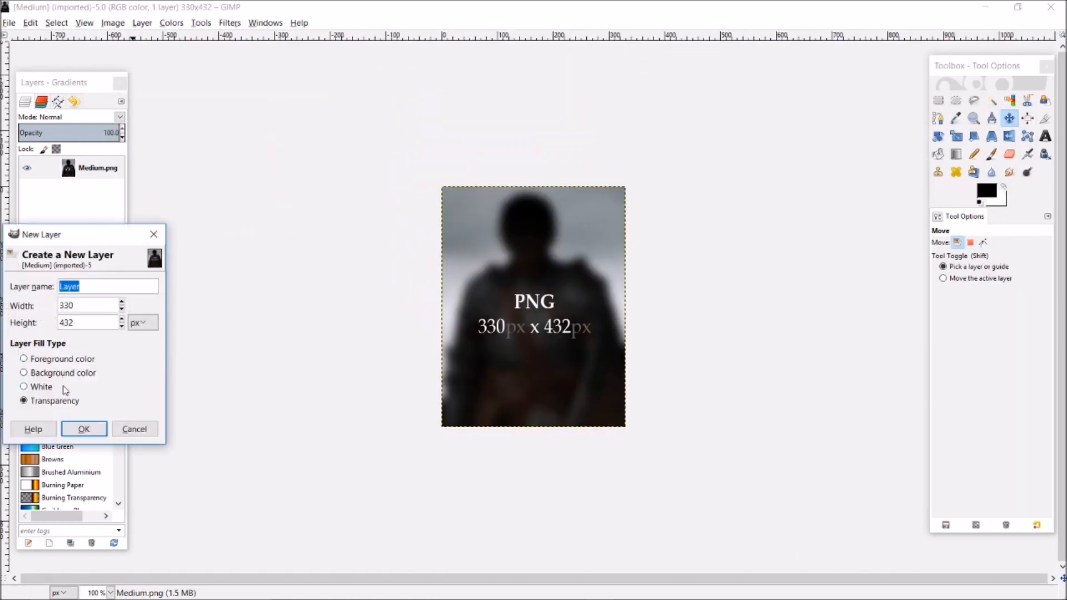
# Step: Add the transparent layer, paste the Fulllength composite into Medium and scale it to fit
pyautogui.click(84, 429)
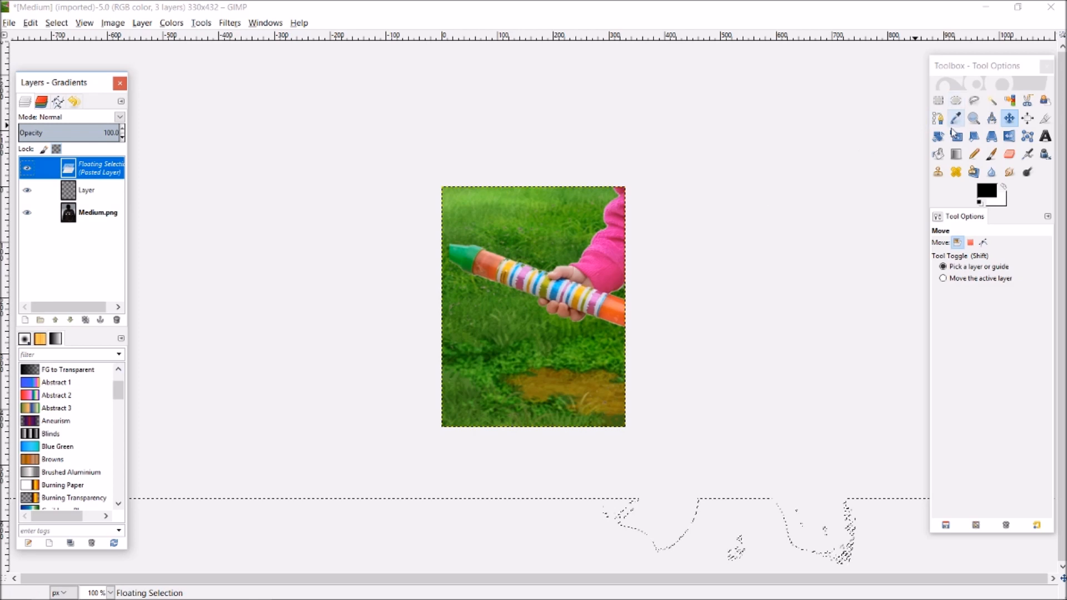
pyautogui.click(956, 136)
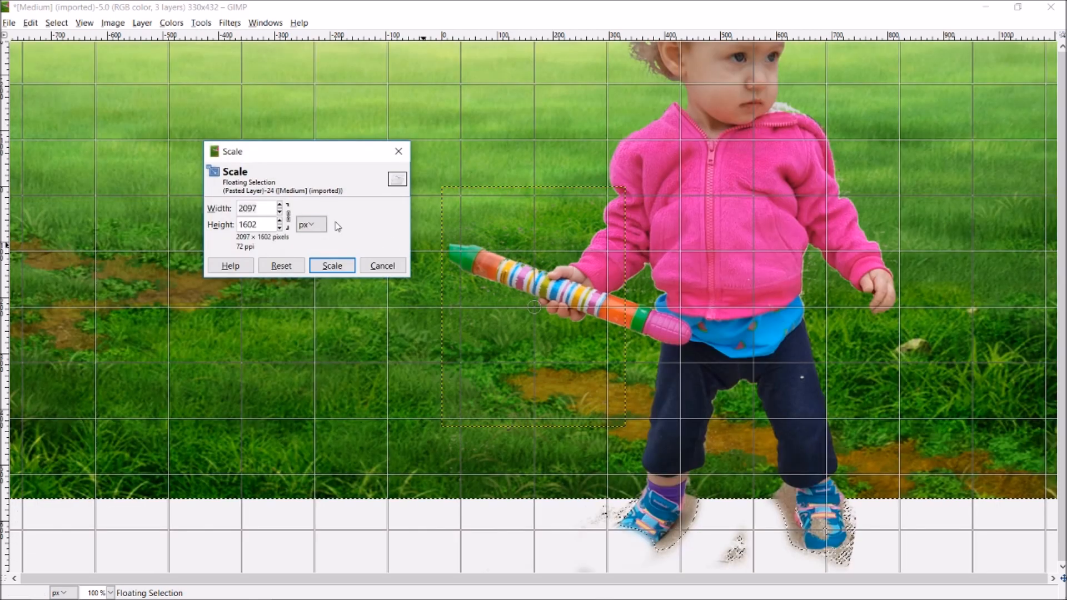
pyautogui.click(259, 207)
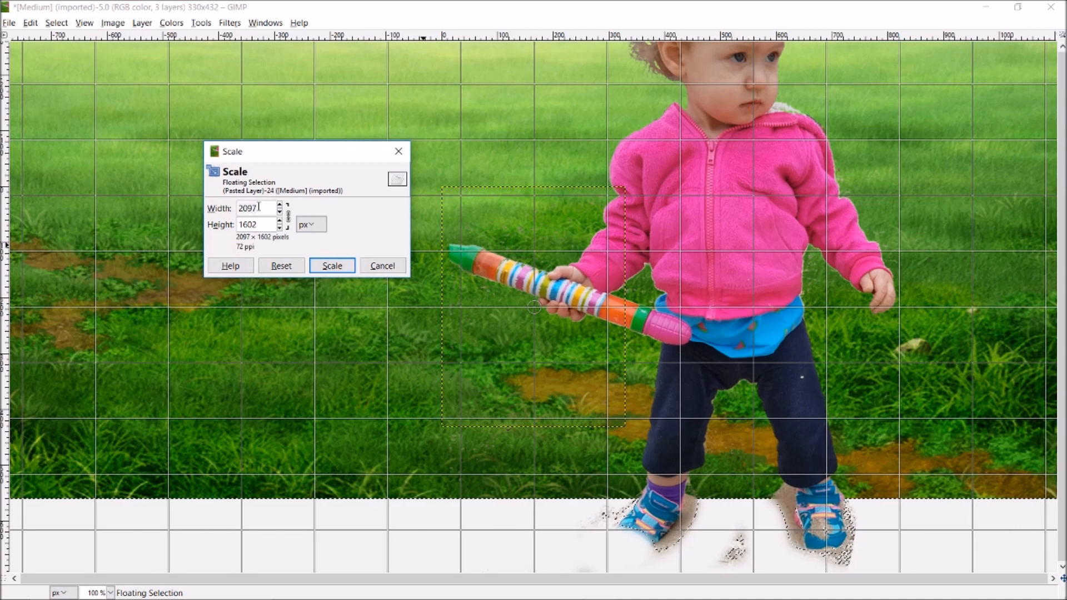
pyautogui.click(331, 266)
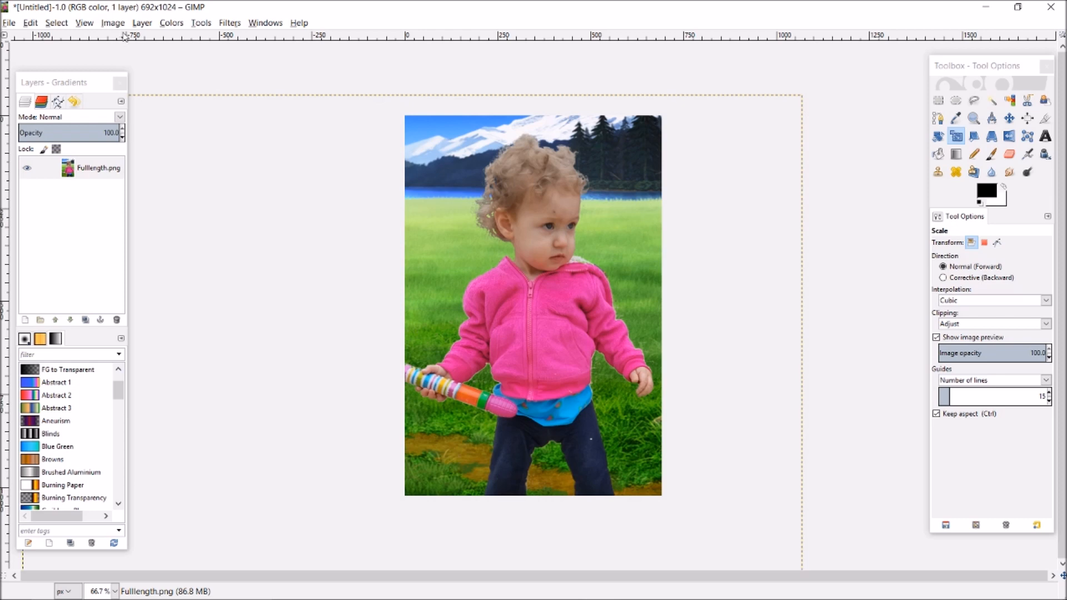
pyautogui.click(56, 22)
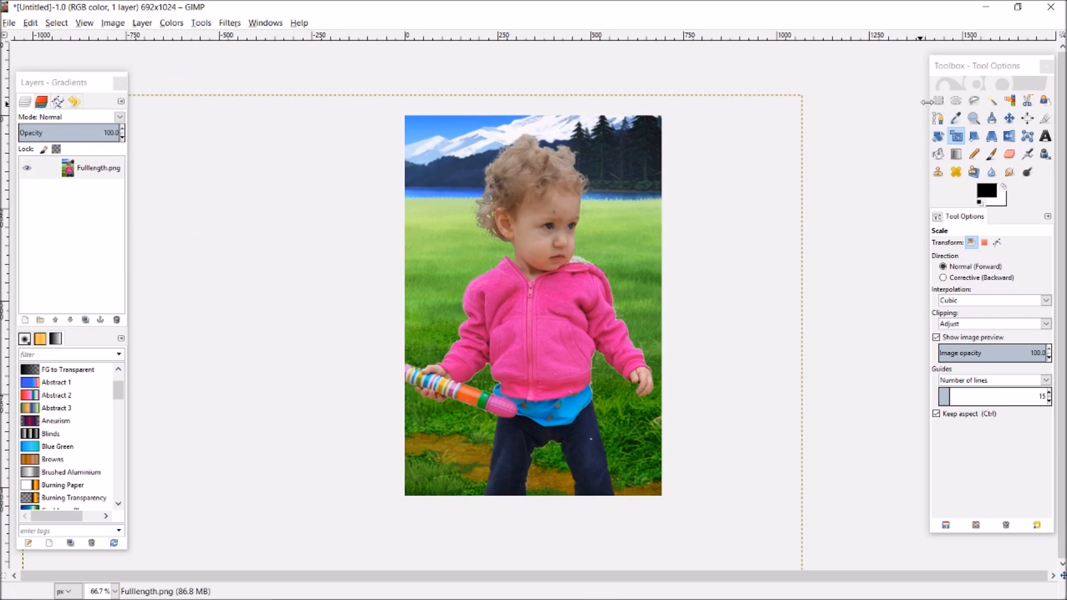
pyautogui.click(937, 100)
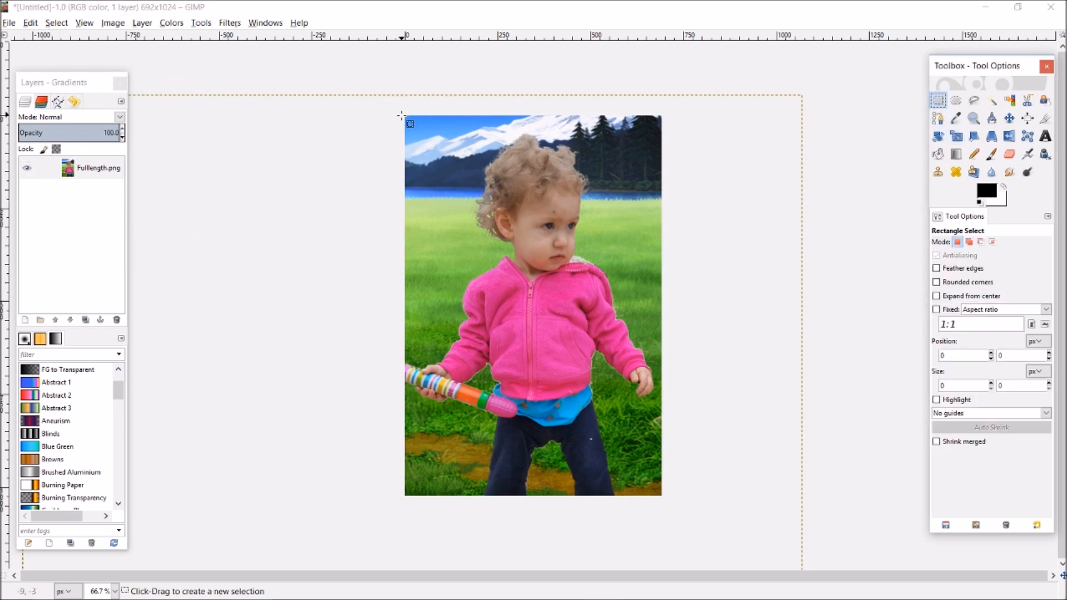
pyautogui.moveTo(408, 123)
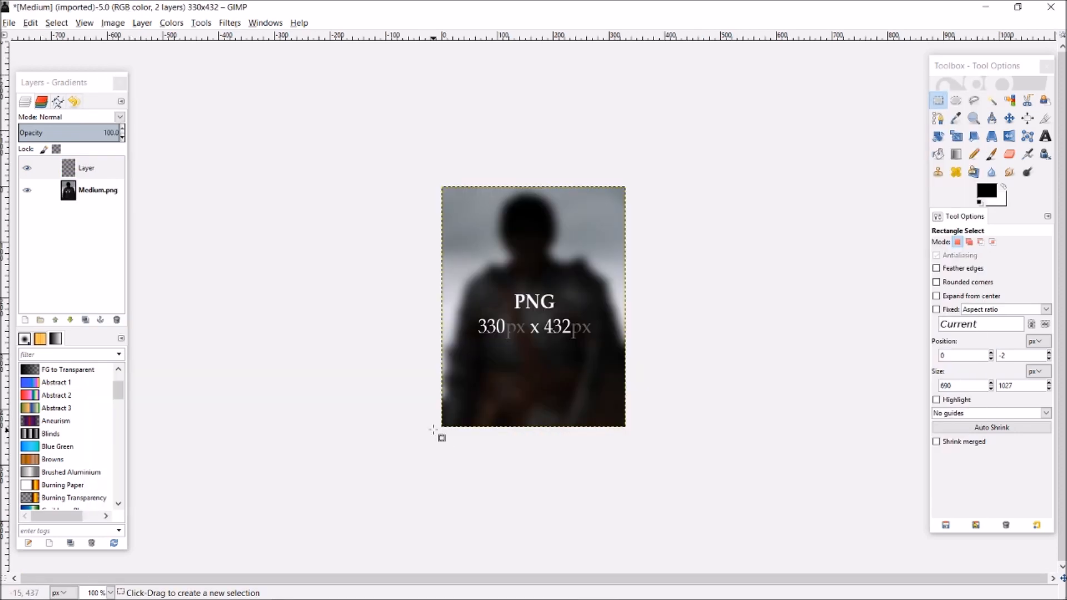
pyautogui.moveTo(537, 299)
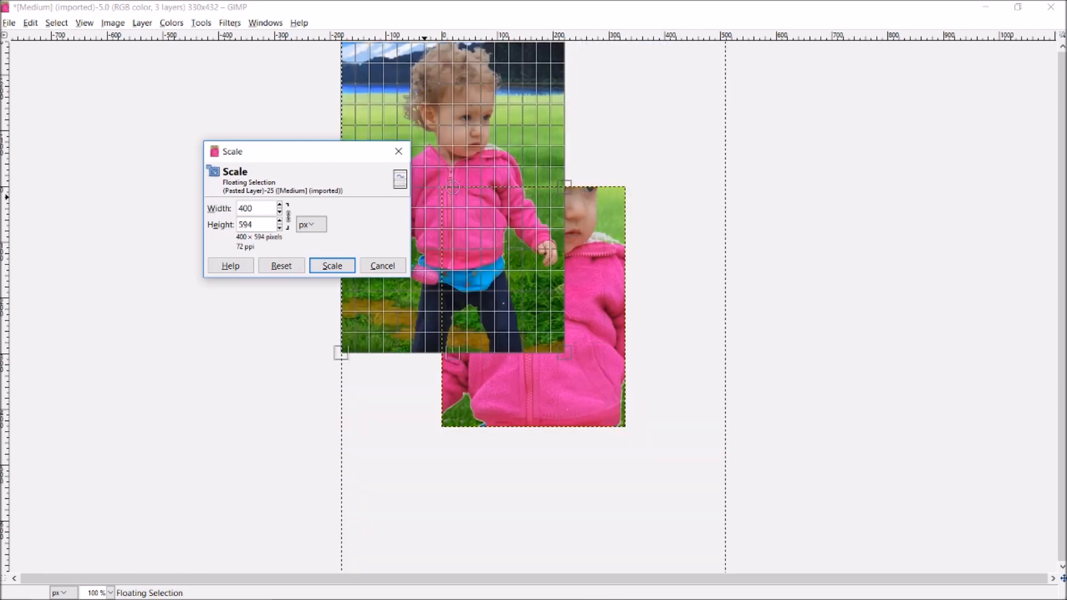
pyautogui.click(331, 266)
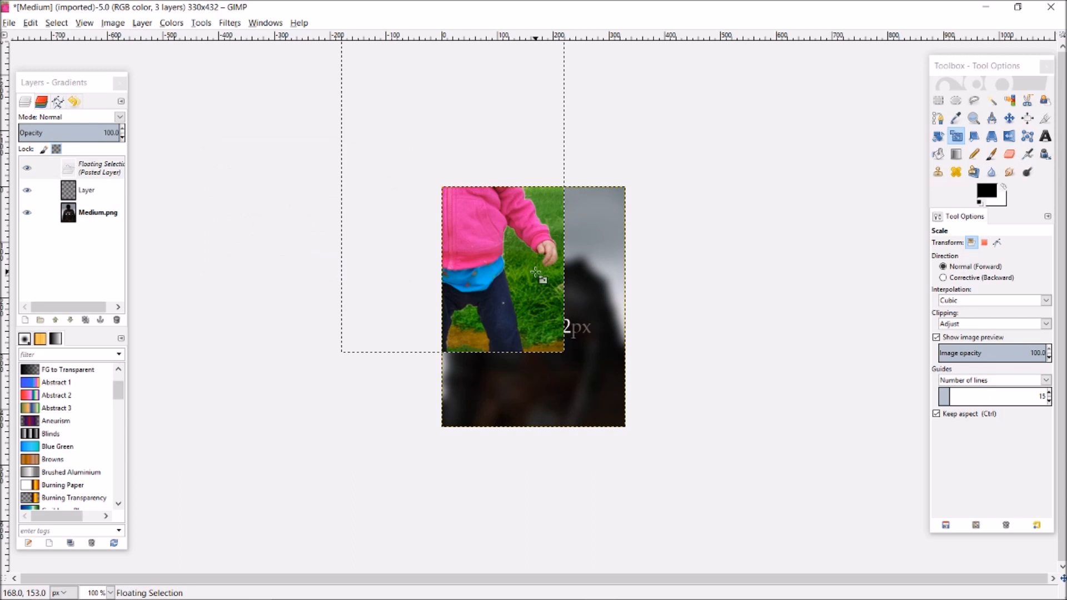
# Step: Enlarge and reposition the paste so the child's face is centred, then overwrite Medium.png
pyautogui.click(1008, 118)
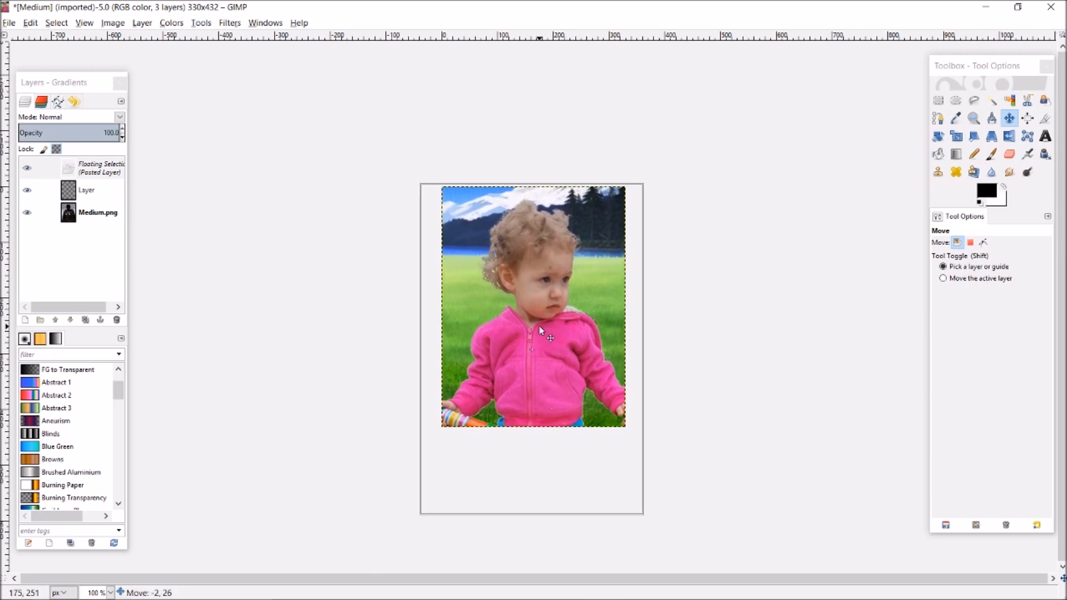
pyautogui.click(956, 136)
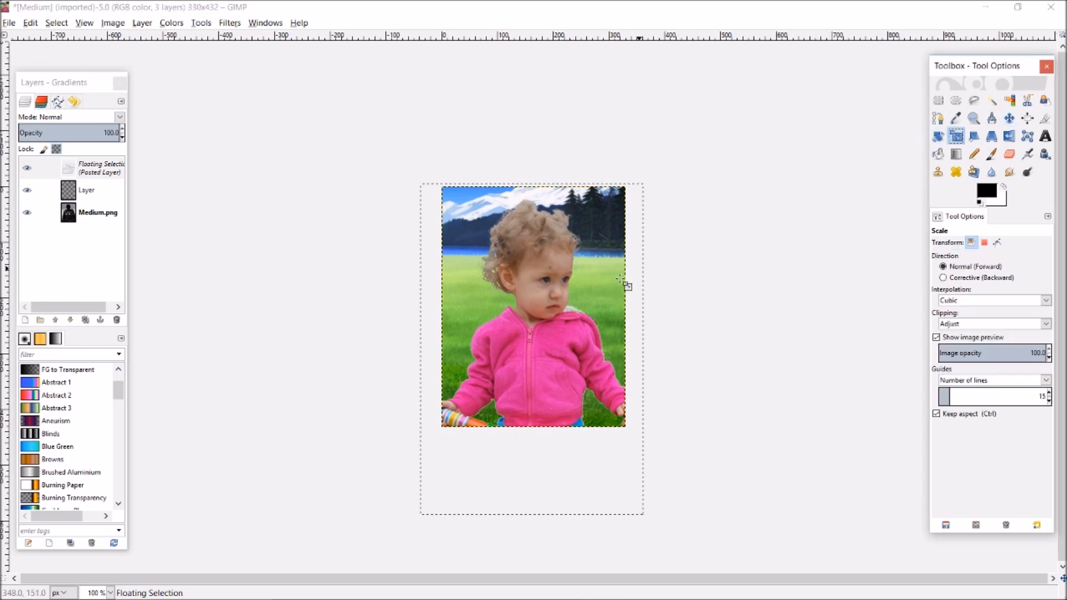
pyautogui.click(622, 279)
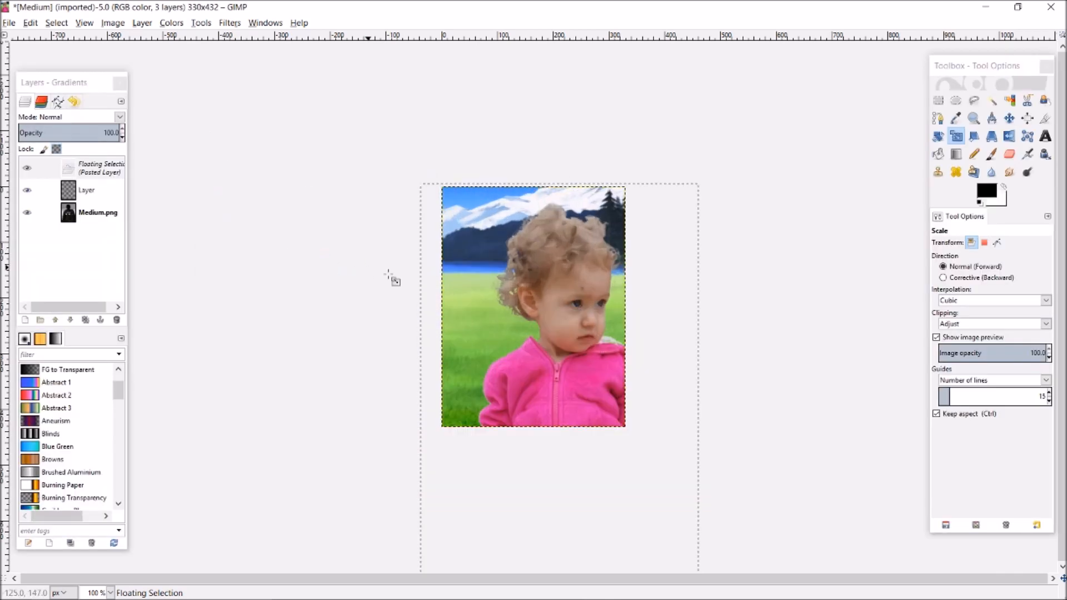
pyautogui.click(1009, 118)
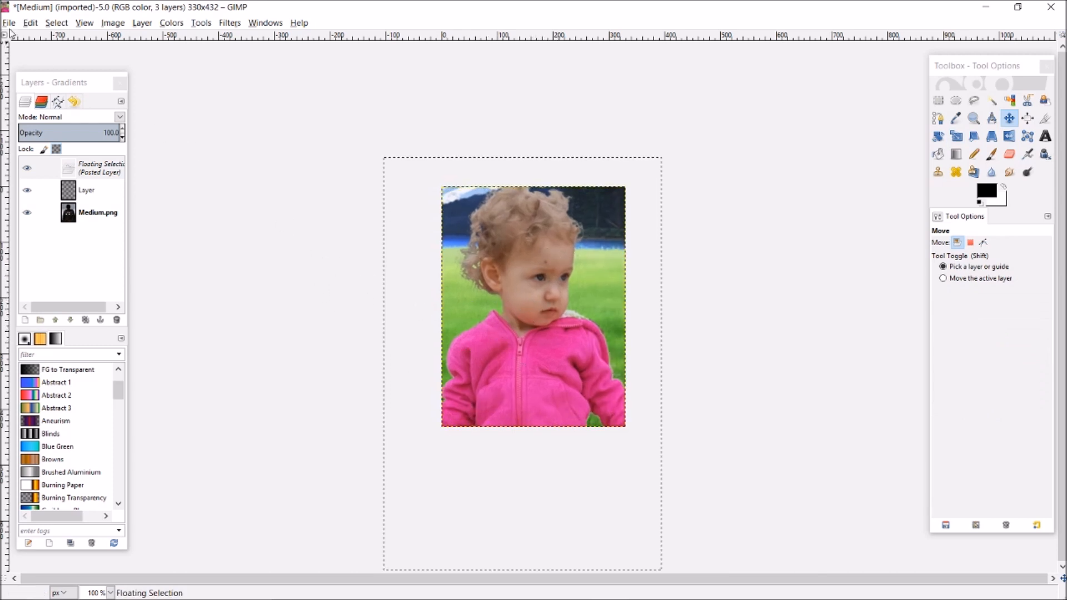
pyautogui.click(9, 23)
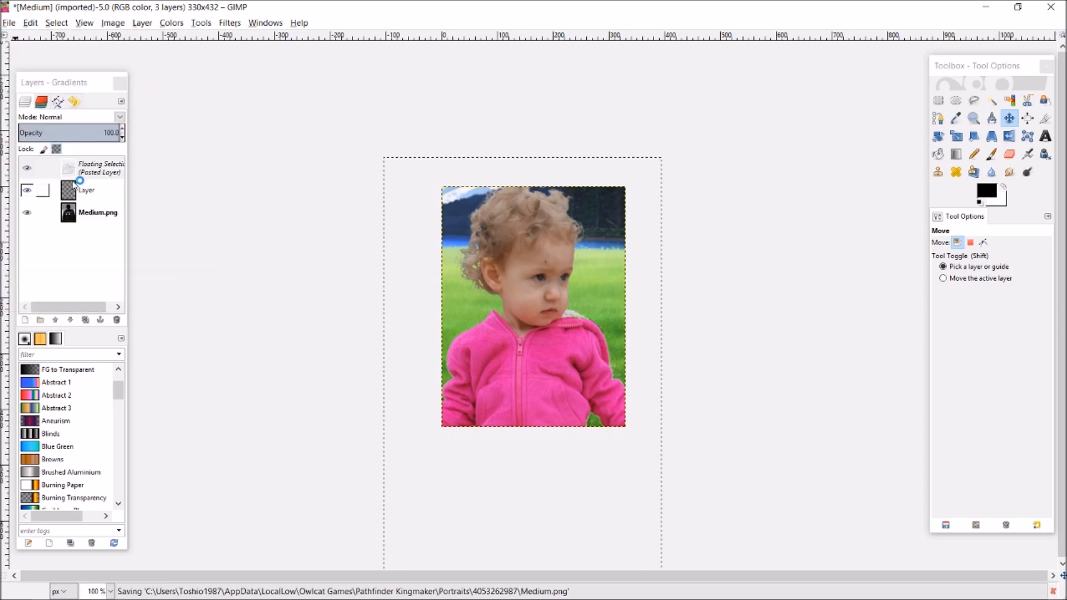
# Step: Open Small.png from the portrait folder in GIMP and bring its image window forward
pyautogui.press('alt+tab')
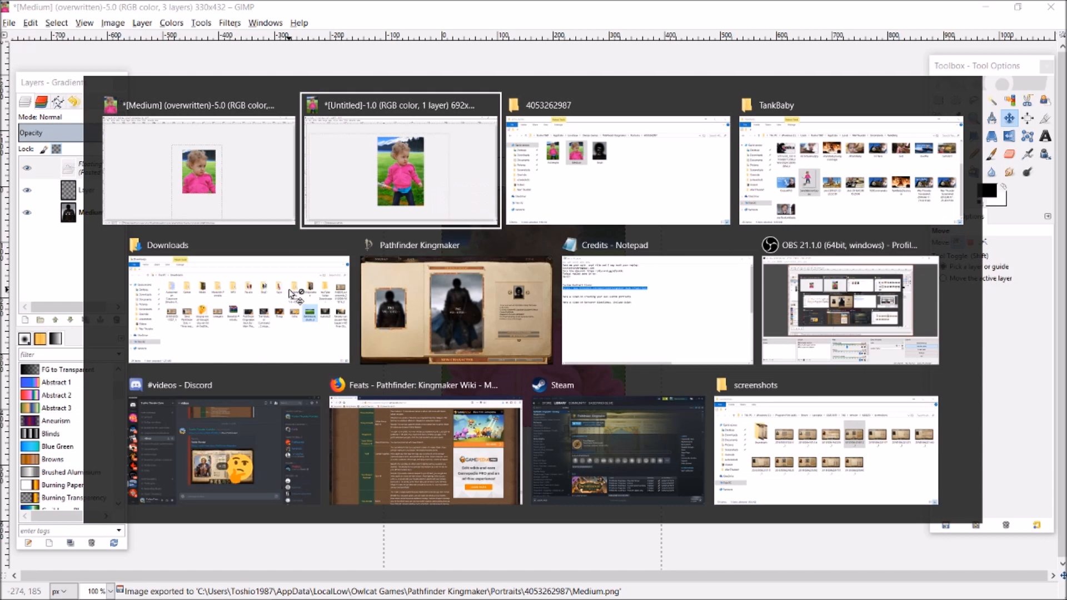
pyautogui.click(615, 160)
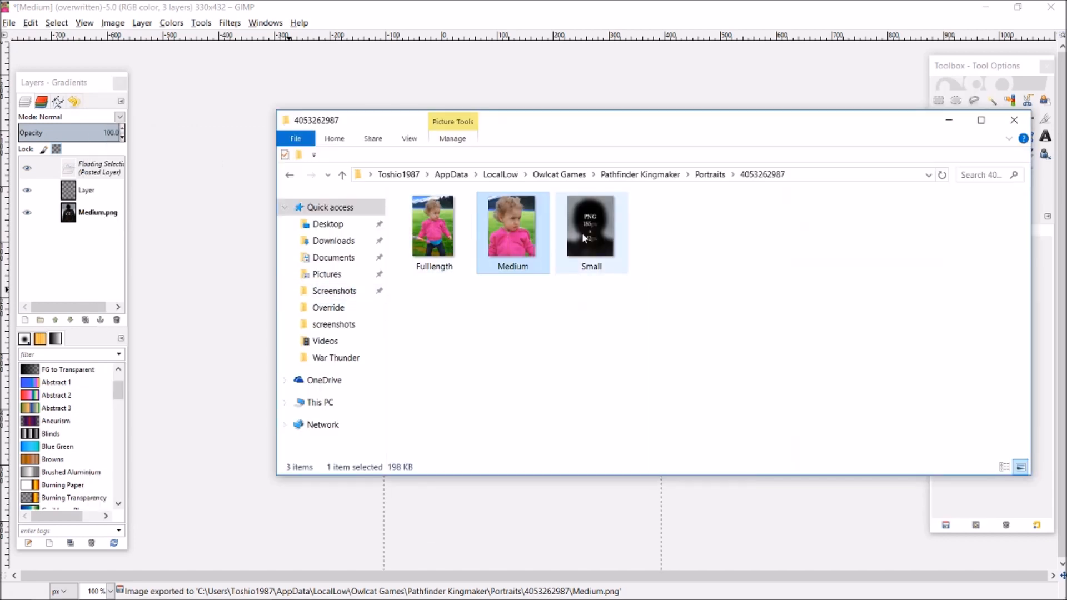
pyautogui.doubleClick(590, 231)
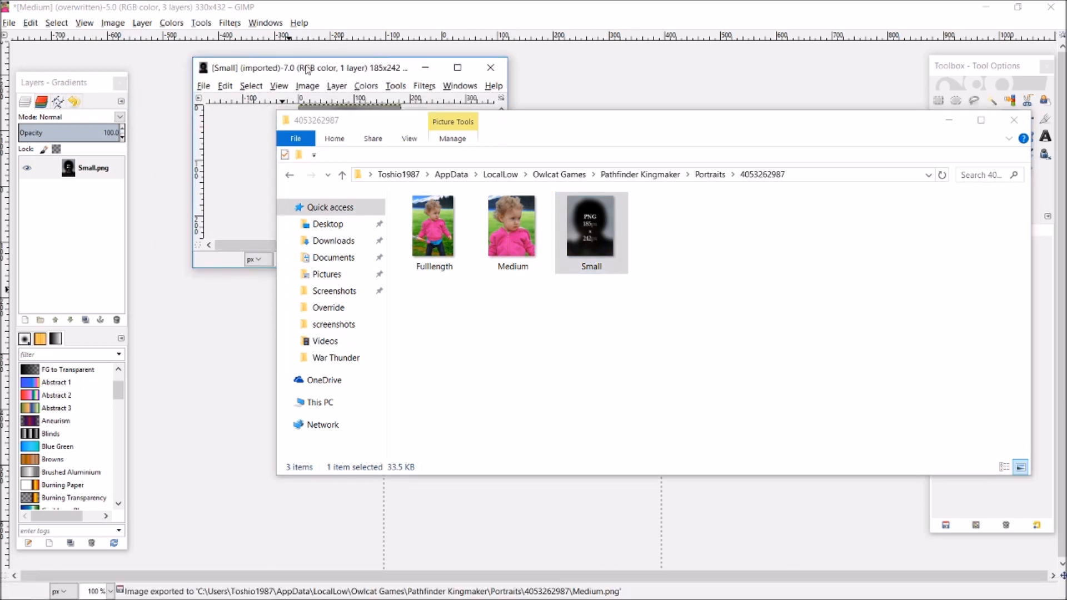
pyautogui.press('alt+tab')
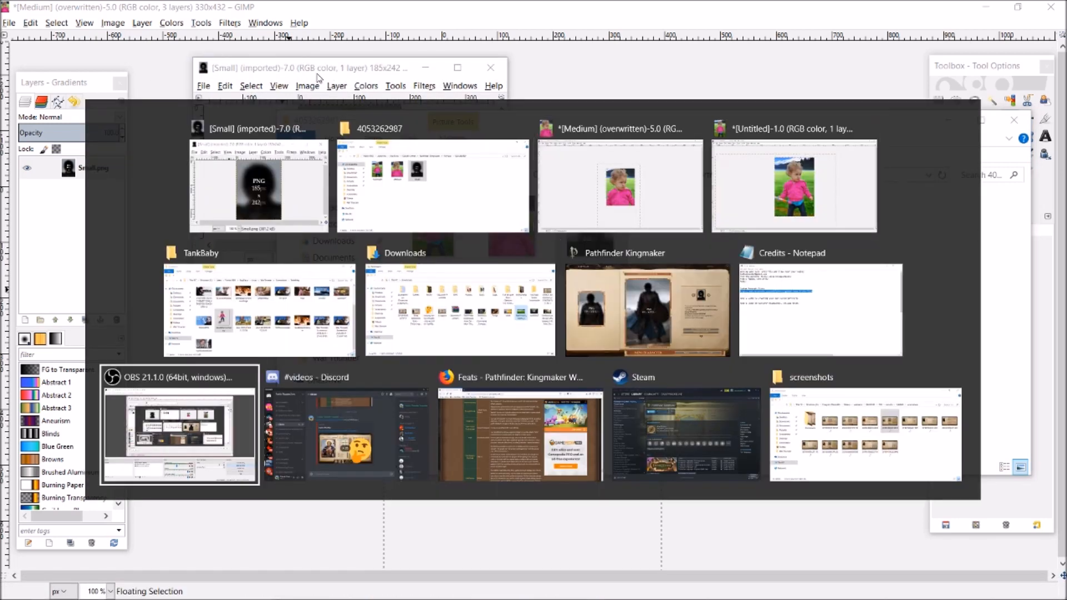
pyautogui.click(259, 187)
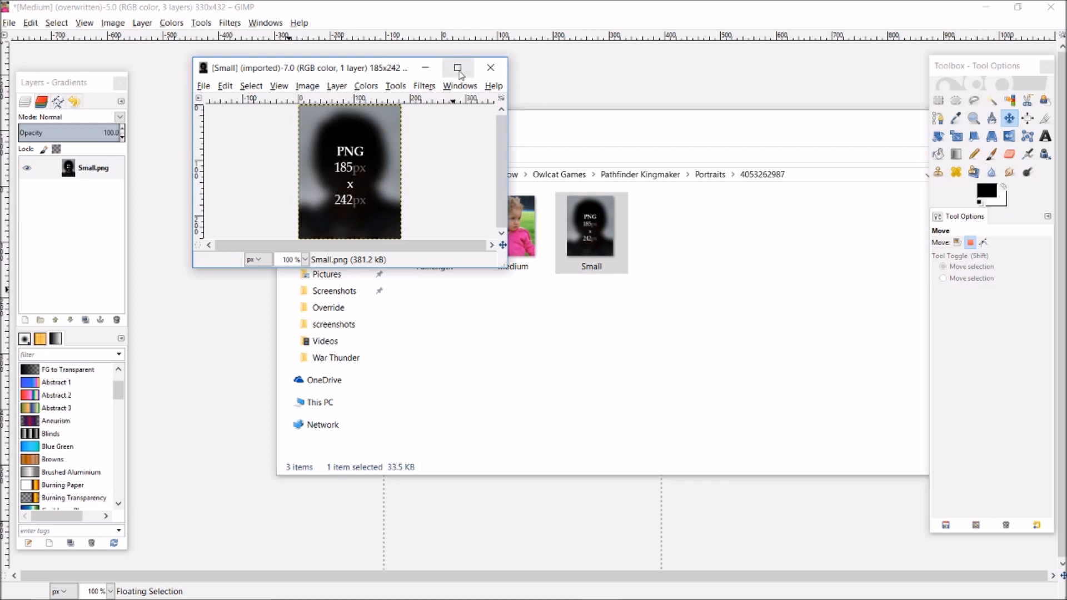
pyautogui.moveTo(365, 178)
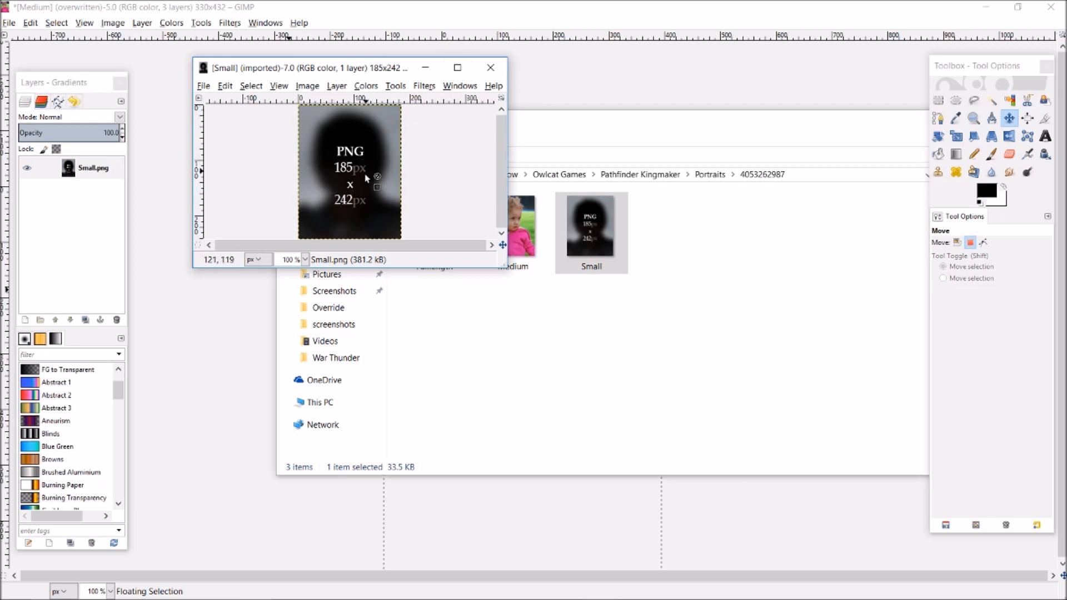
pyautogui.moveTo(42, 320)
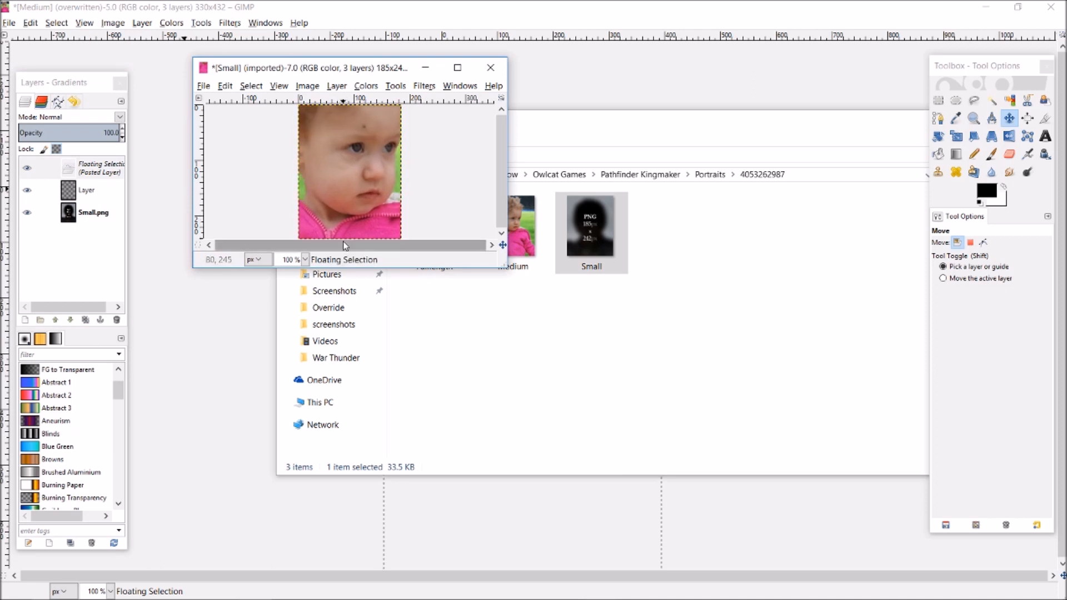
# Step: Scale the pasted child photo and drag her face into place inside the small portrait
pyautogui.click(956, 136)
pyautogui.write('50')
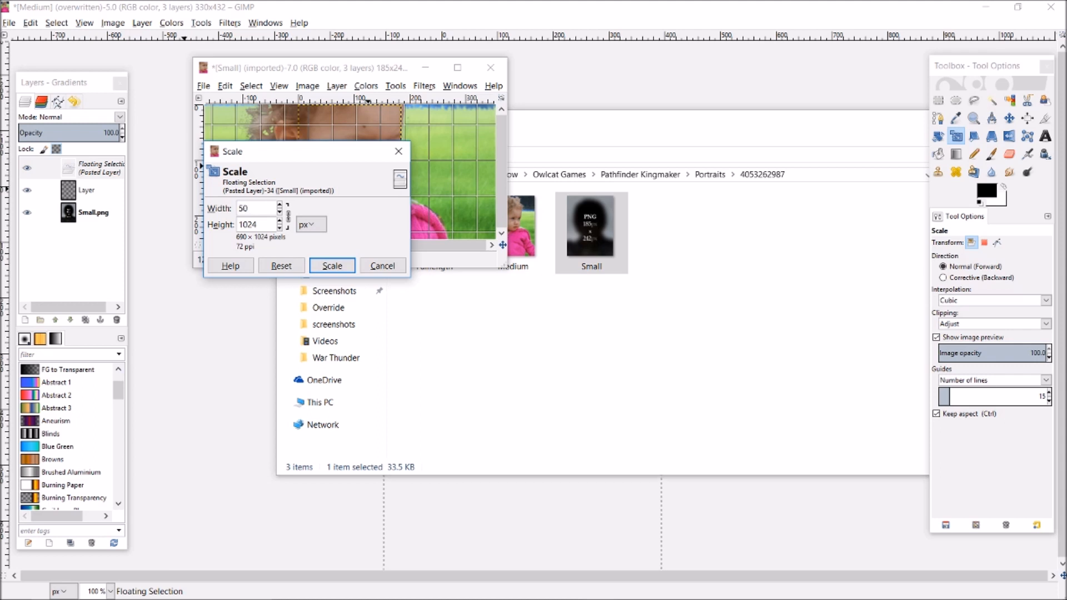
pyautogui.click(331, 265)
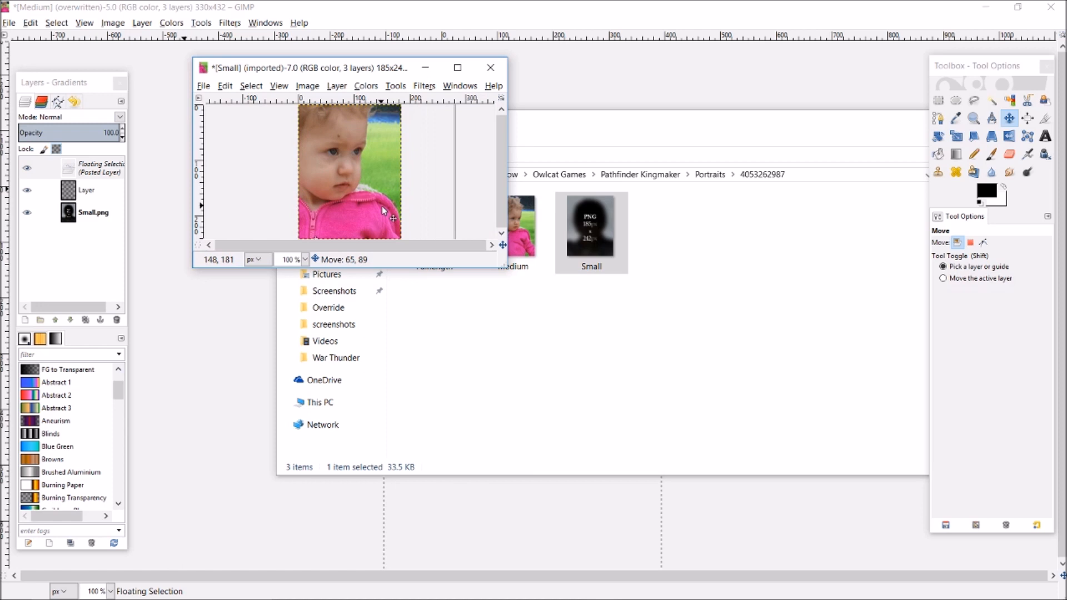
pyautogui.moveTo(382, 210); pyautogui.dragTo(415, 248)
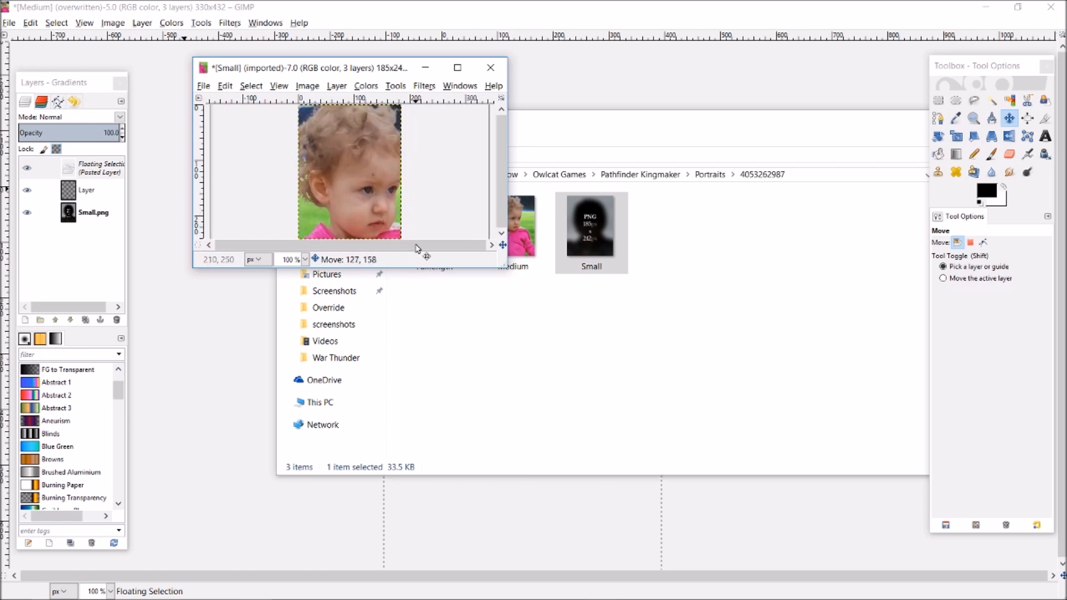
pyautogui.moveTo(415, 248); pyautogui.dragTo(391, 221)
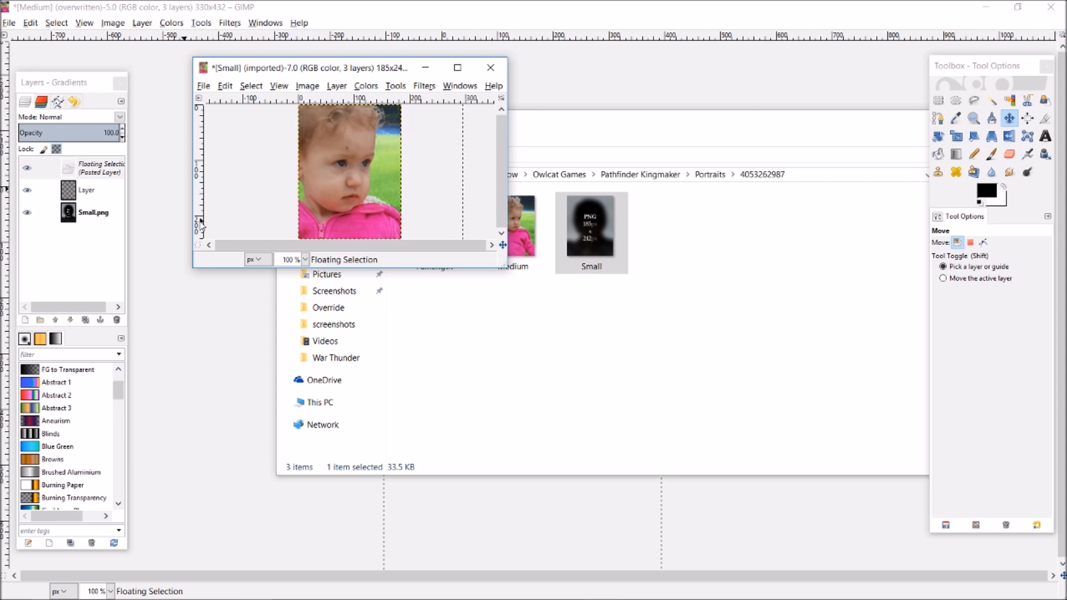
pyautogui.moveTo(238, 125)
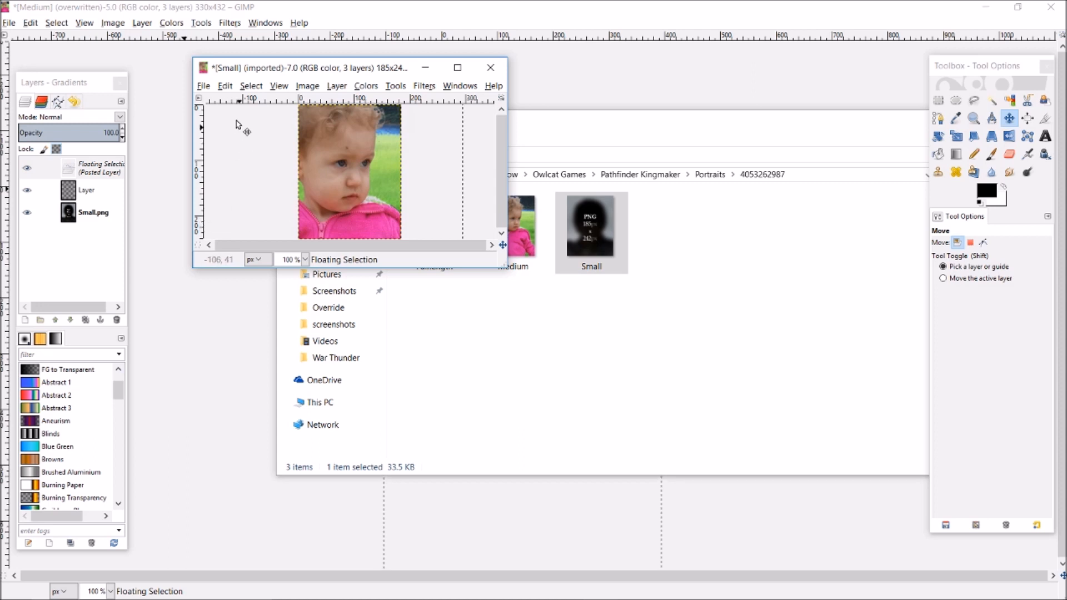
# Step: Overwrite Small.png with the close-up and switch back to the game
pyautogui.click(202, 85)
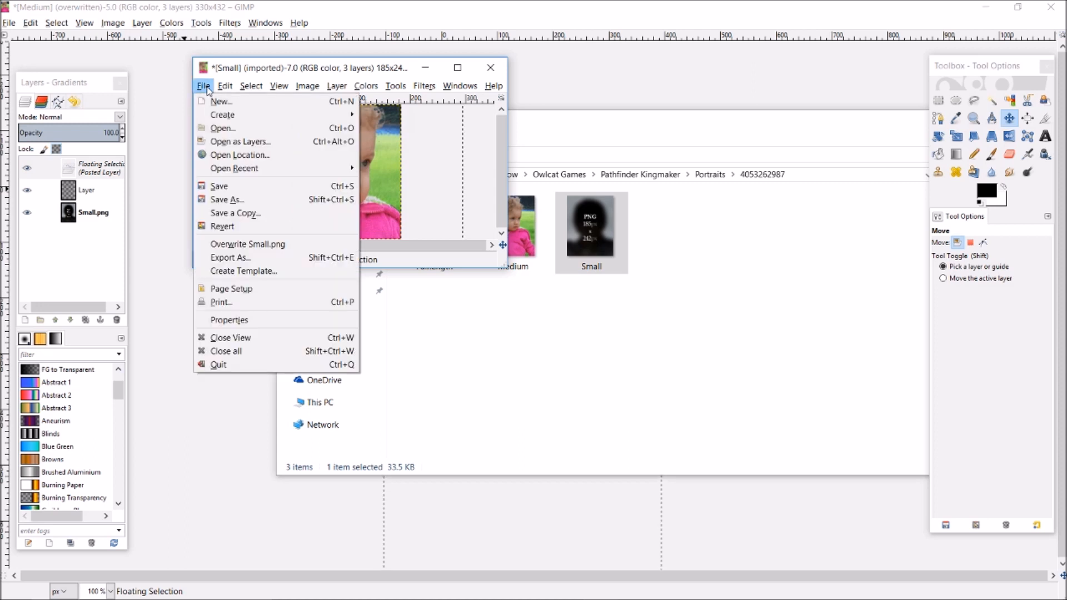
pyautogui.moveTo(482, 183)
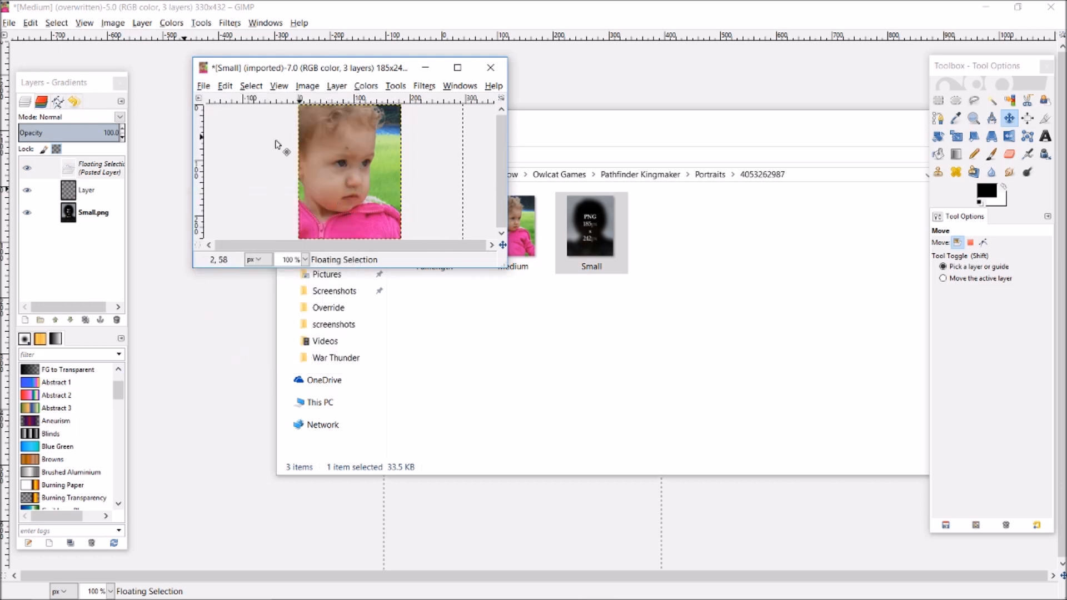
pyautogui.moveTo(202, 86)
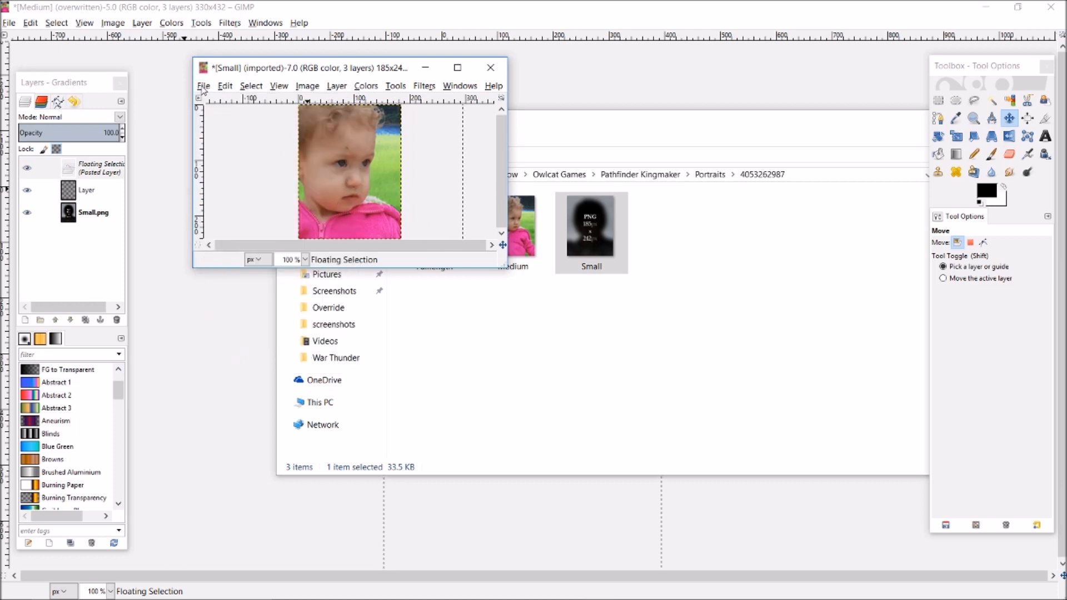
pyautogui.click(202, 86)
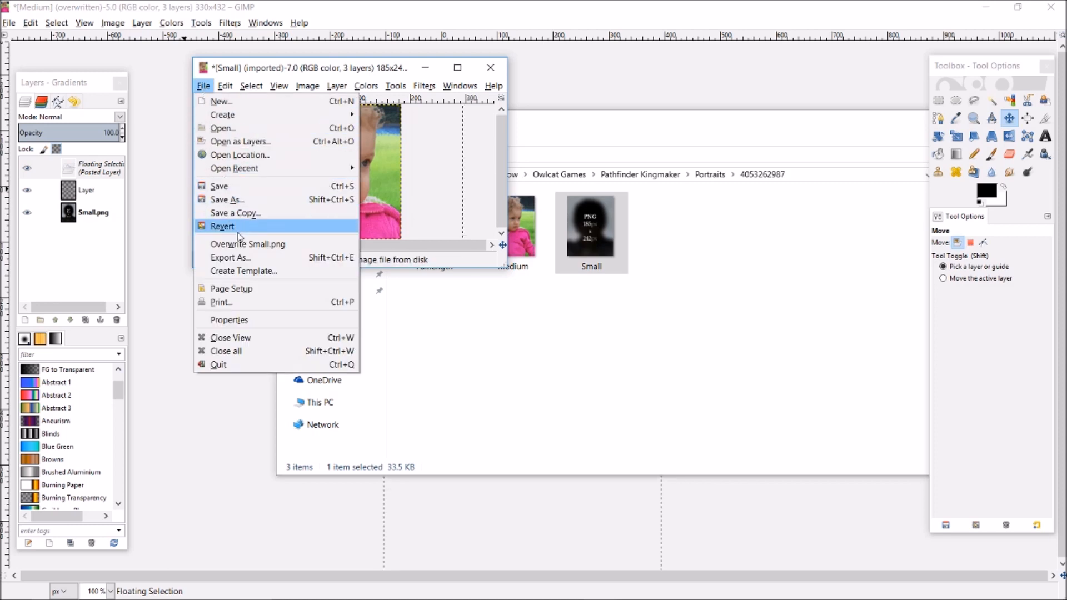
pyautogui.click(247, 243)
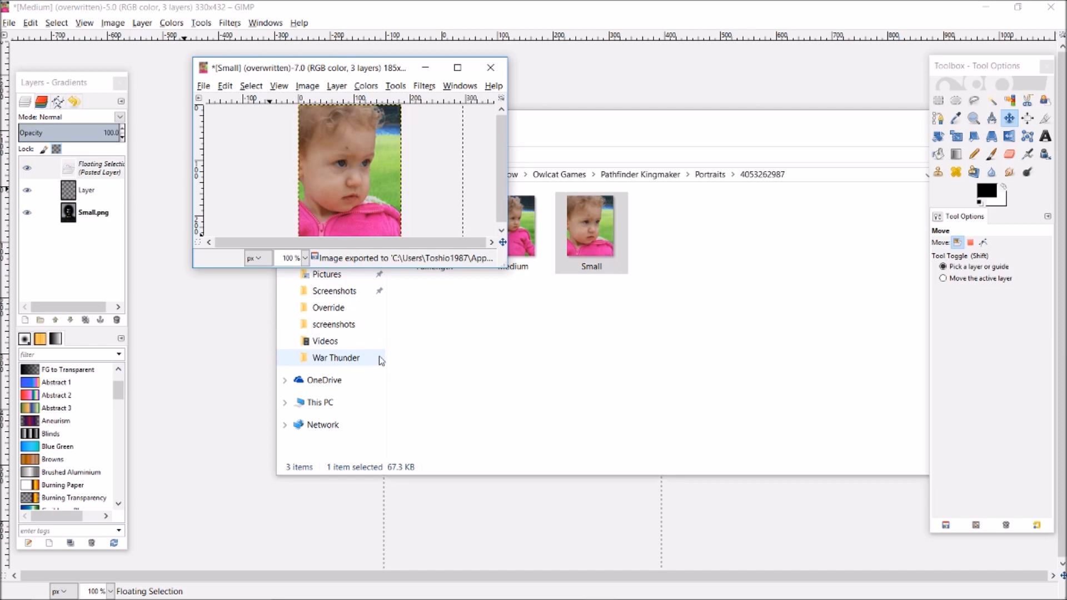
pyautogui.press('alt+tab')
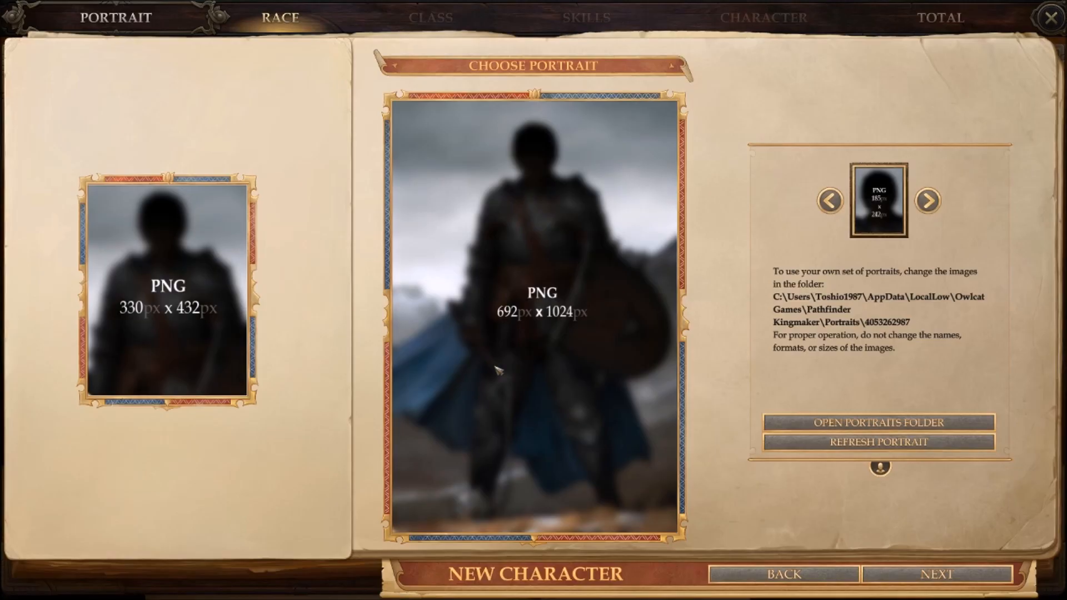
# Step: Refresh the custom portrait so all three sizes show the child on the grassy plains
pyautogui.click(878, 442)
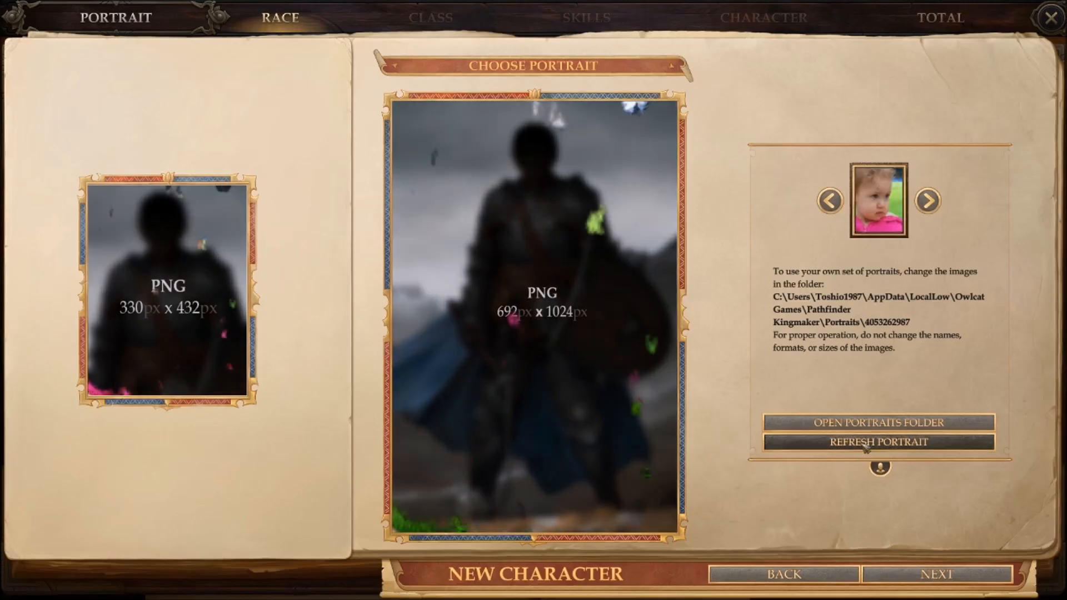
pyautogui.click(878, 442)
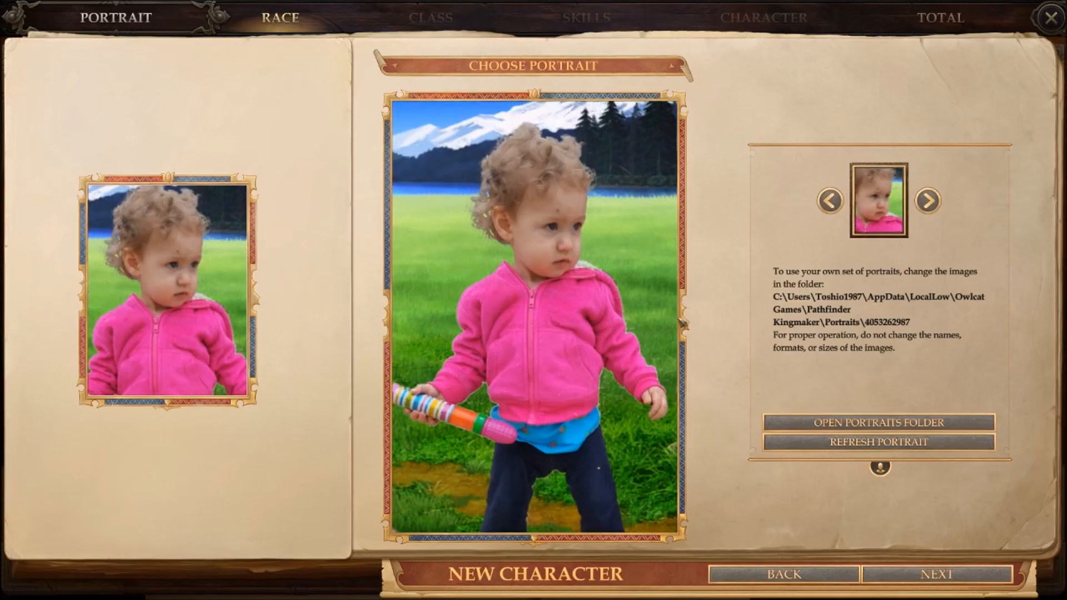
pyautogui.moveTo(768, 242)
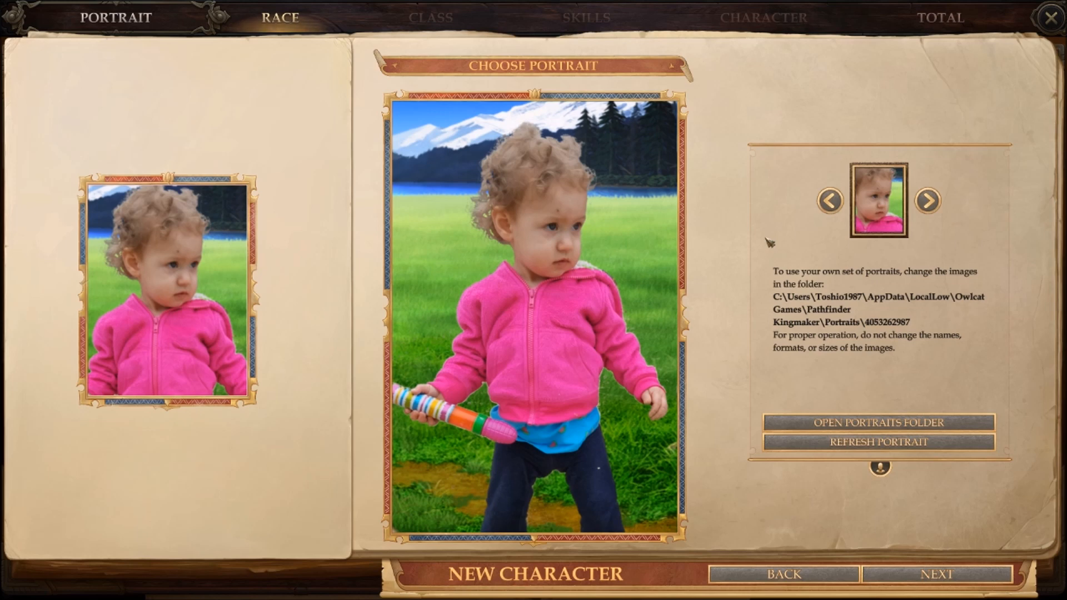
pyautogui.moveTo(598, 365)
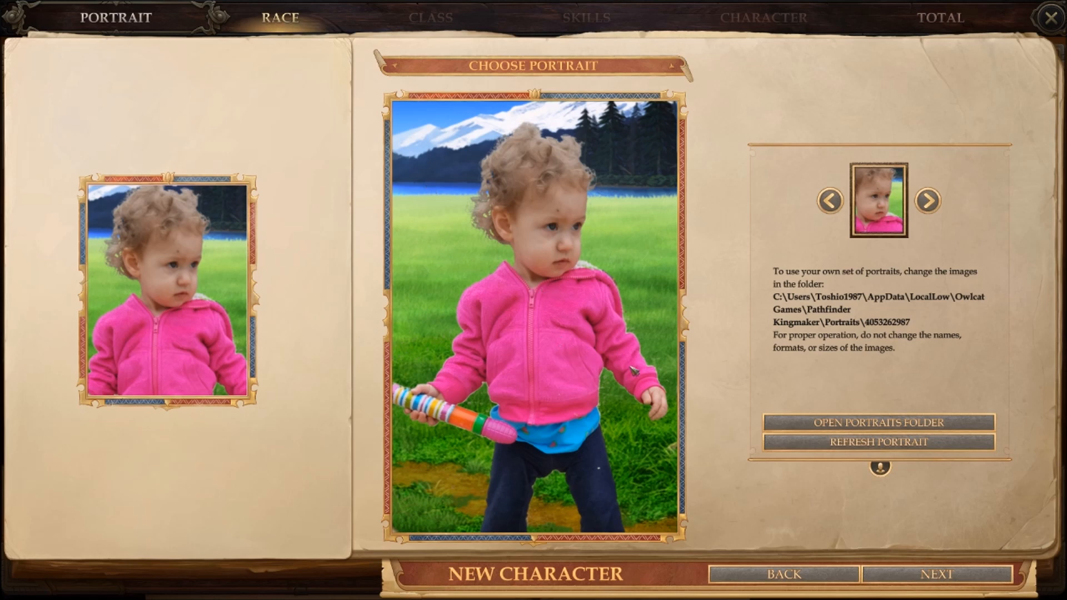
pyautogui.moveTo(844, 235)
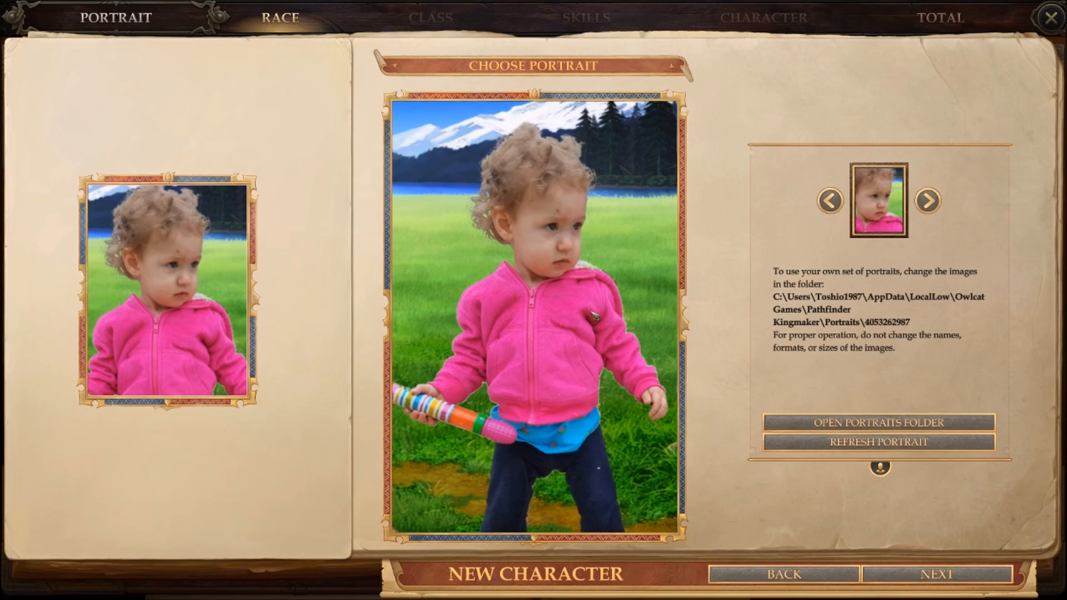
pyautogui.moveTo(724, 339)
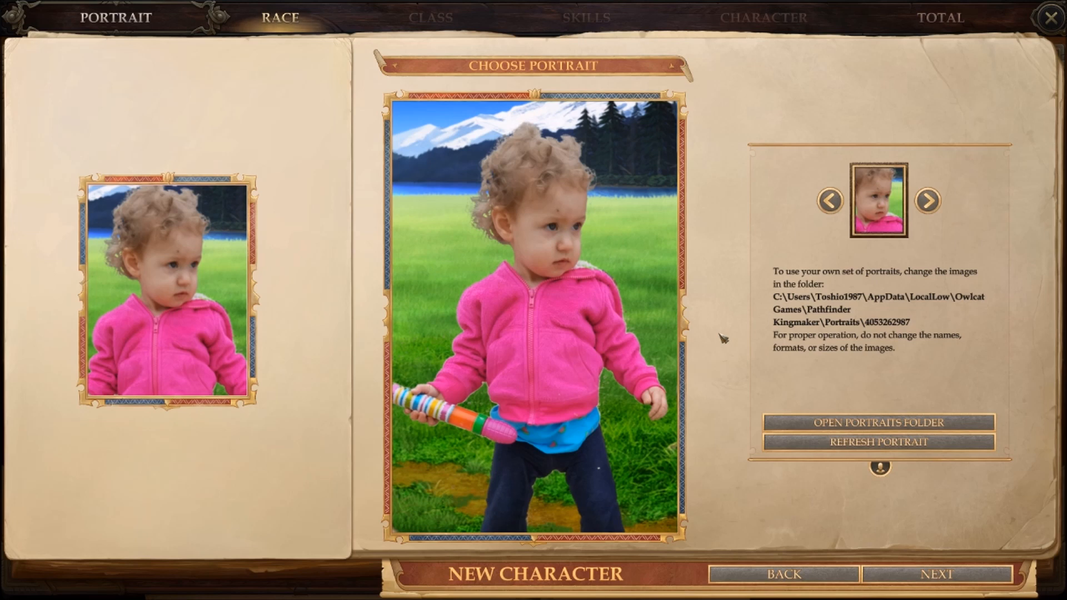
pyautogui.moveTo(829, 346)
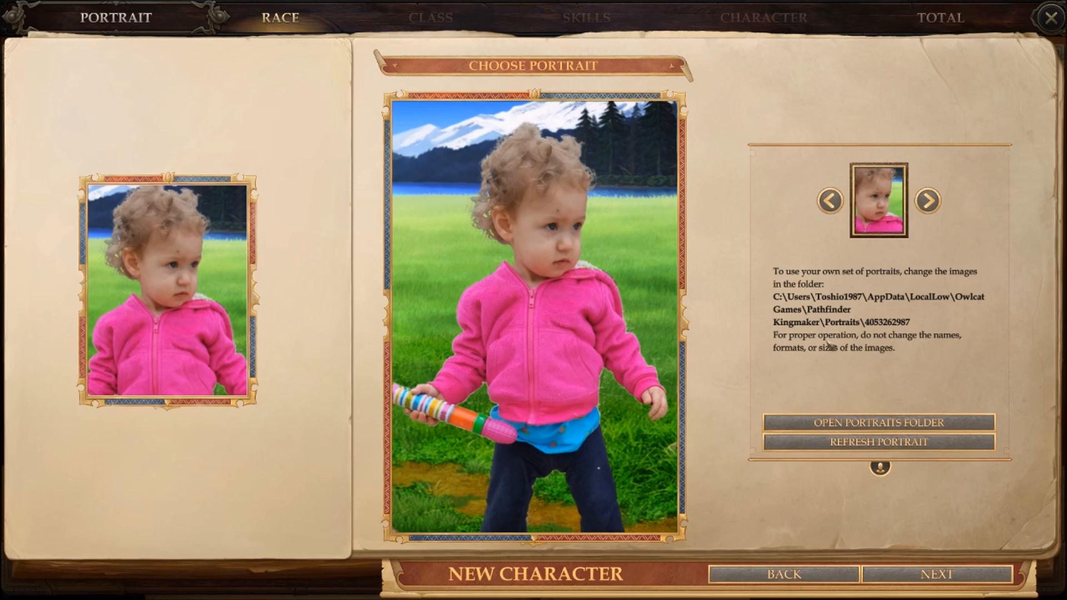
pyautogui.moveTo(820, 338)
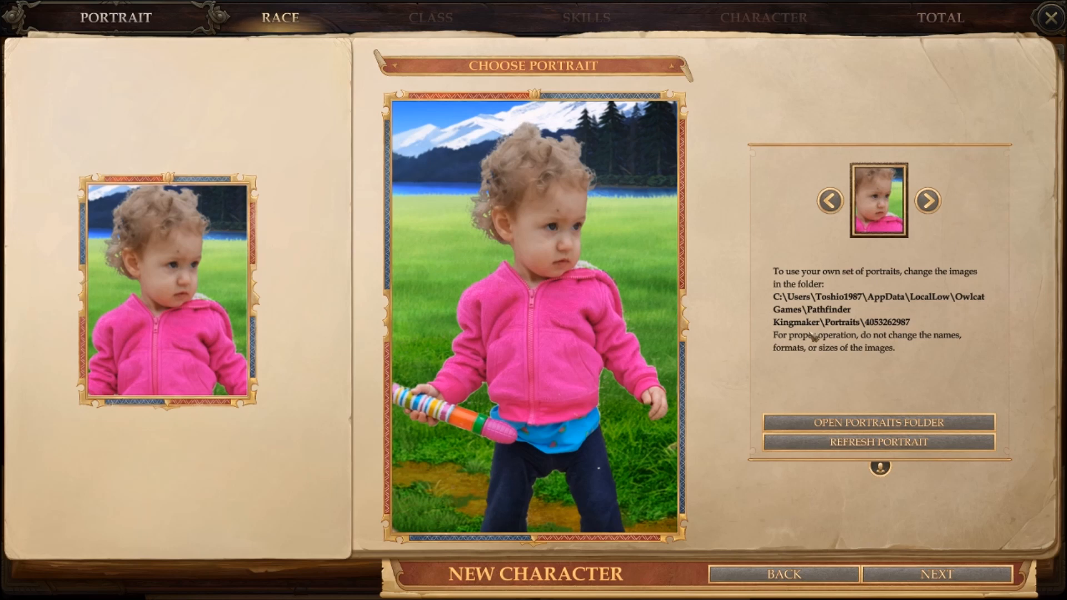
pyautogui.moveTo(765, 282)
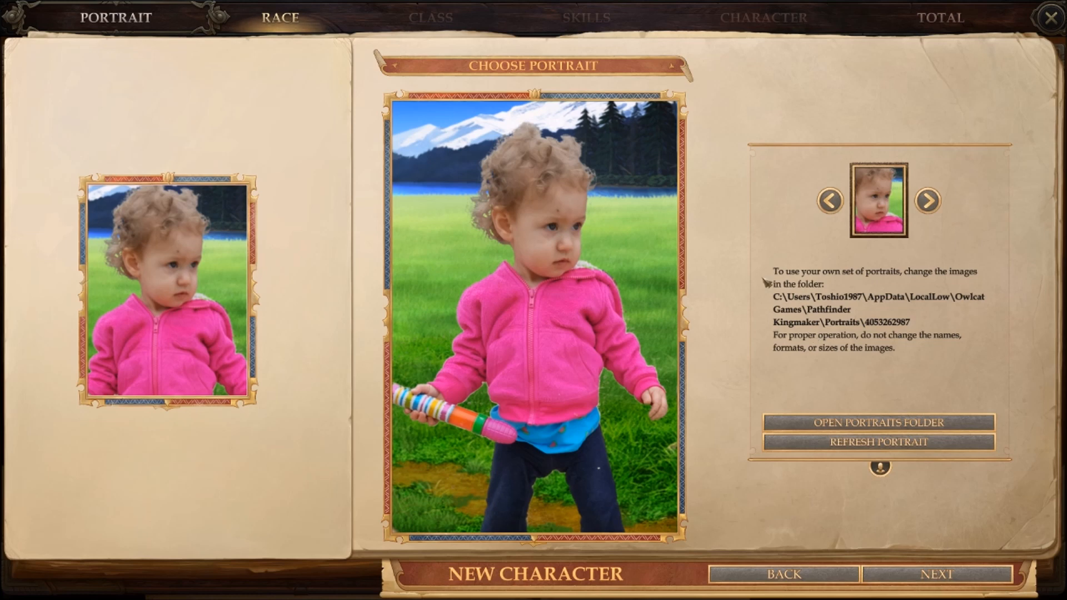
pyautogui.moveTo(789, 346)
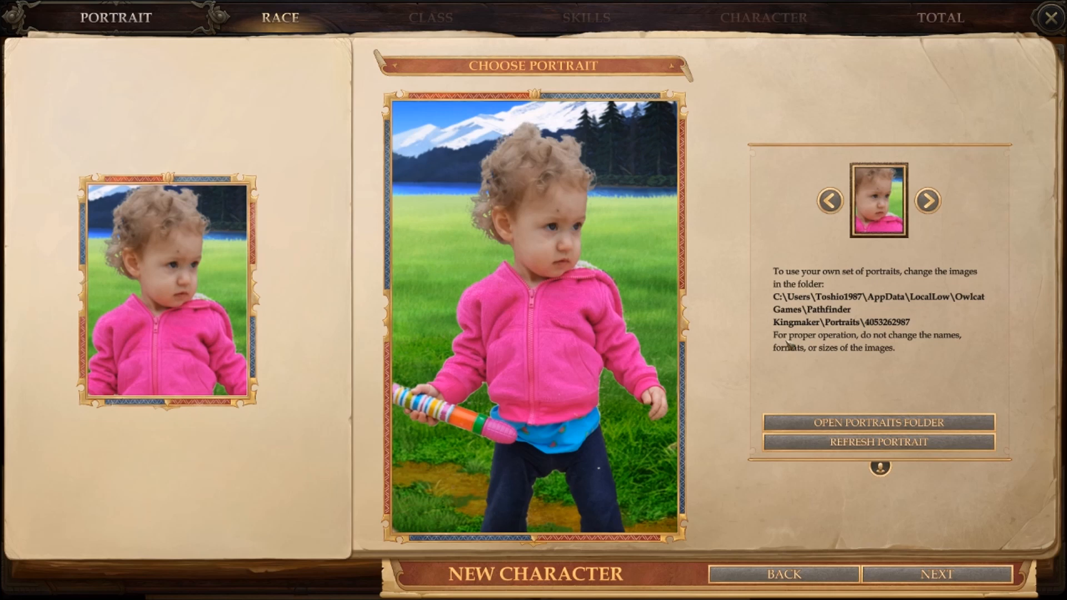
pyautogui.moveTo(687, 174)
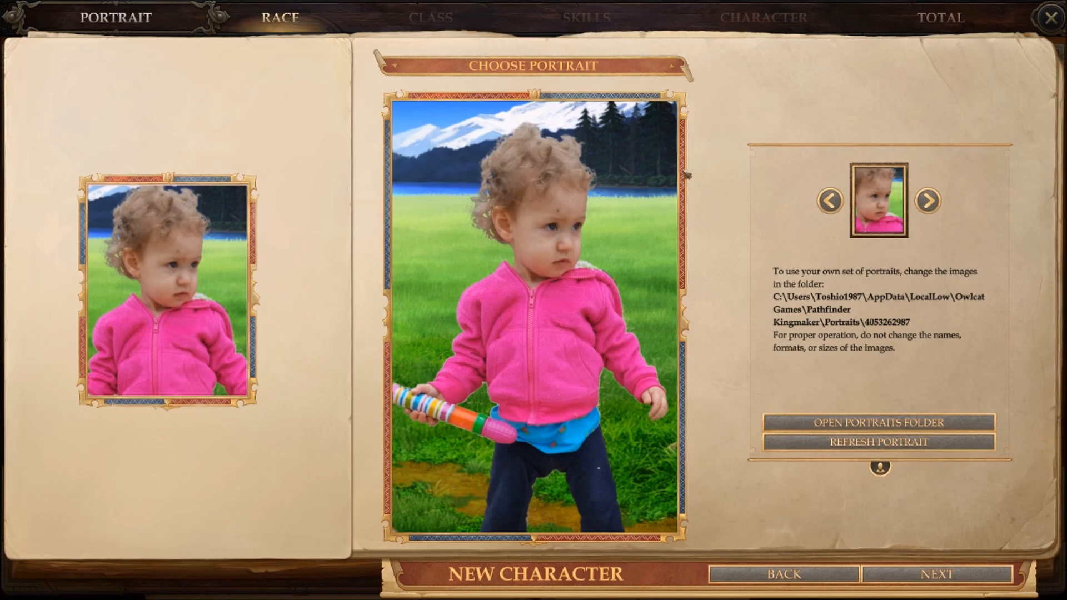
pyautogui.moveTo(720, 257)
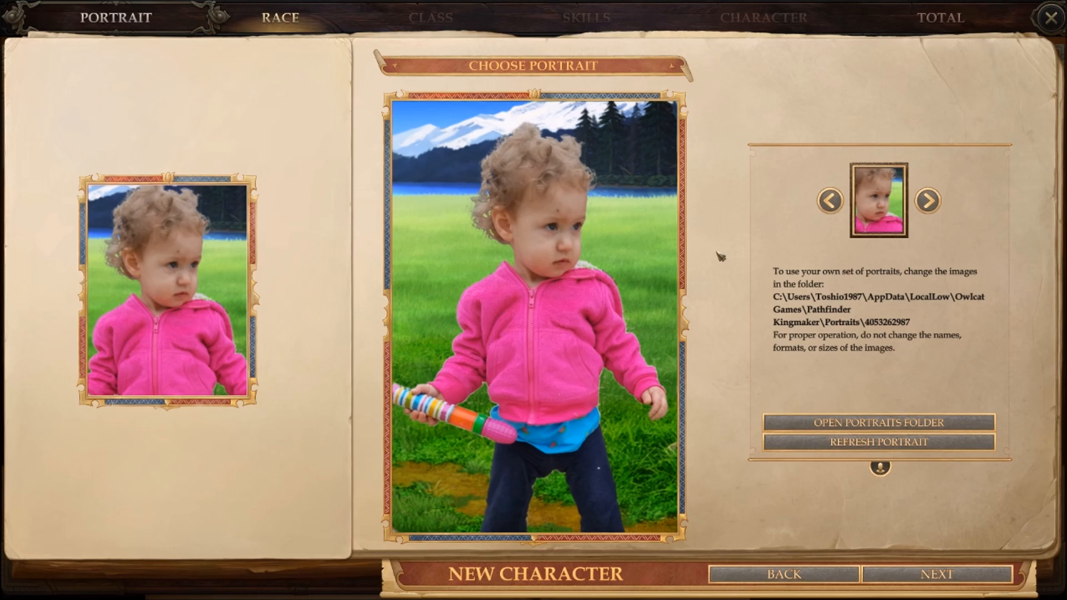
pyautogui.moveTo(733, 247)
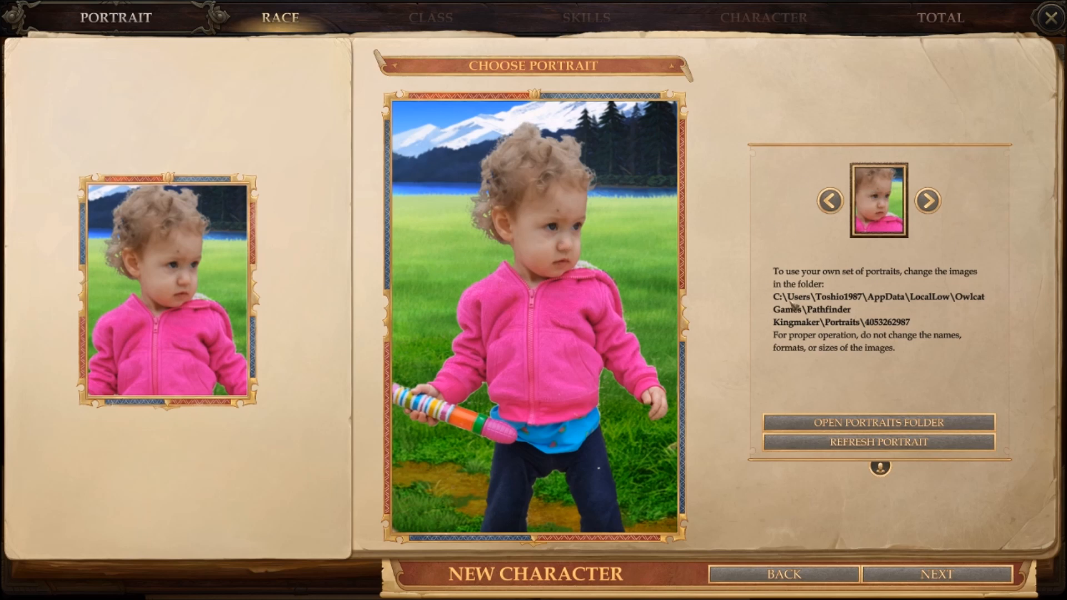
pyautogui.moveTo(764, 301)
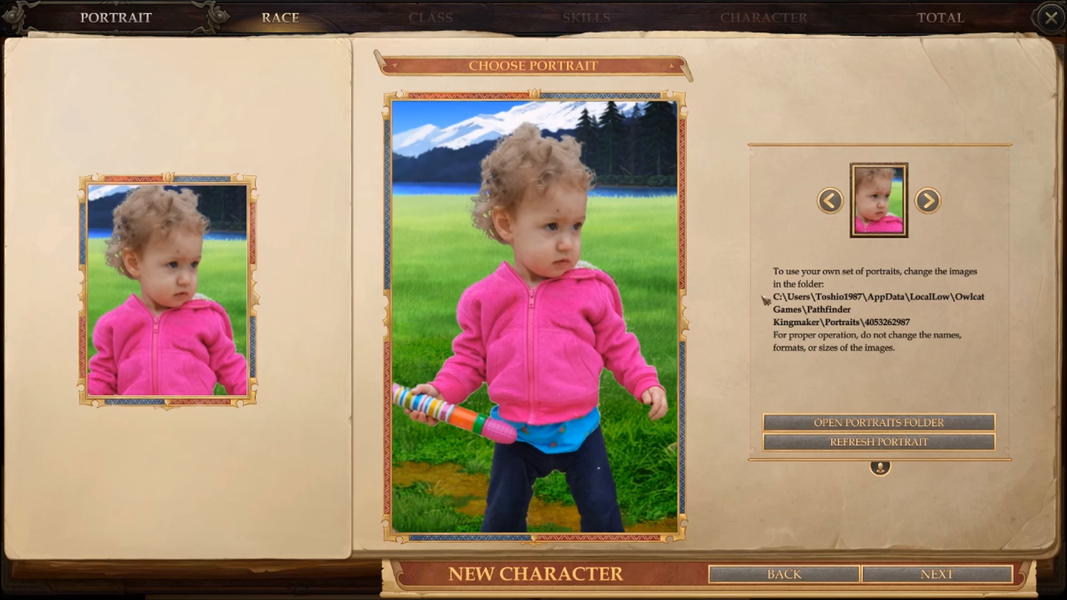